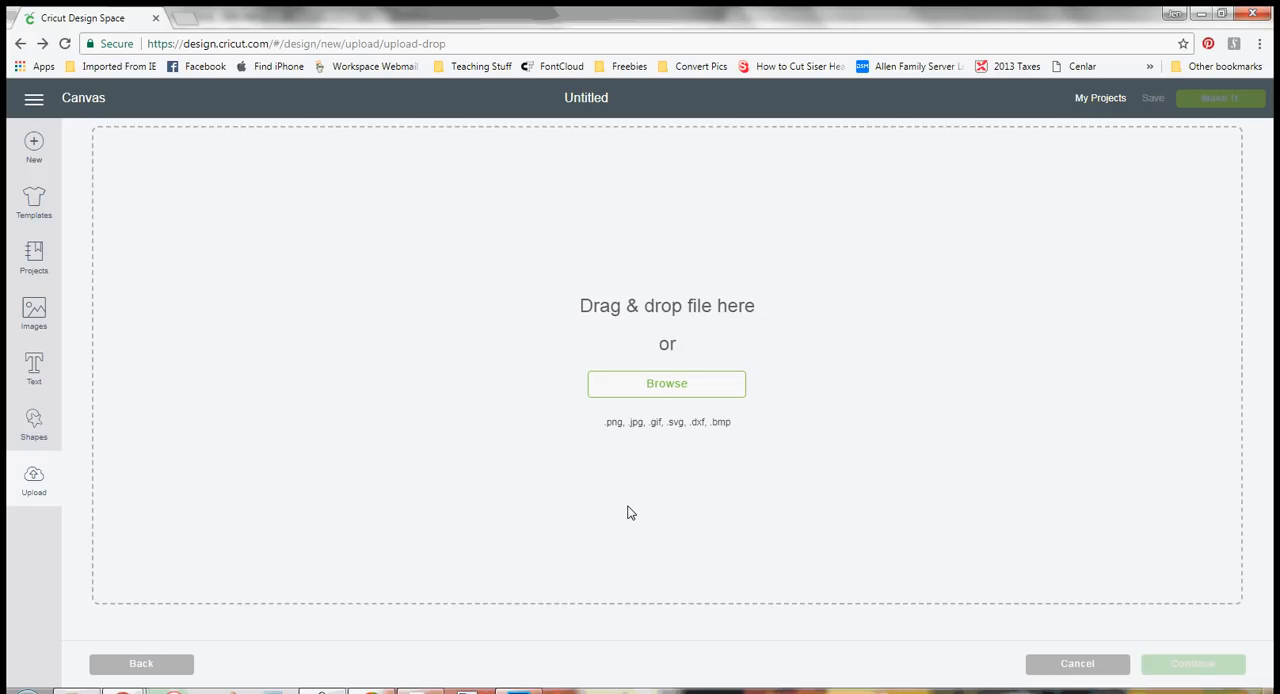
mouse_move(618, 516)
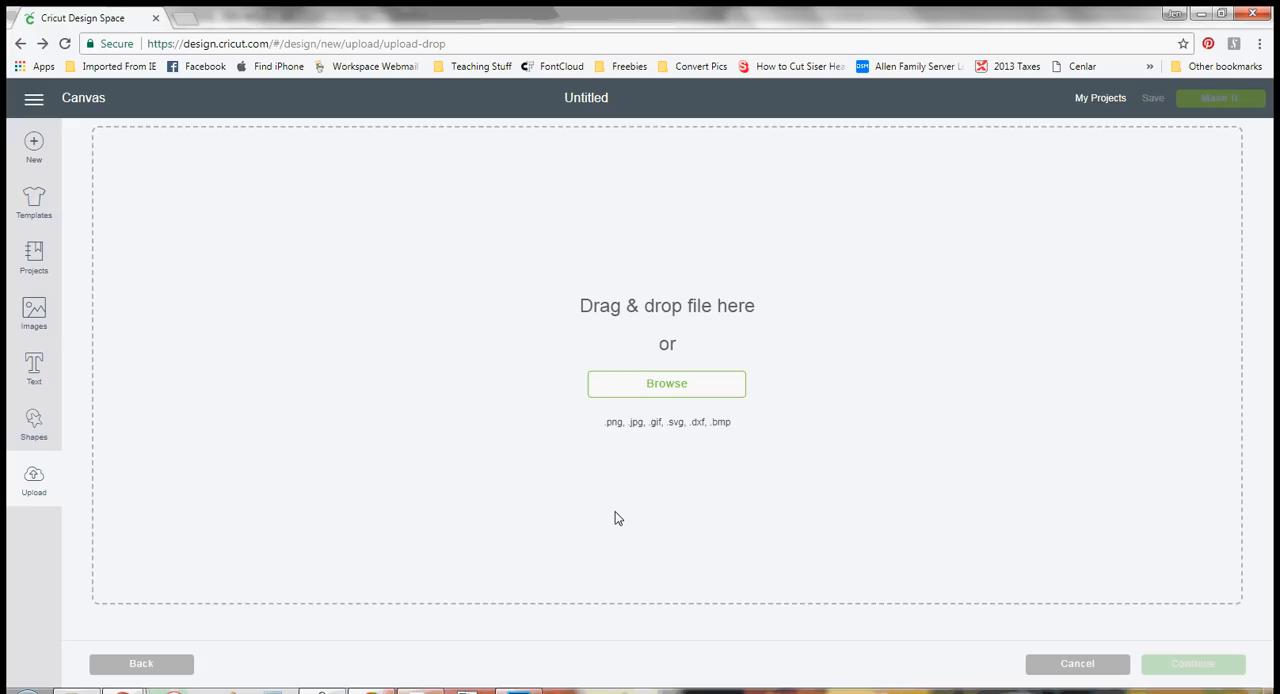
mouse_move(220, 336)
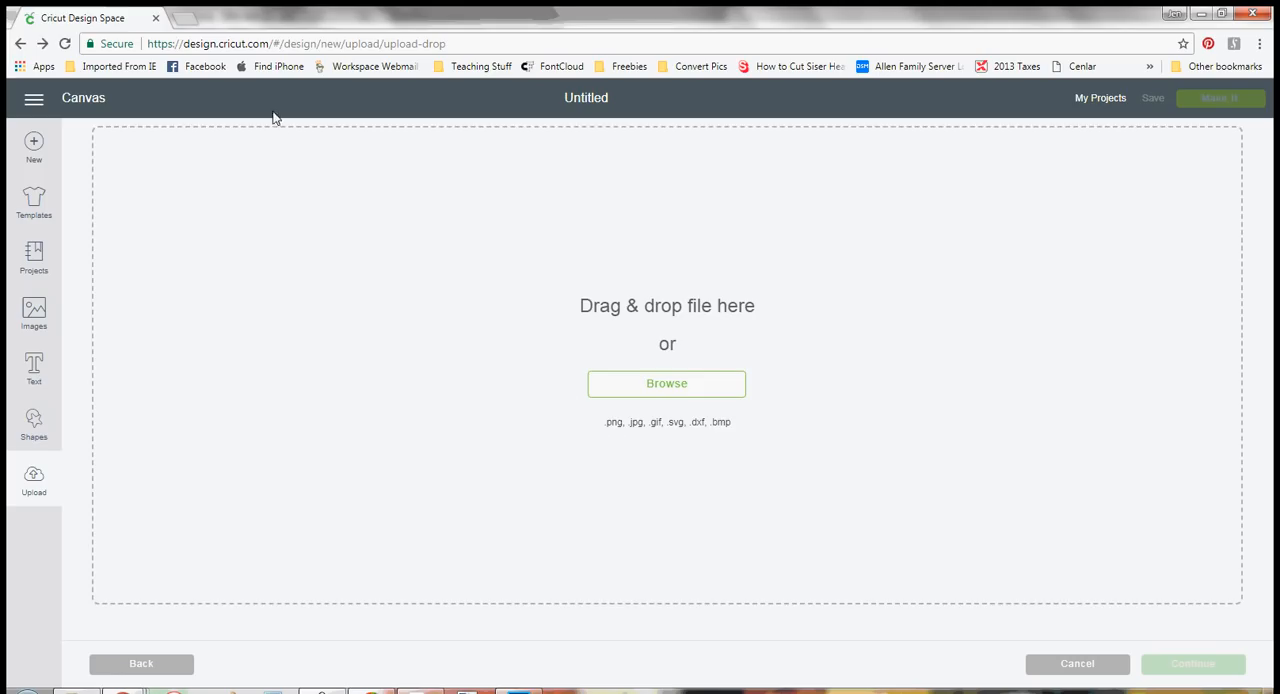
mouse_move(380, 212)
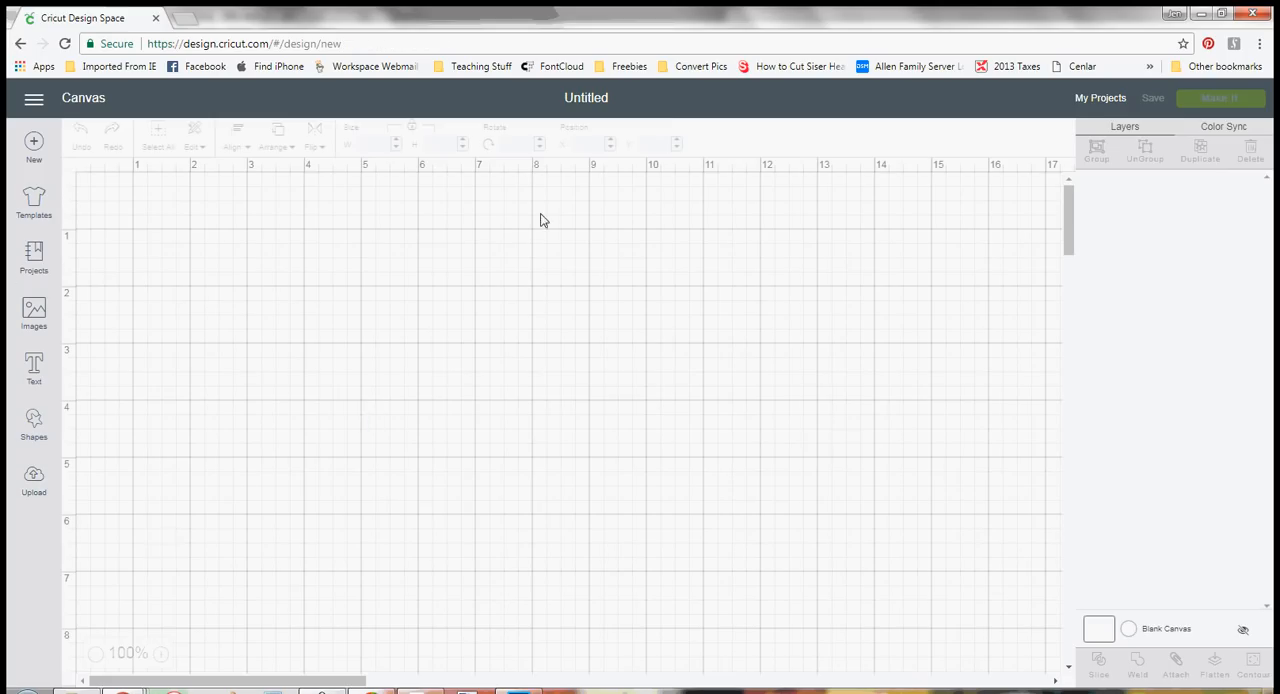
mouse_move(32, 480)
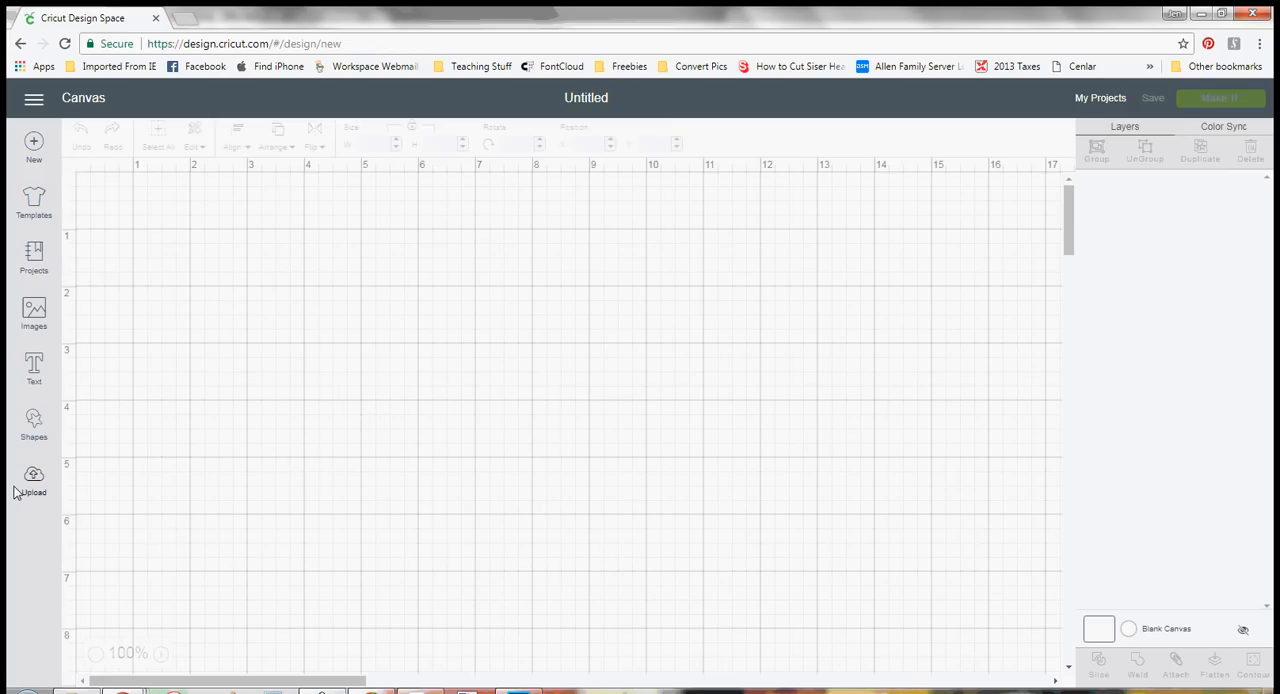
Step: Start an image upload and browse the computer's Downloads folder for a file
left_click(32, 478)
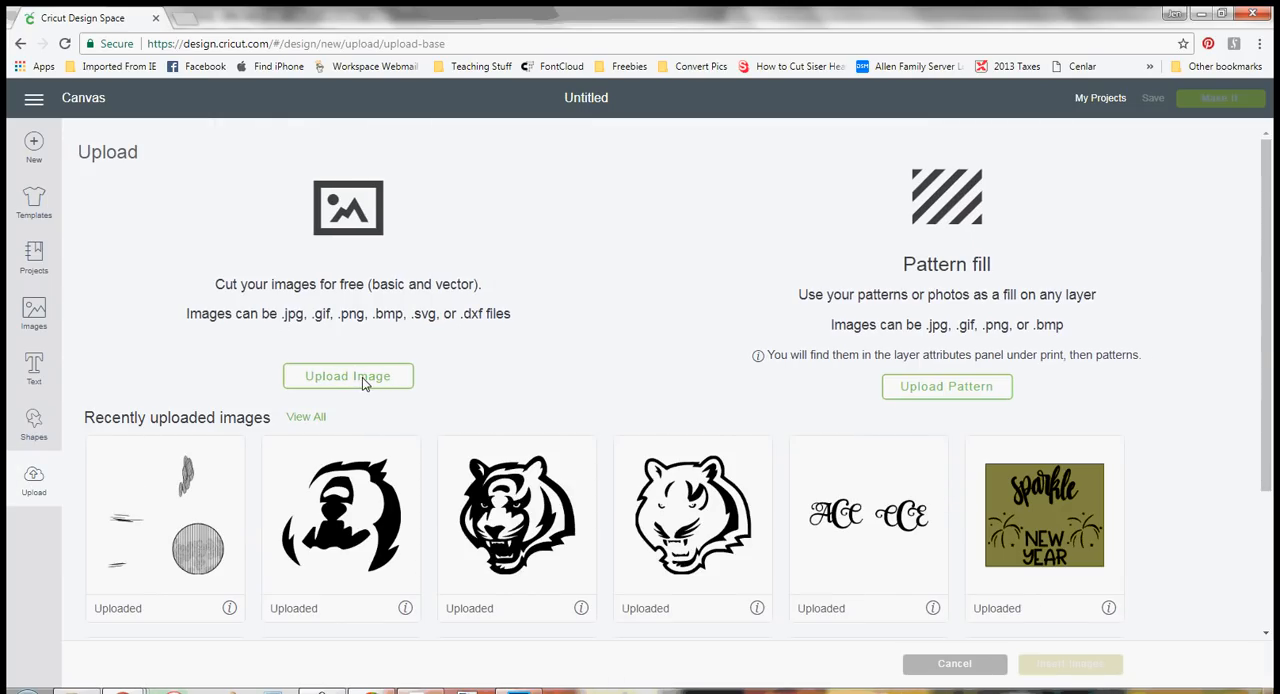
left_click(348, 376)
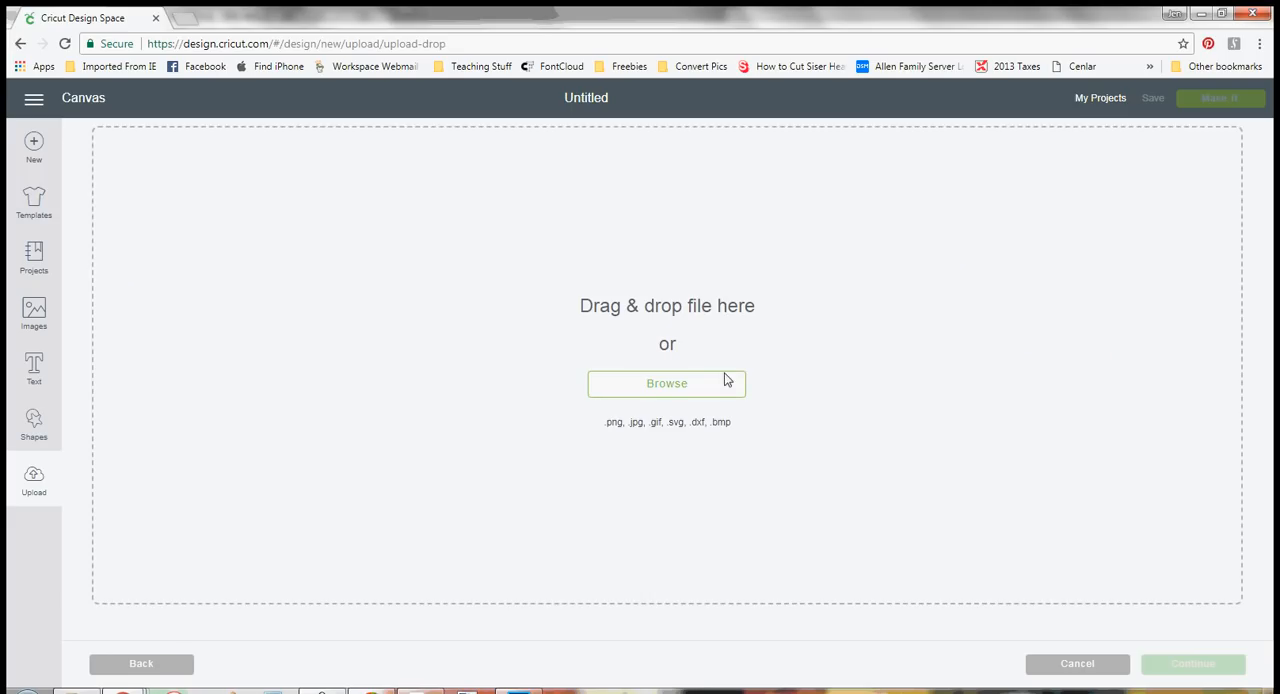
mouse_move(678, 398)
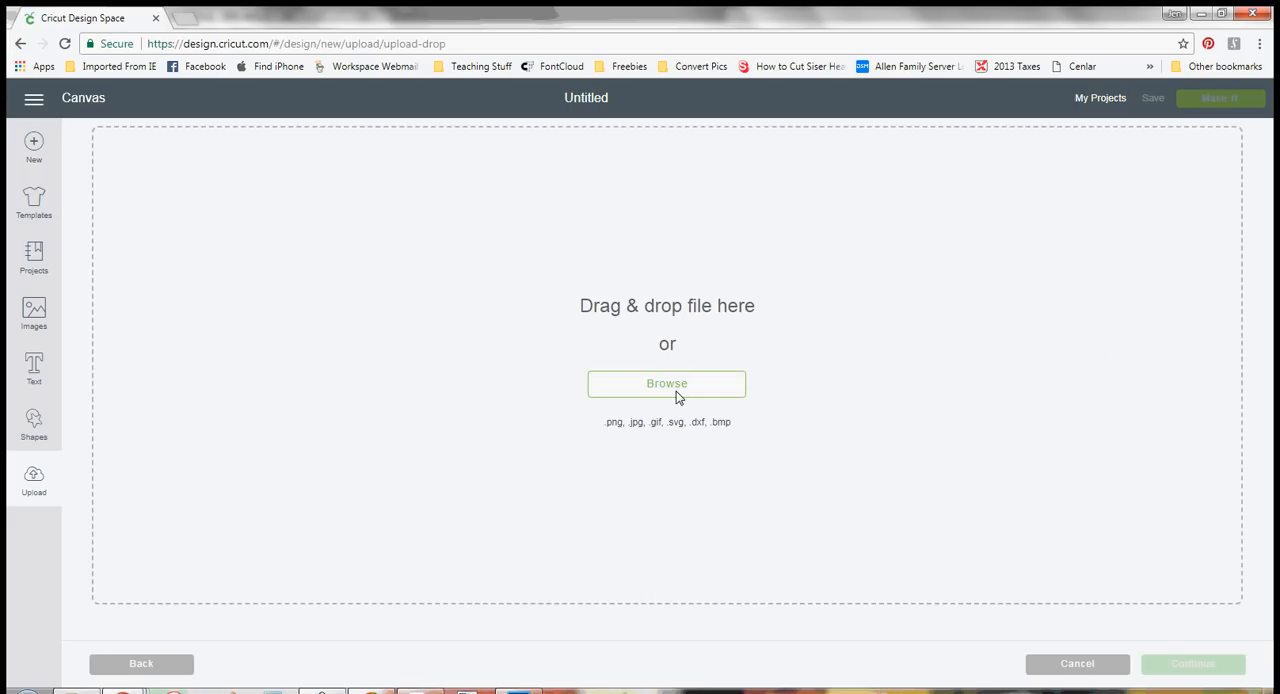
mouse_move(864, 114)
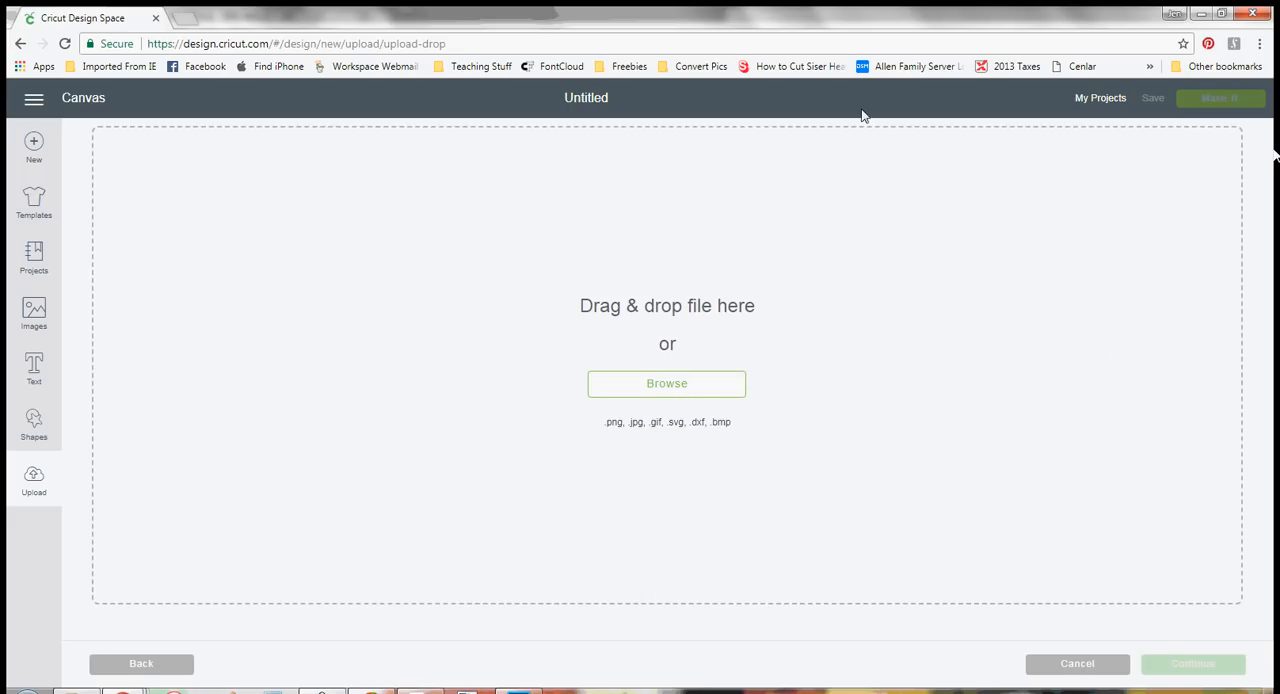
mouse_move(96, 488)
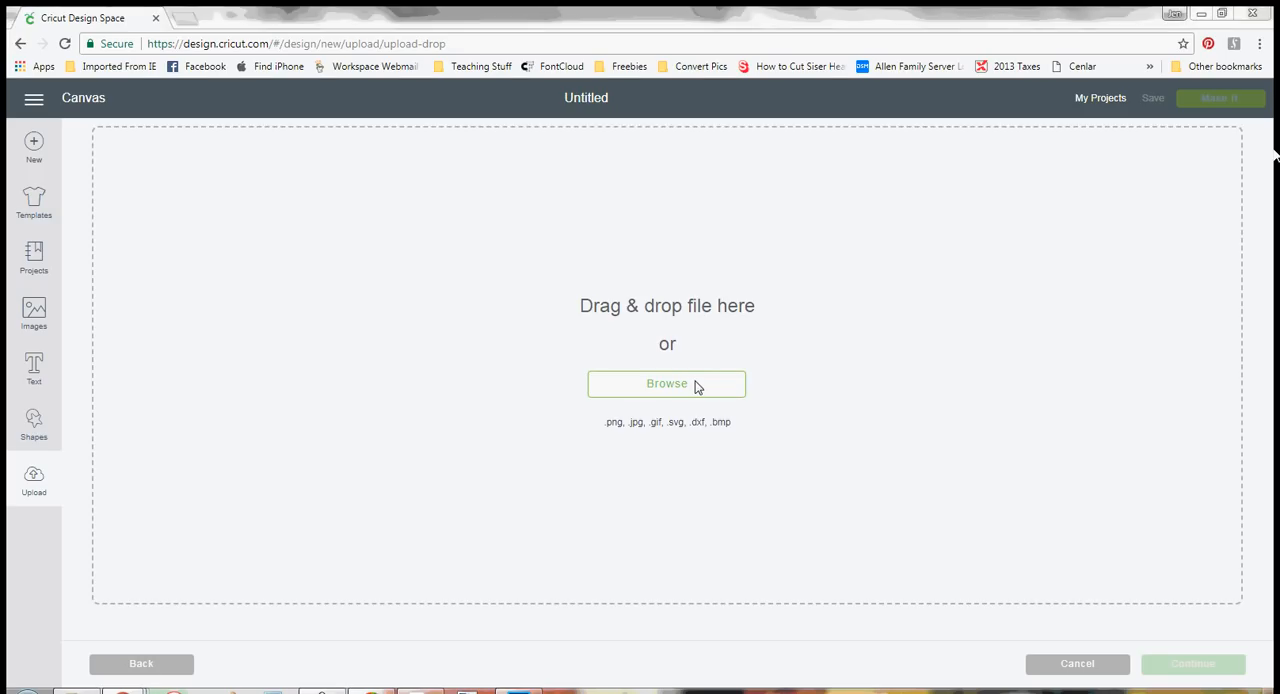
left_click(668, 384)
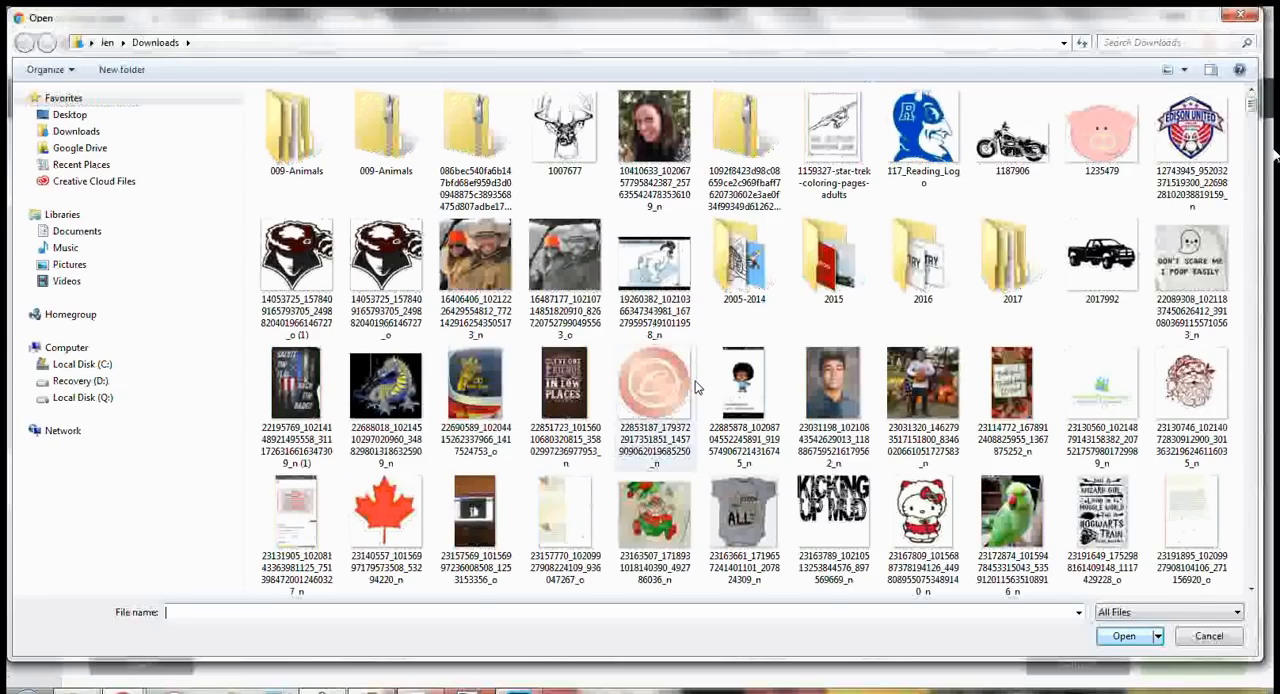
Step: Choose the monarch butterfly image file for upload
left_click(1124, 636)
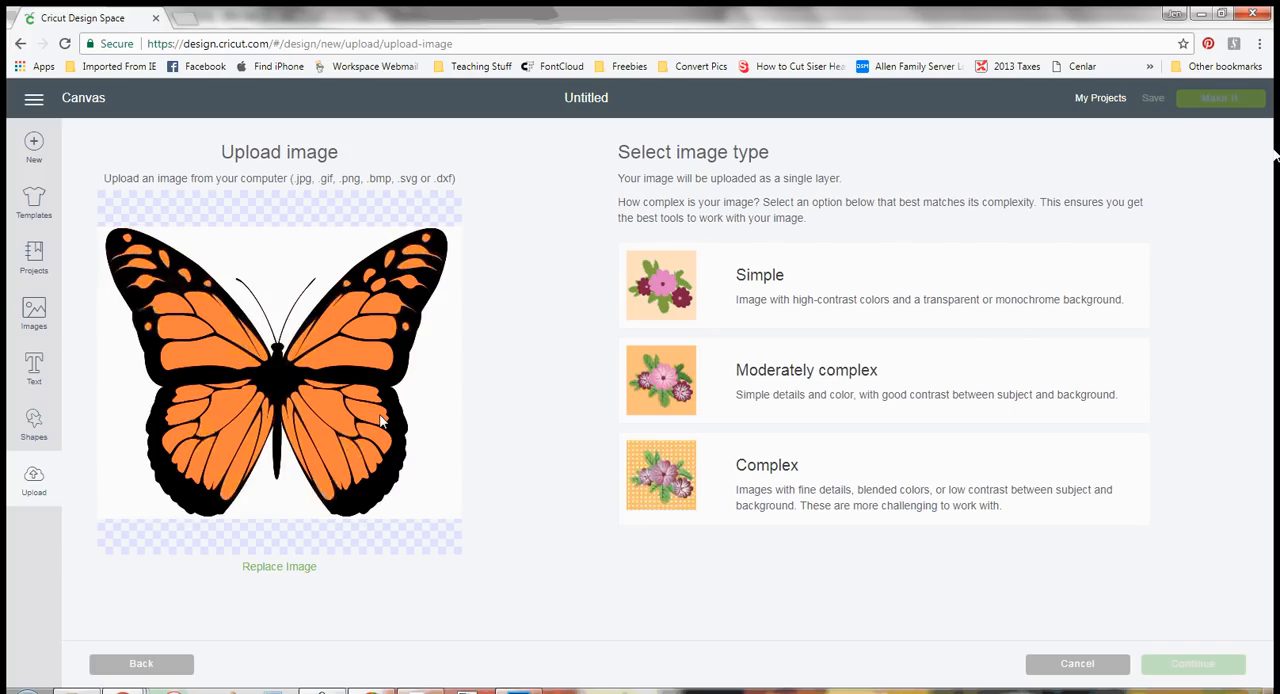
mouse_move(780, 288)
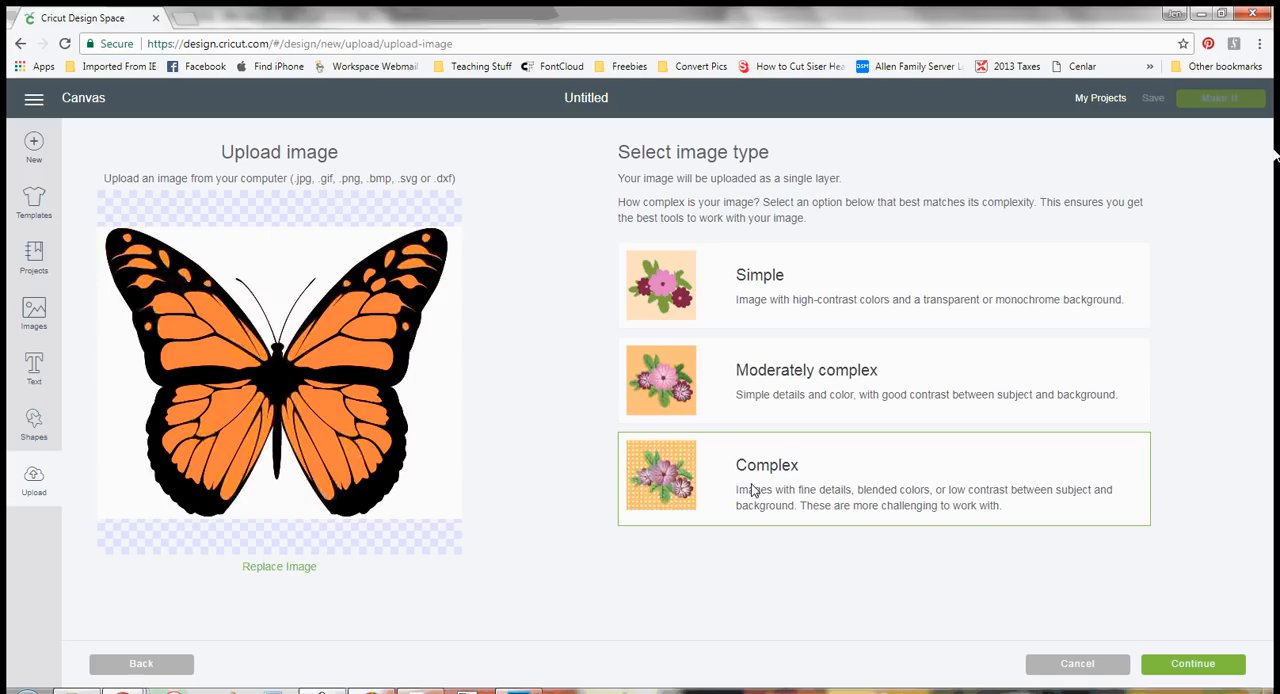
mouse_move(488, 280)
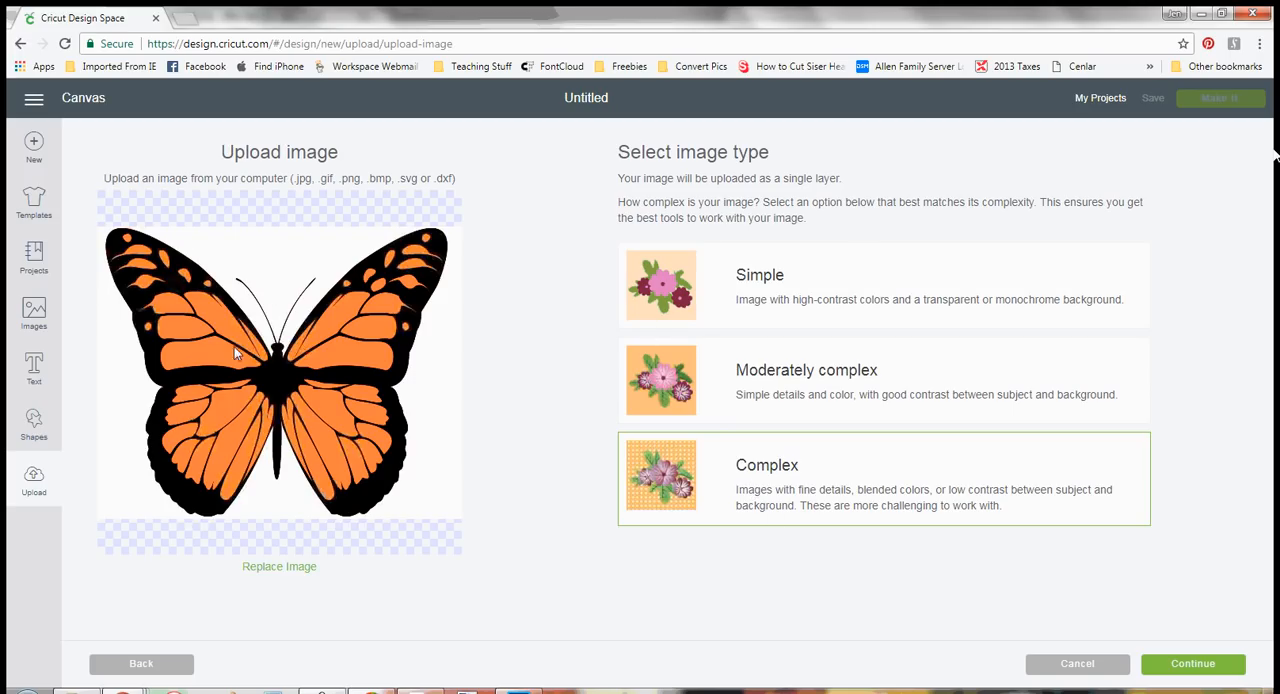
mouse_move(224, 392)
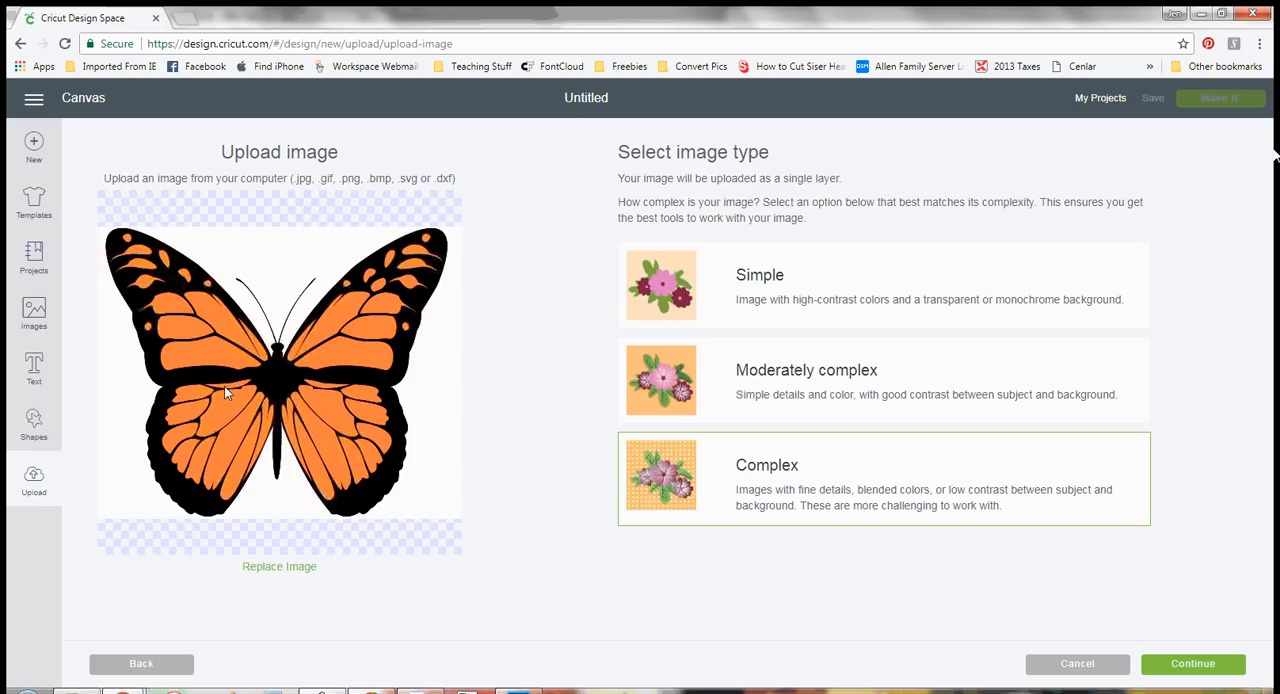
mouse_move(908, 570)
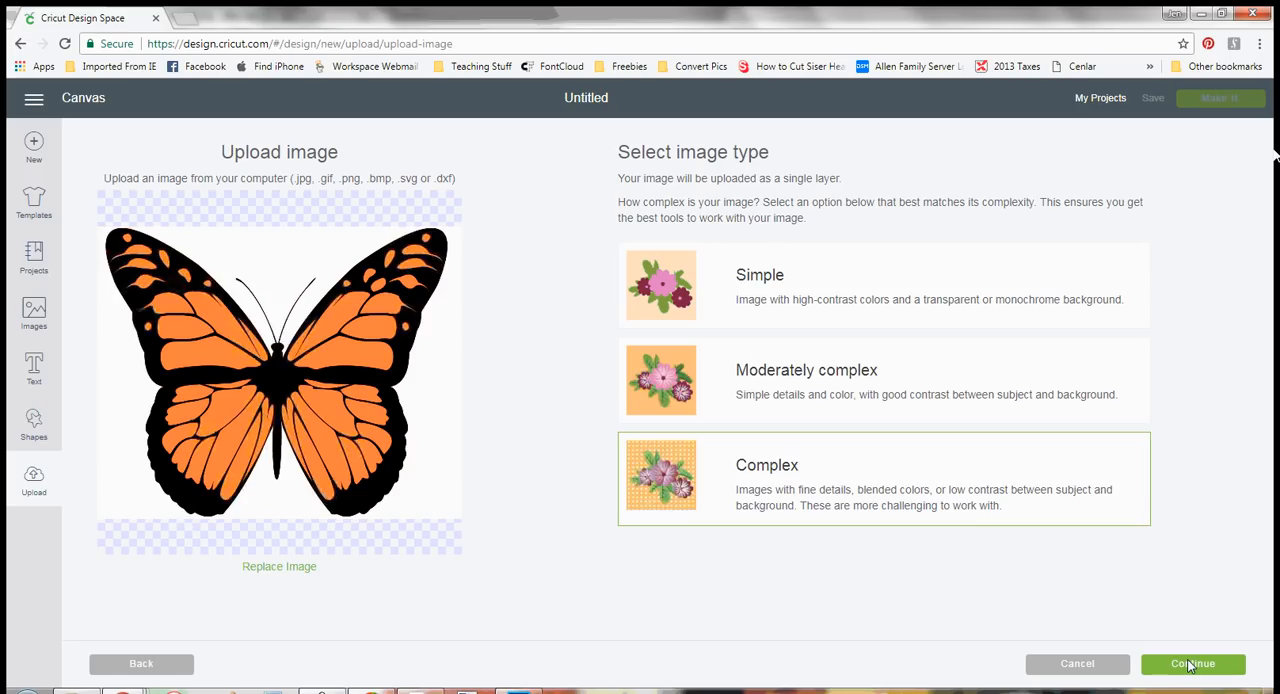
Step: Continue to the Select & Erase step and zoom out to show the whole butterfly
left_click(1192, 664)
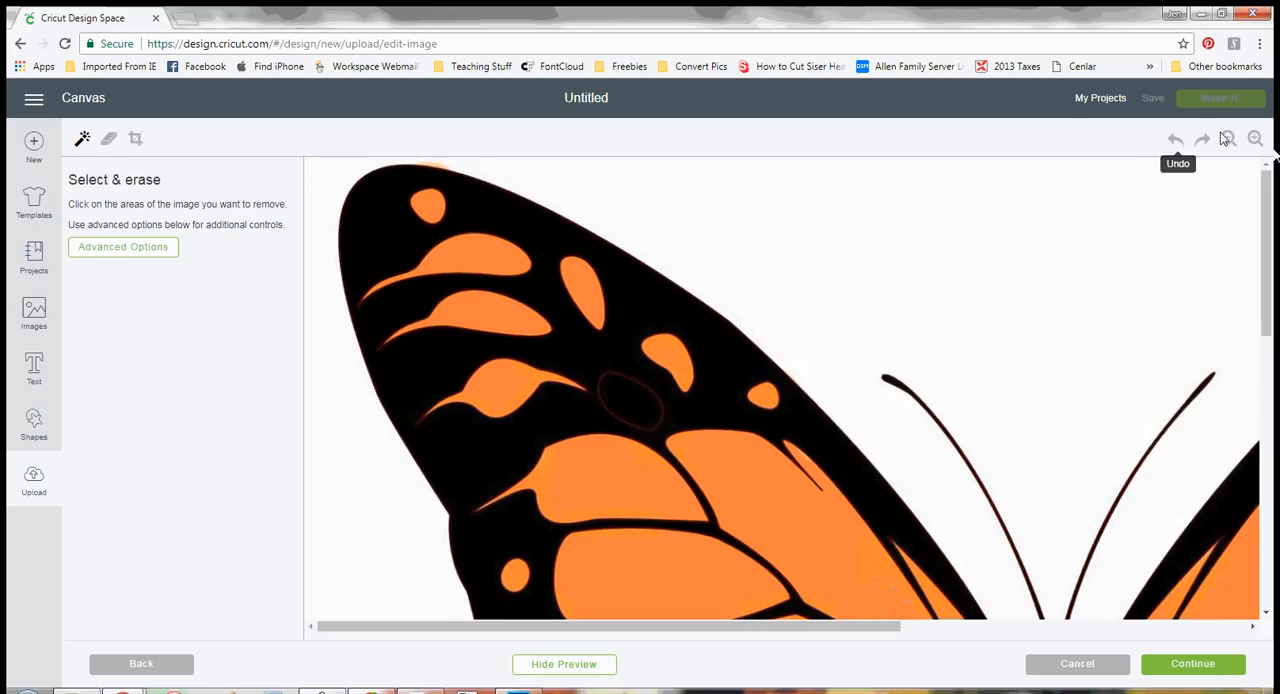
left_click(1228, 138)
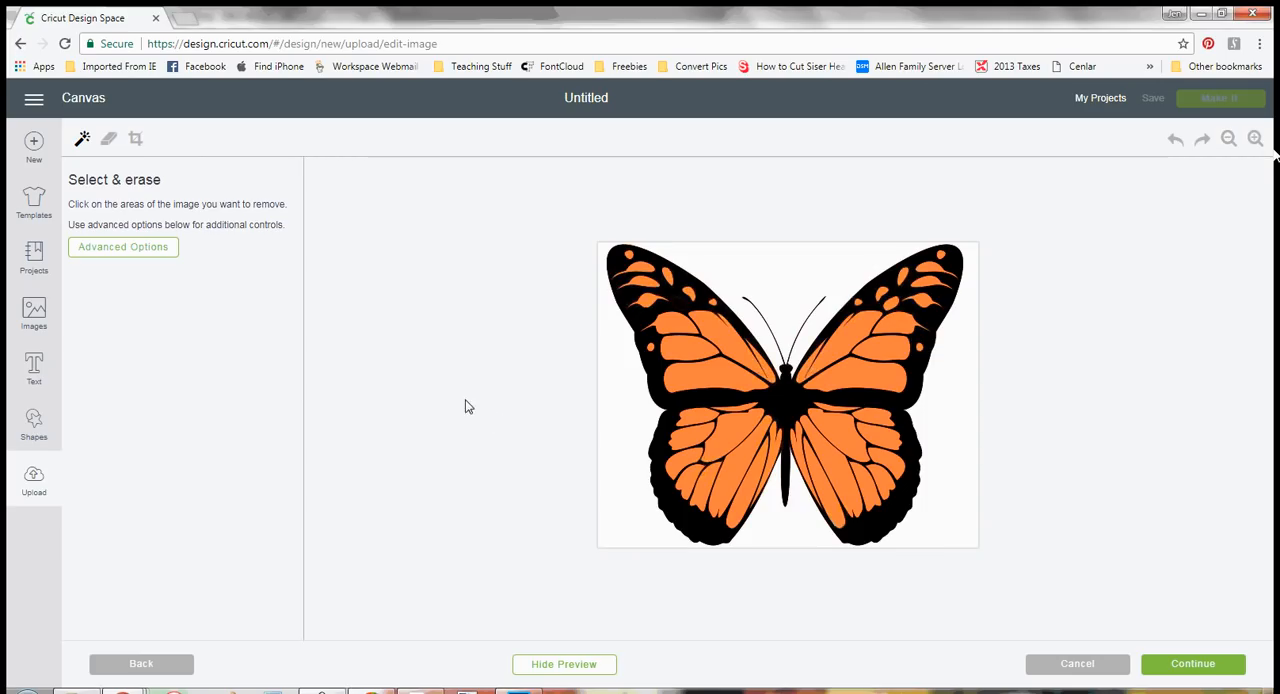
mouse_move(1244, 680)
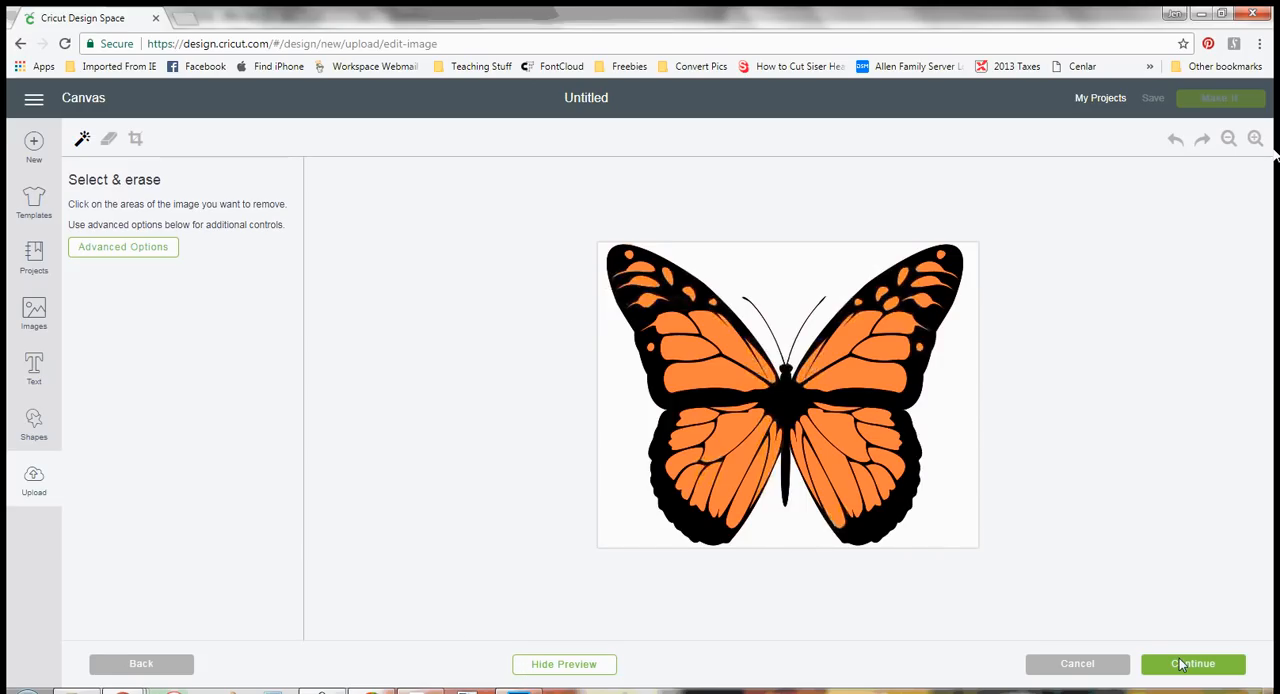
left_click(1192, 664)
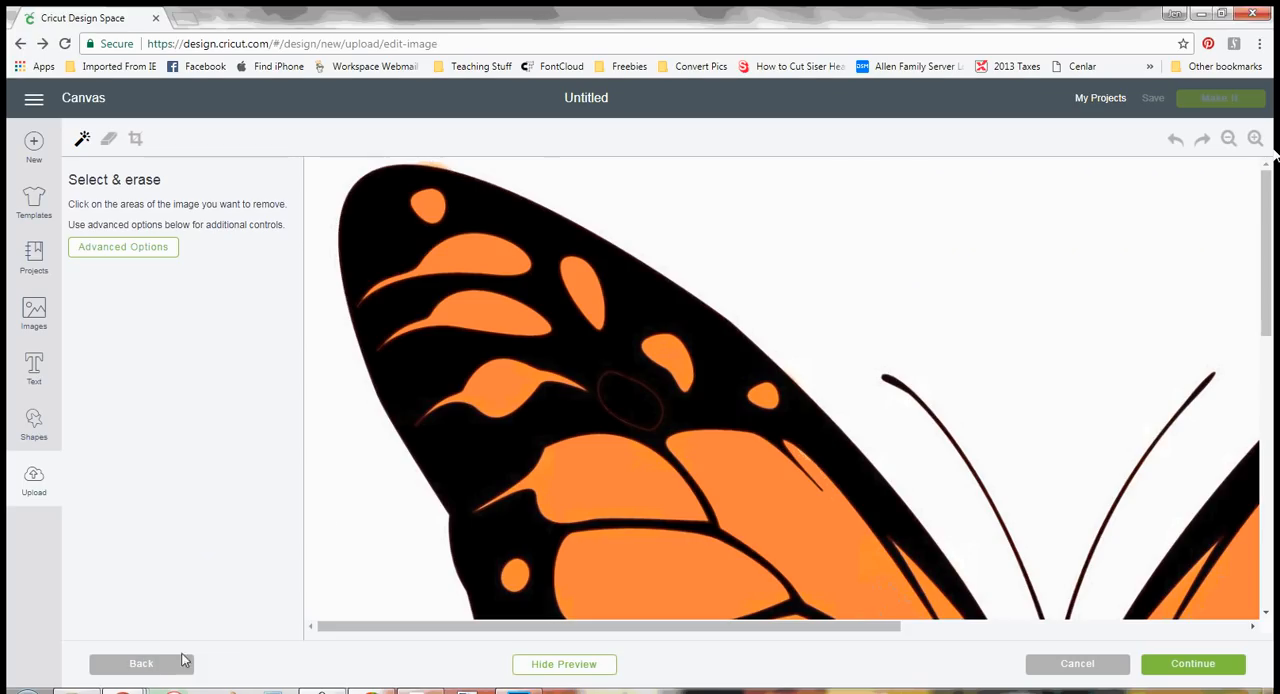
left_click(1228, 140)
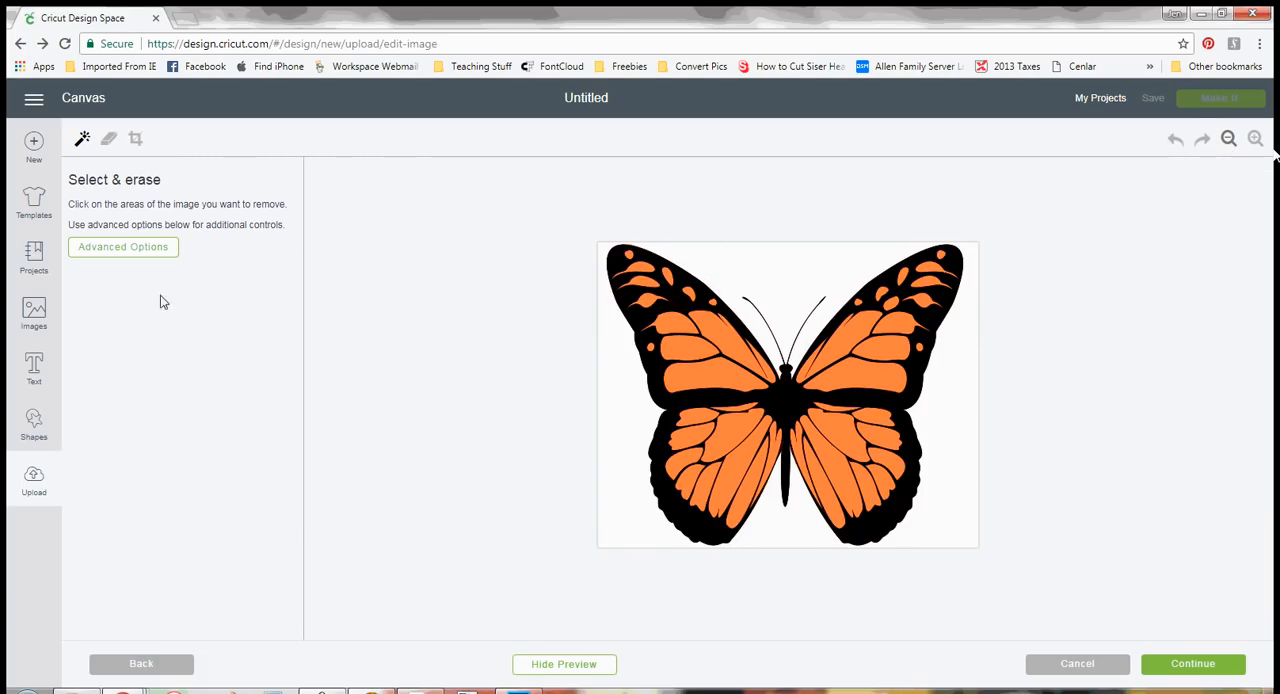
mouse_move(84, 138)
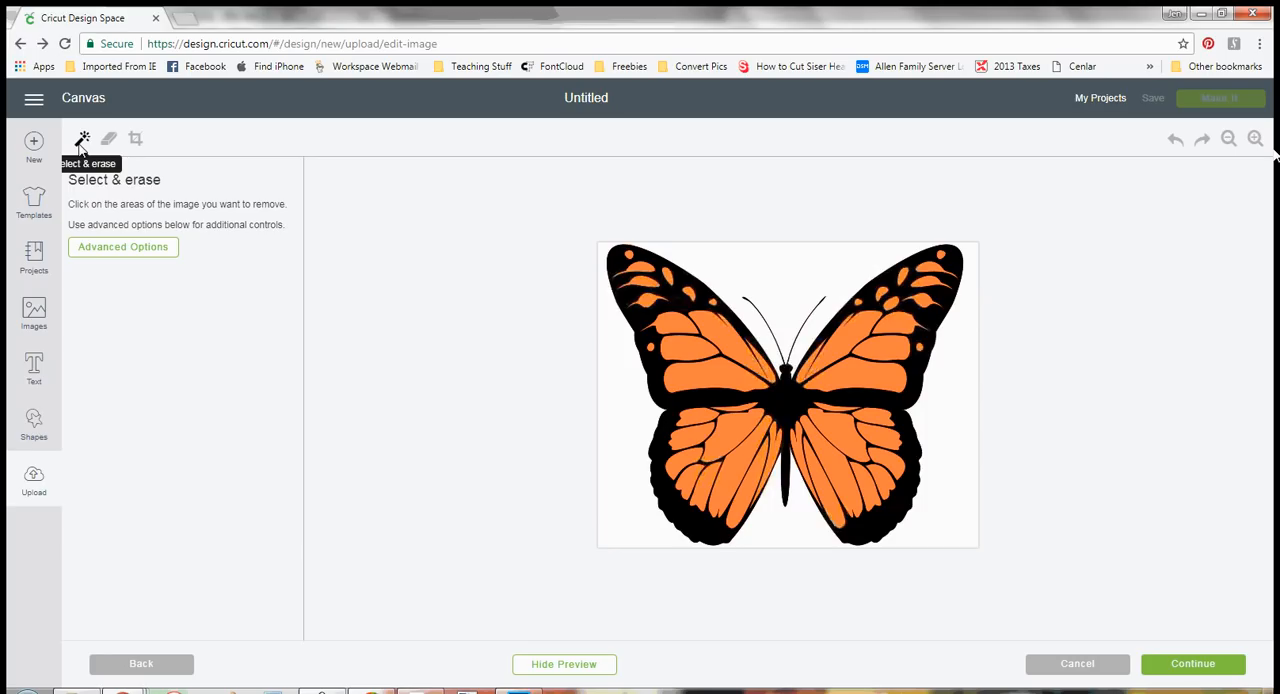
mouse_move(536, 340)
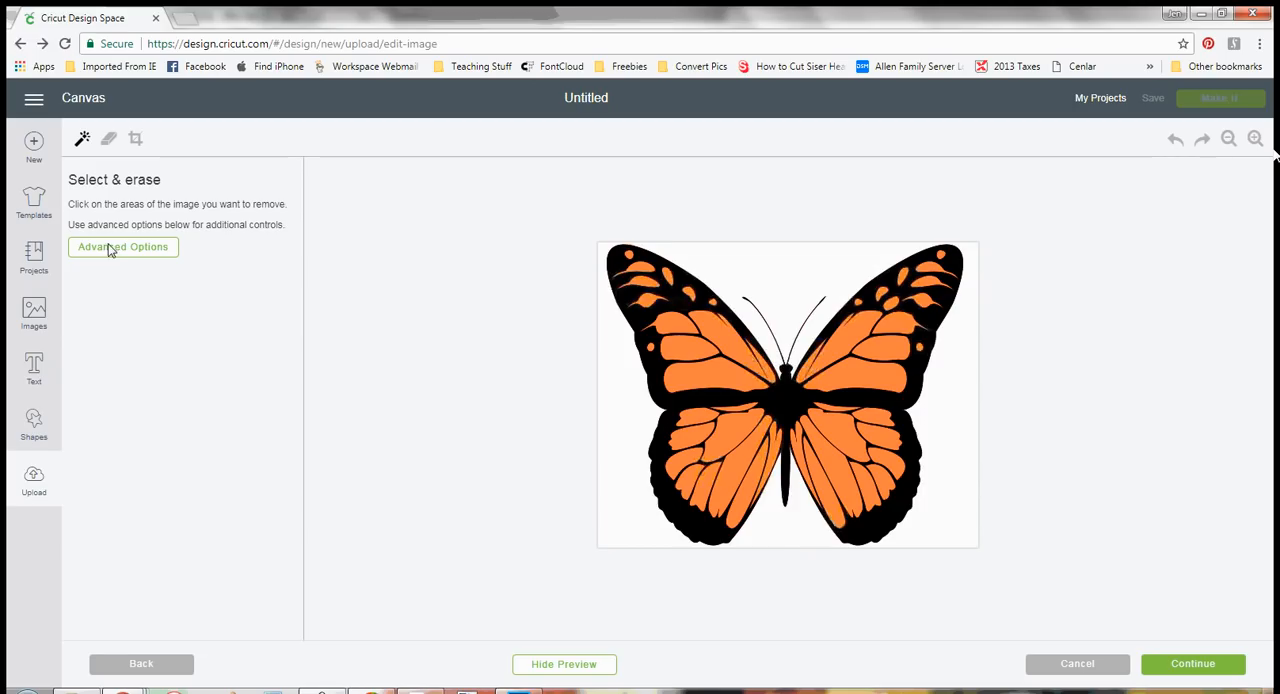
mouse_move(124, 250)
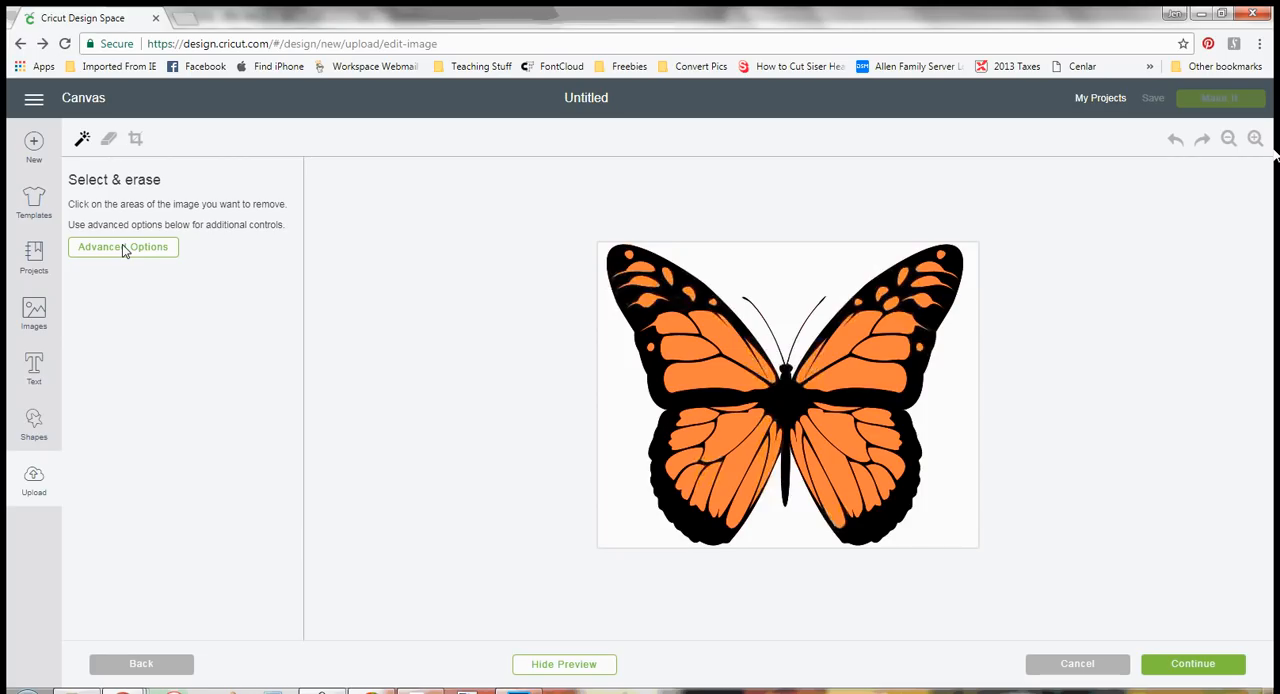
left_click(122, 248)
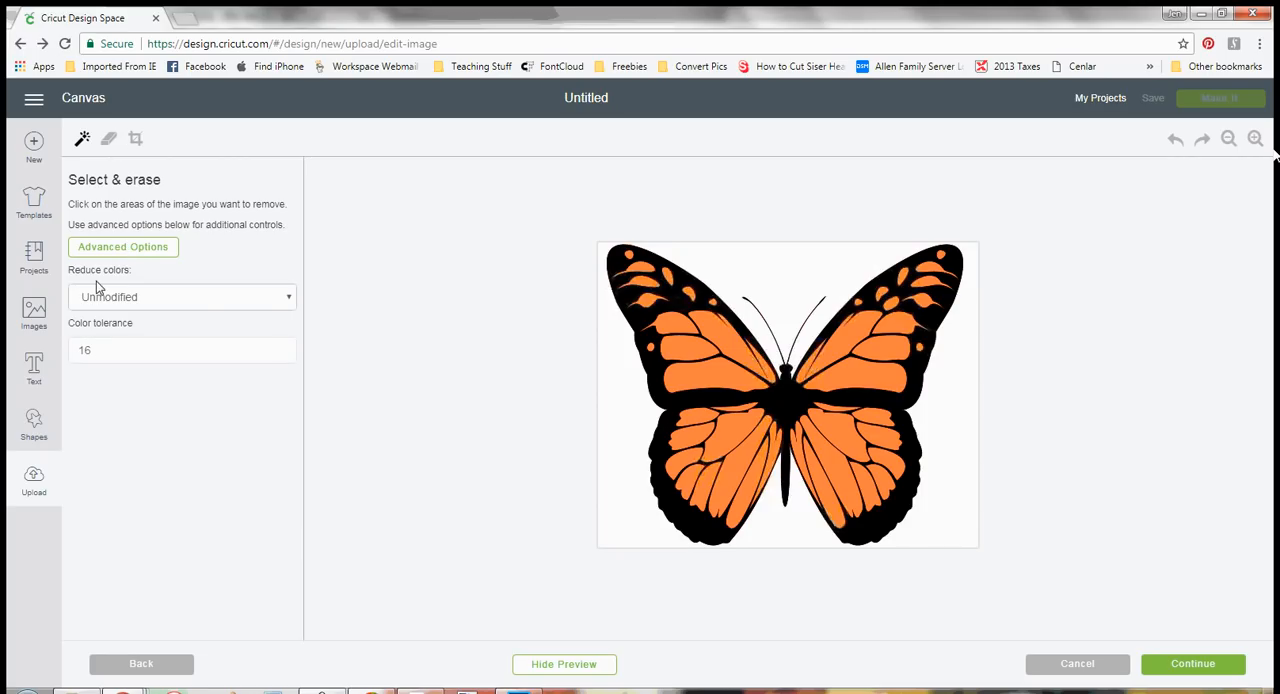
mouse_move(88, 326)
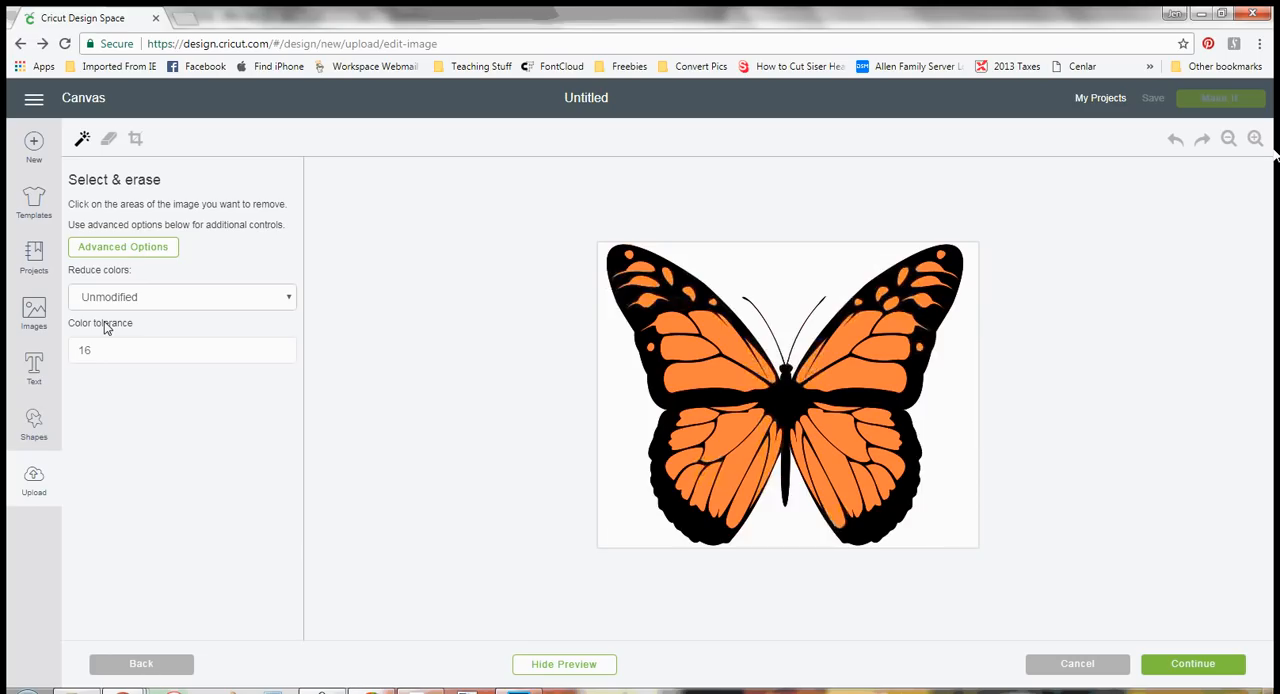
mouse_move(82, 138)
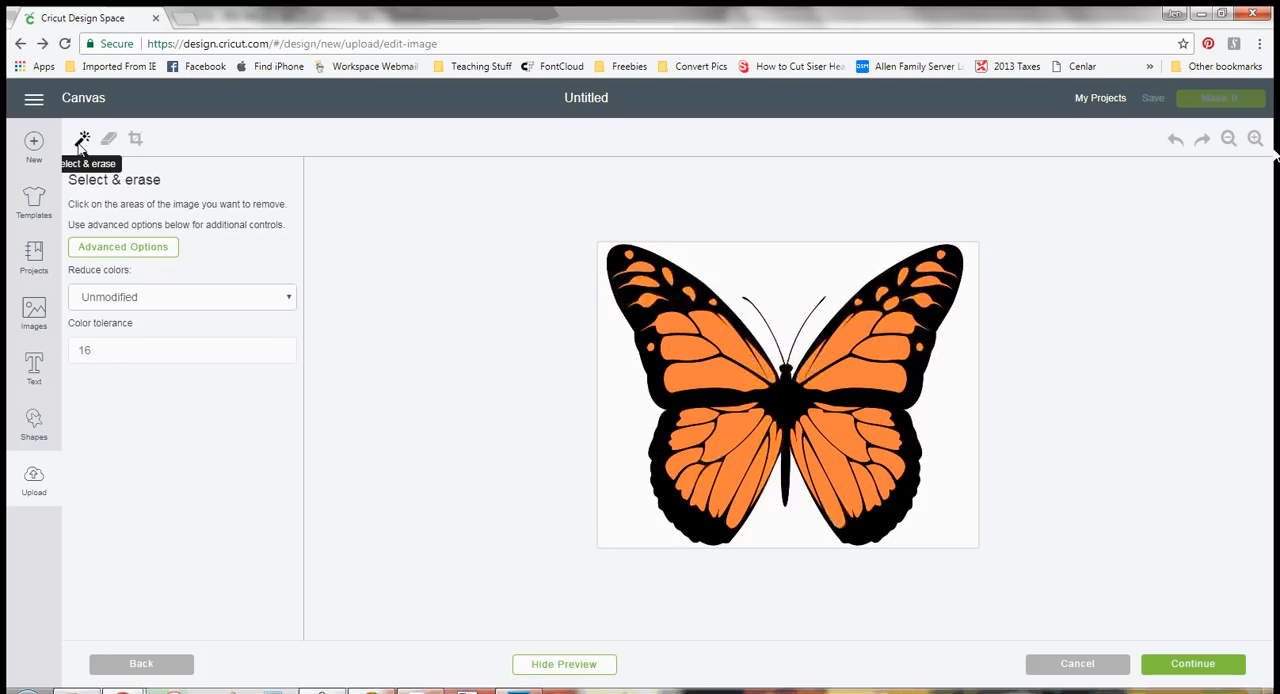
mouse_move(104, 350)
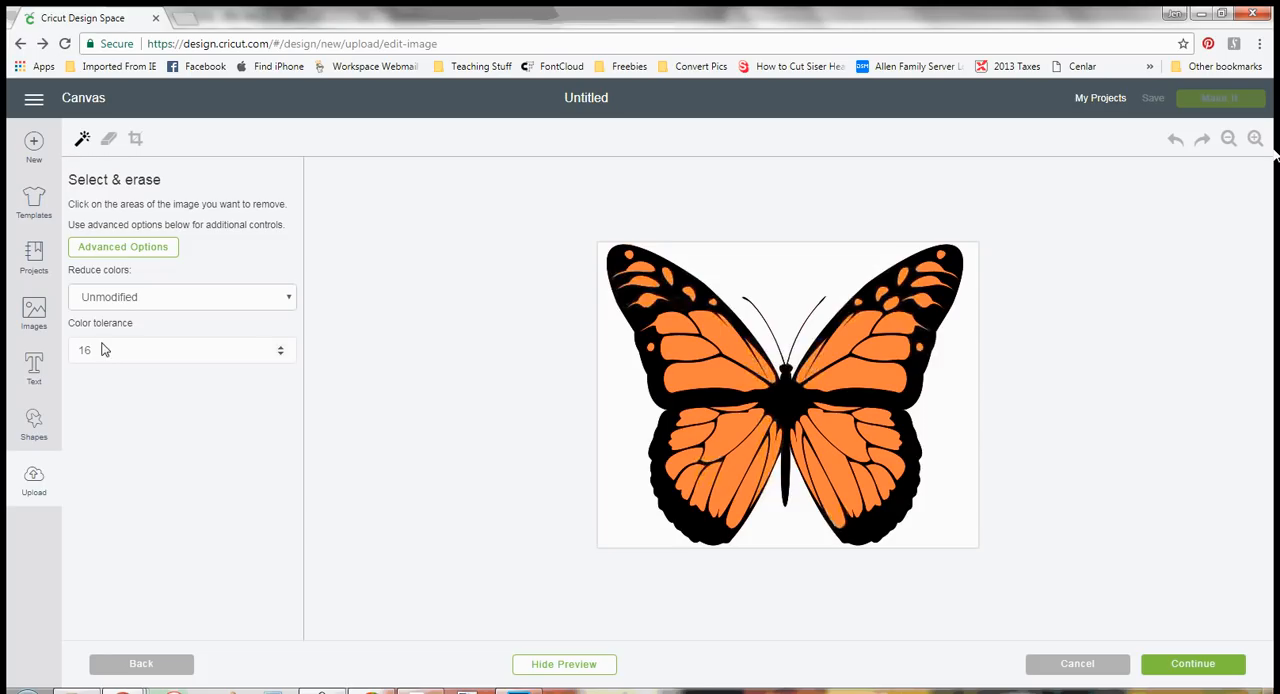
type("100")
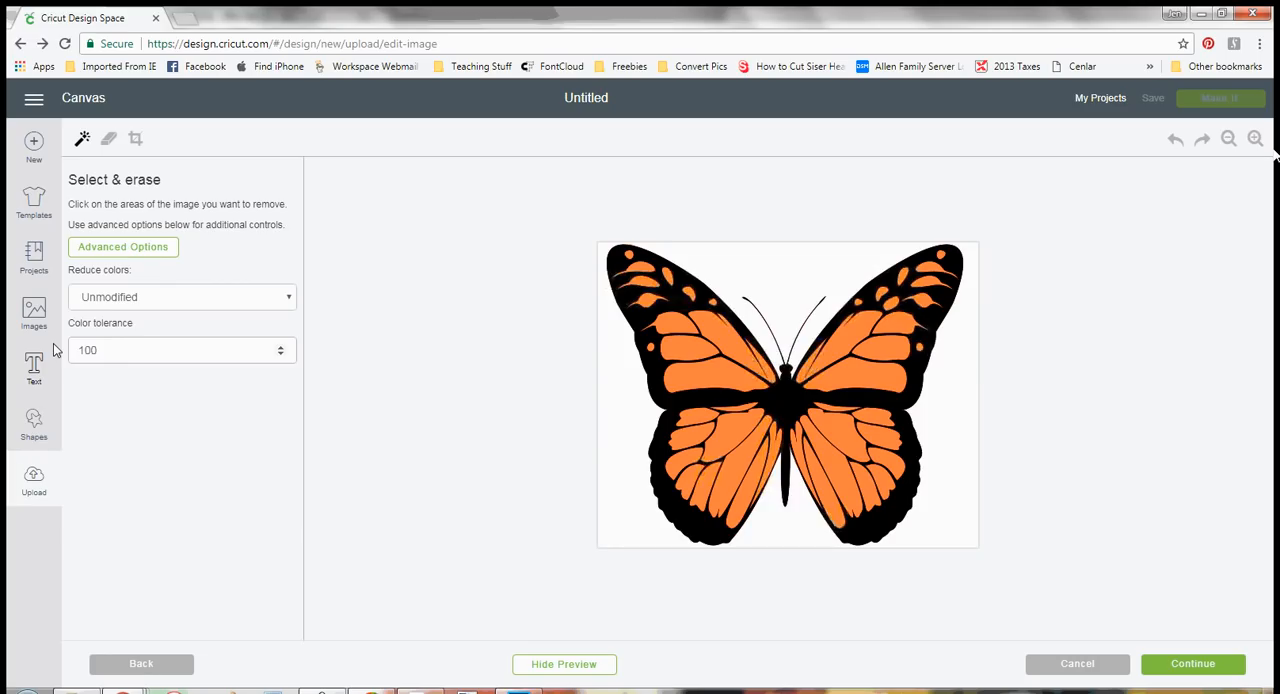
mouse_move(104, 188)
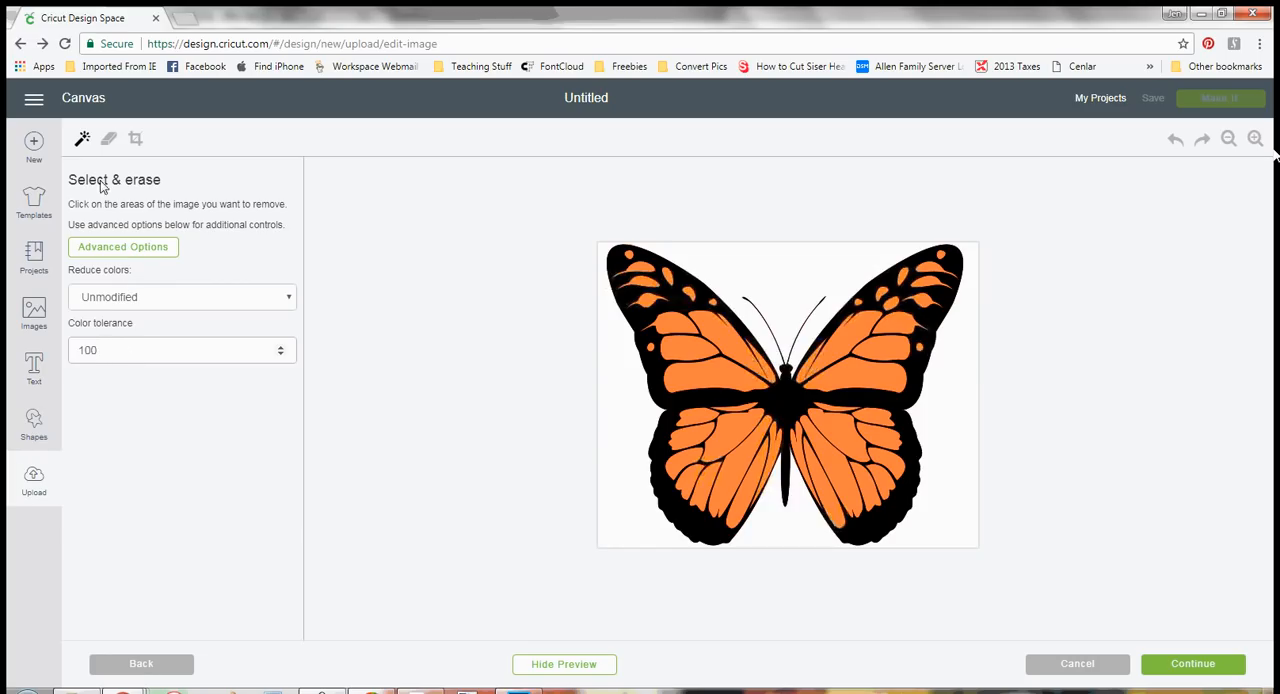
mouse_move(98, 276)
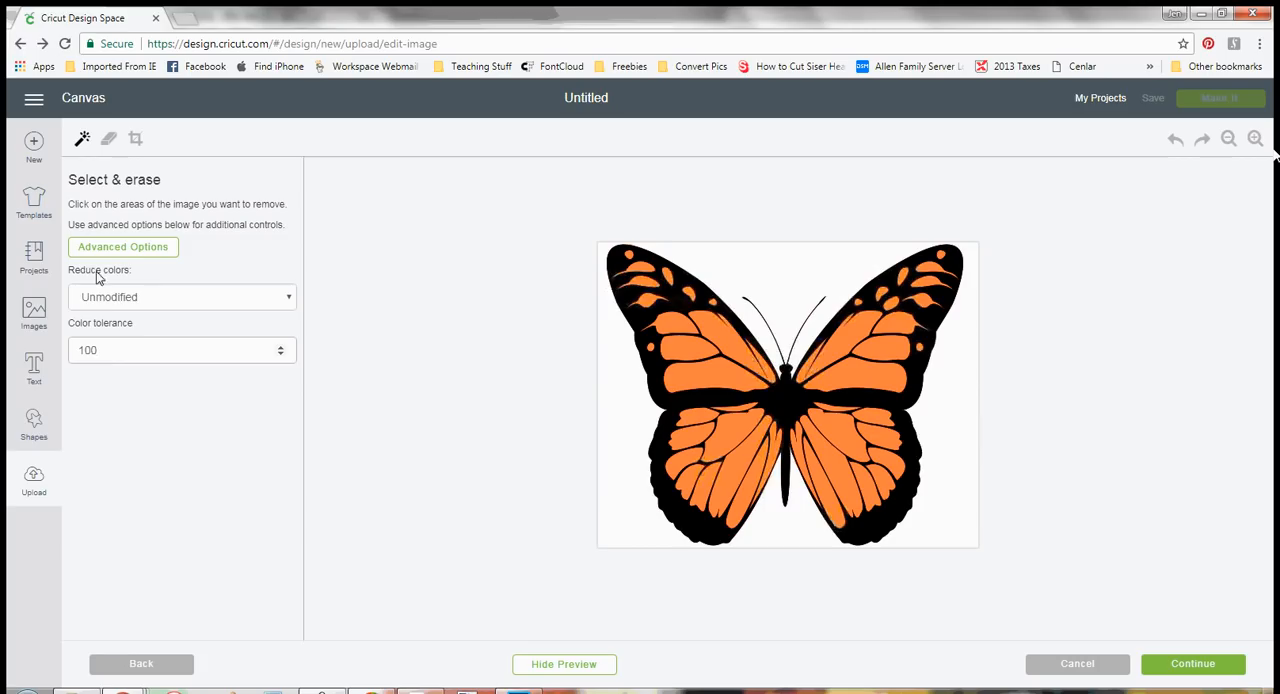
mouse_move(184, 342)
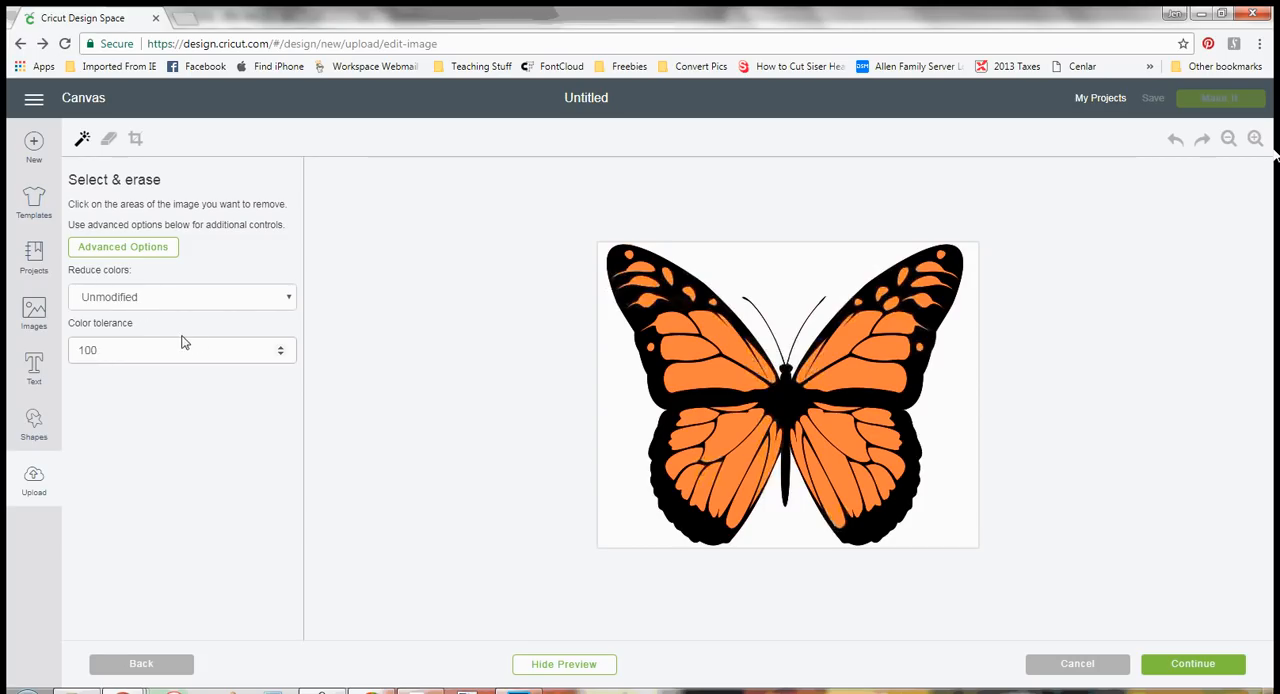
left_click(182, 296)
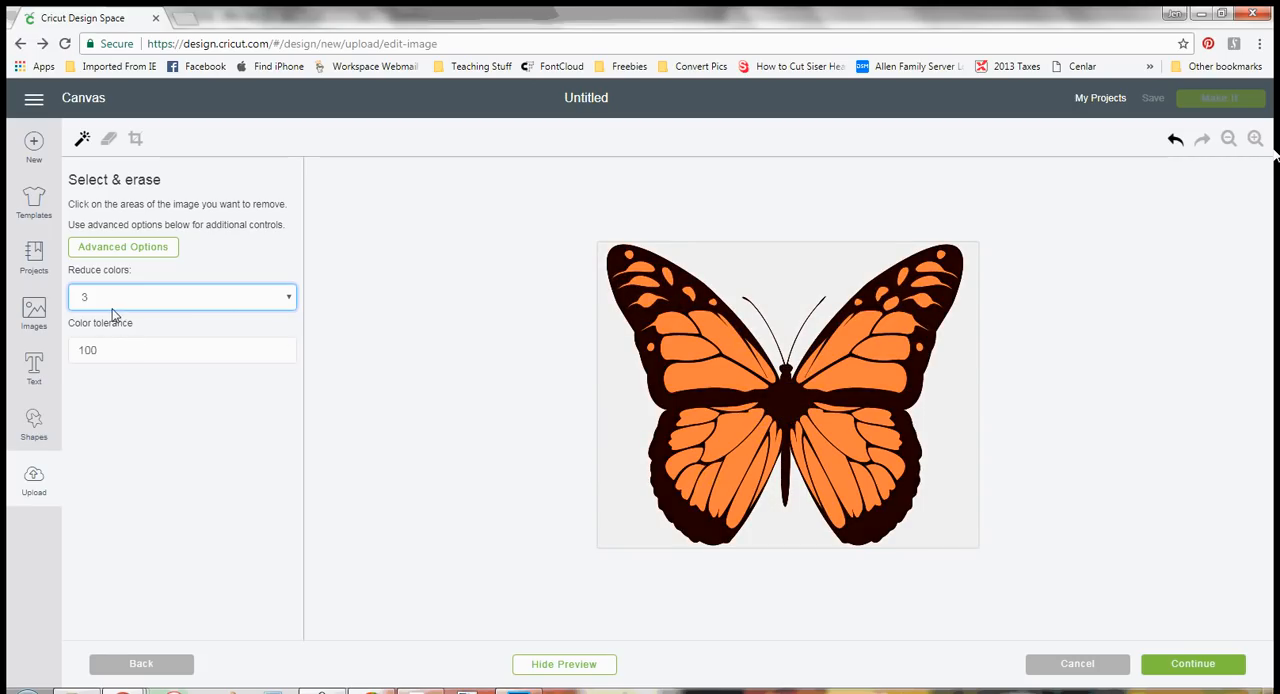
left_click(182, 296)
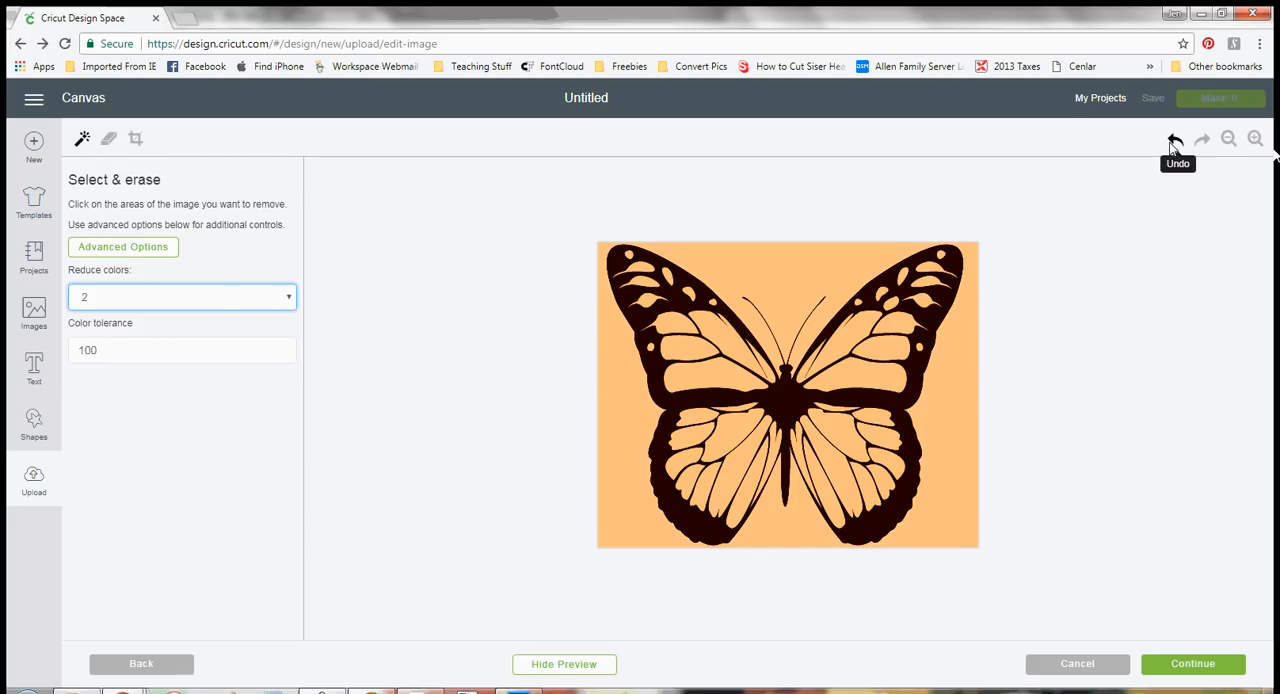
mouse_move(884, 376)
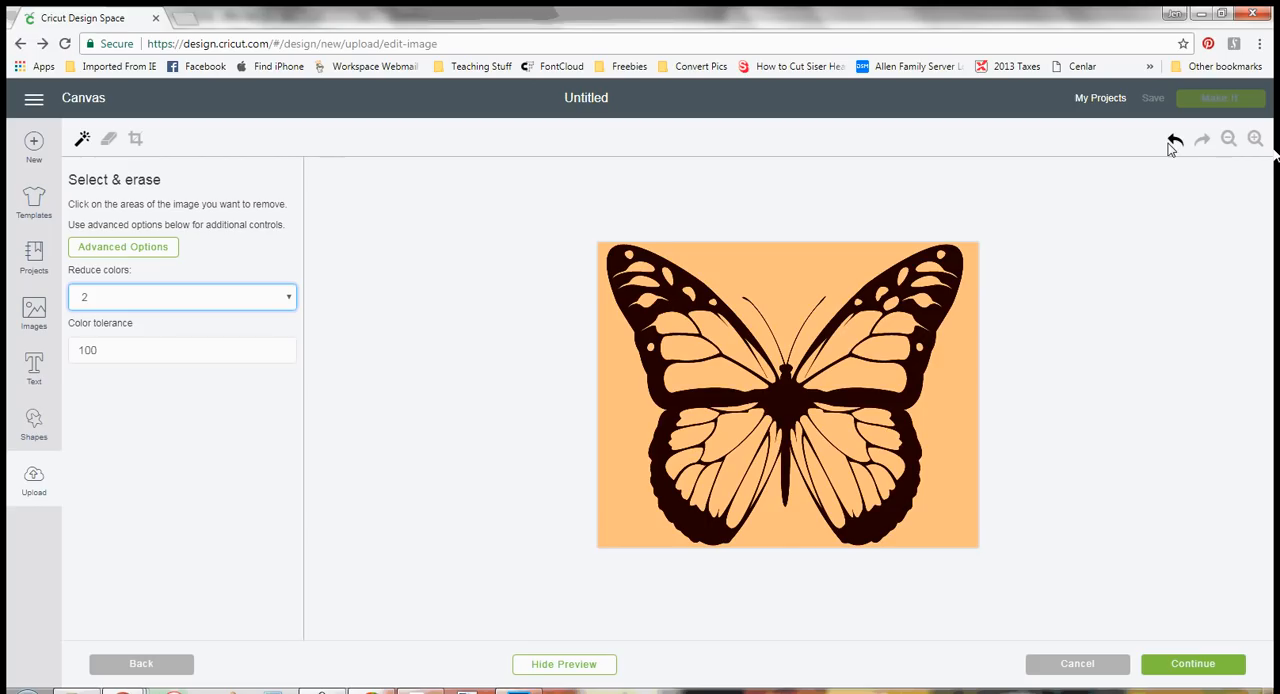
left_click(182, 296)
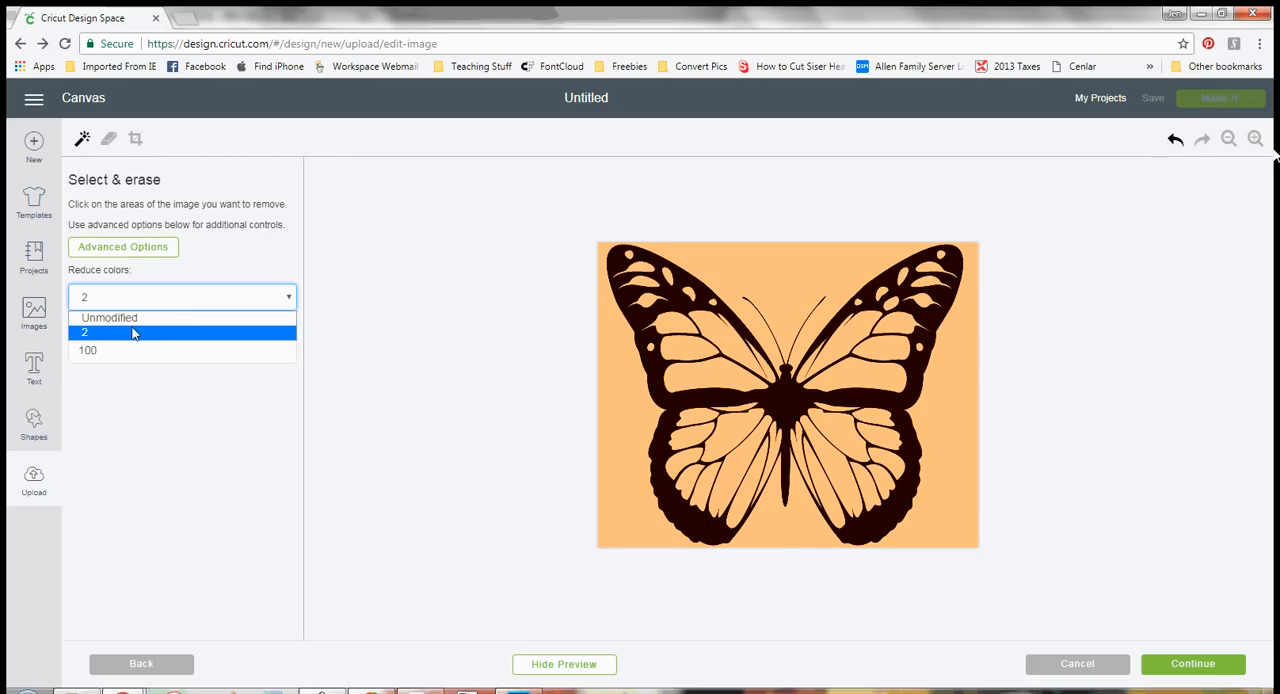
left_click(84, 332)
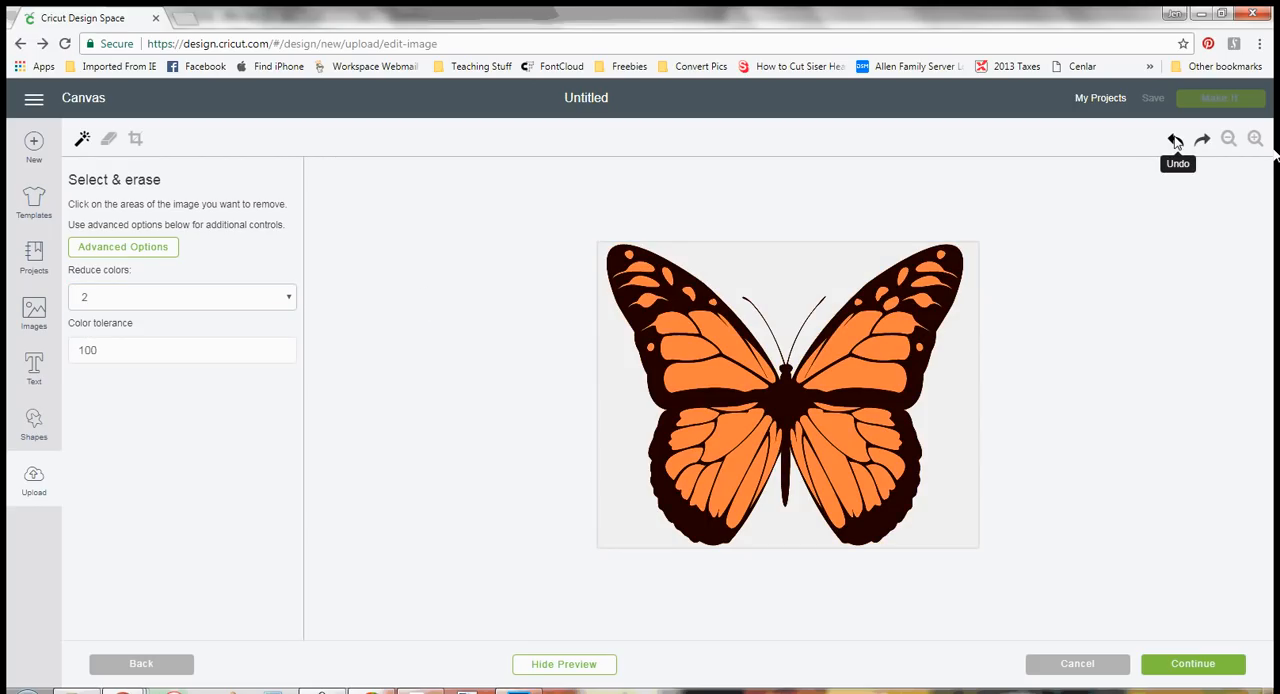
left_click(182, 296)
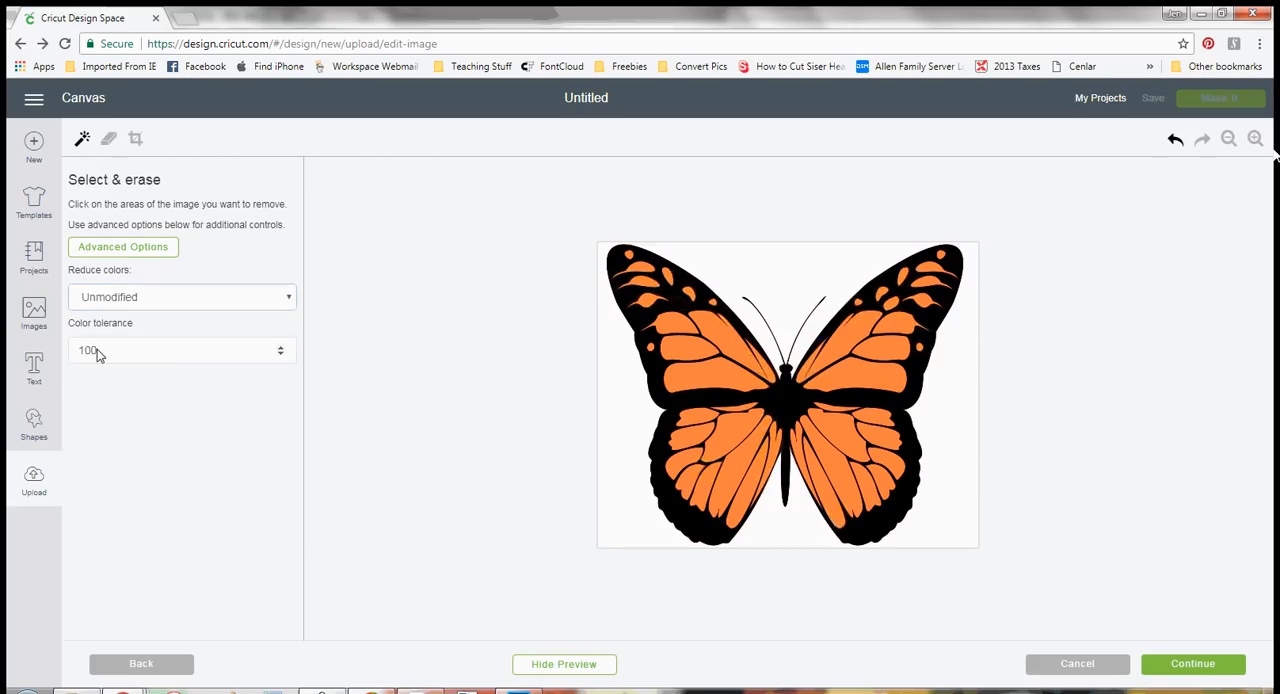
mouse_move(82, 138)
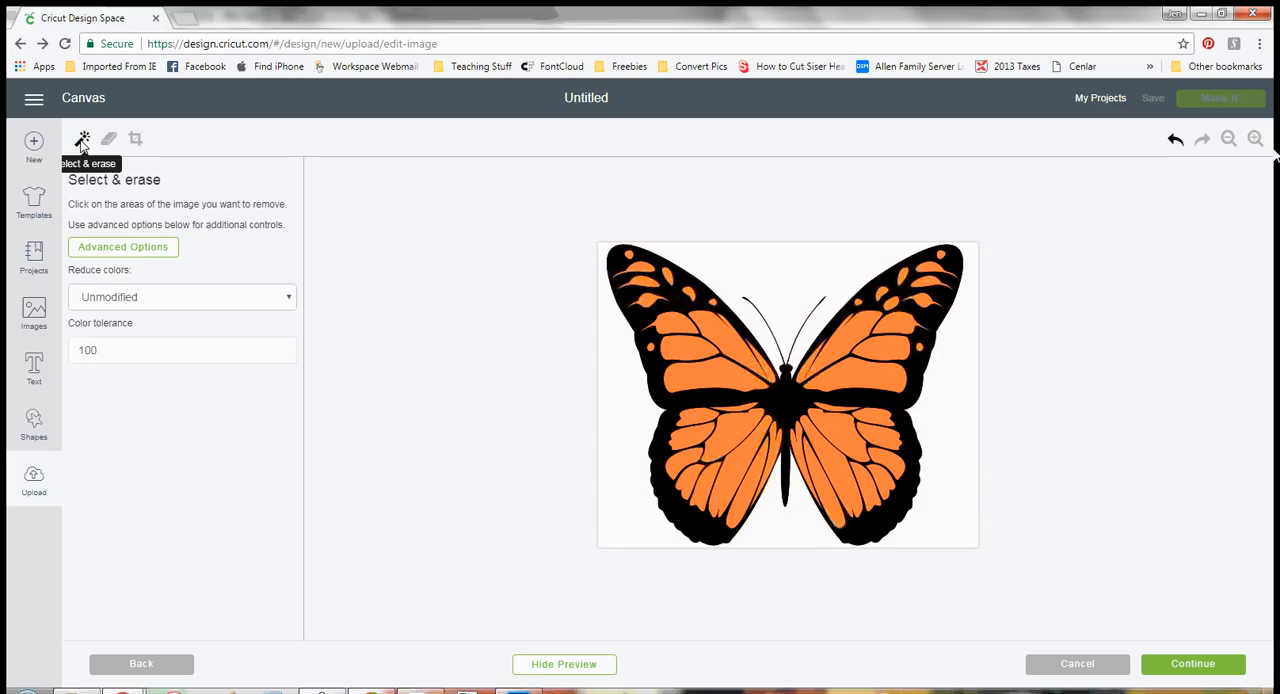
mouse_move(100, 146)
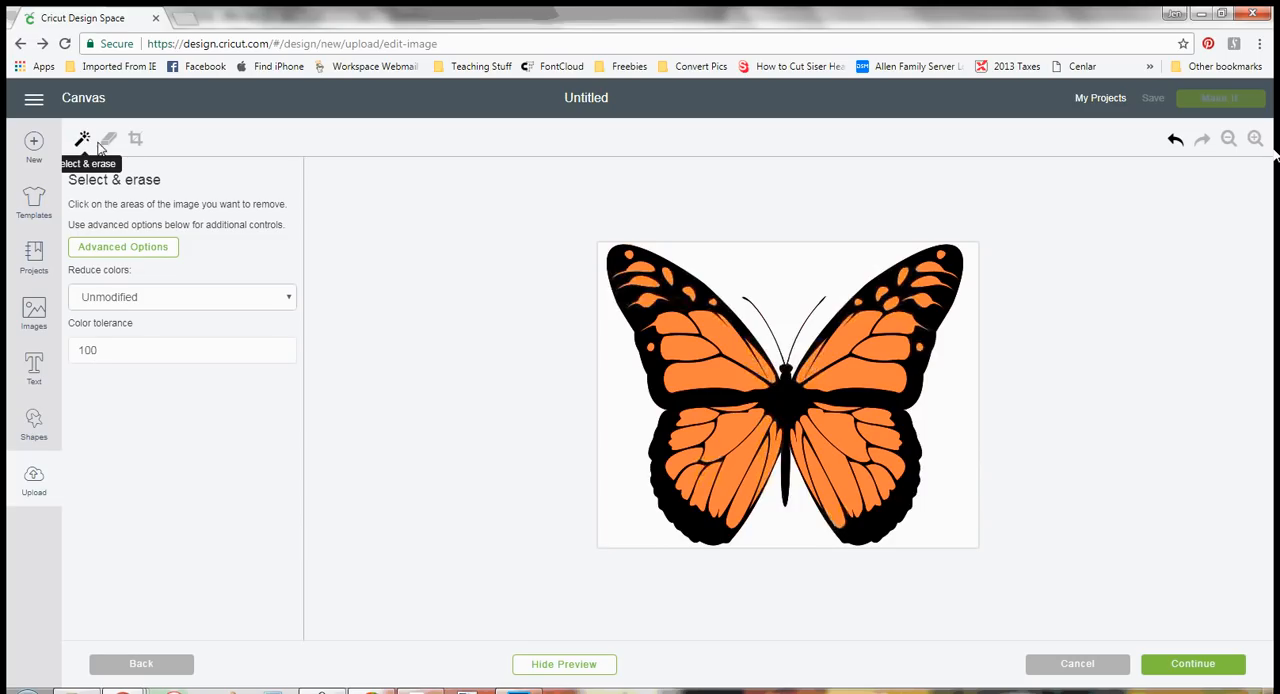
mouse_move(780, 258)
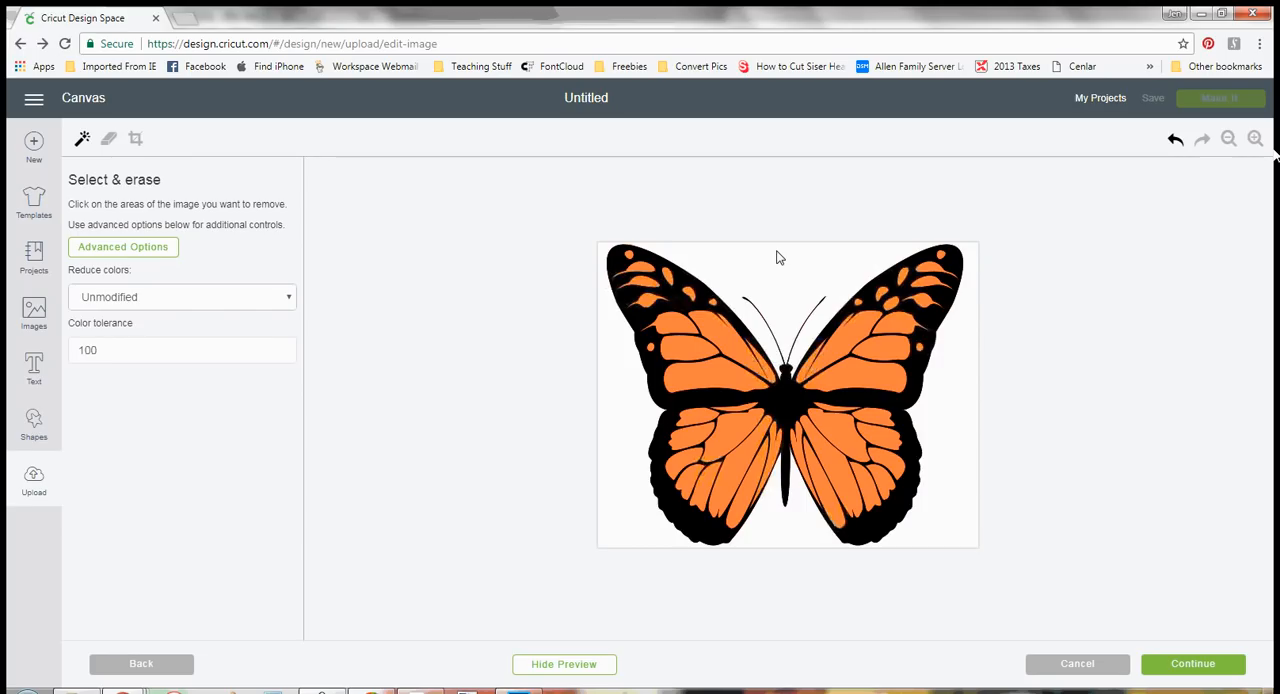
mouse_move(776, 264)
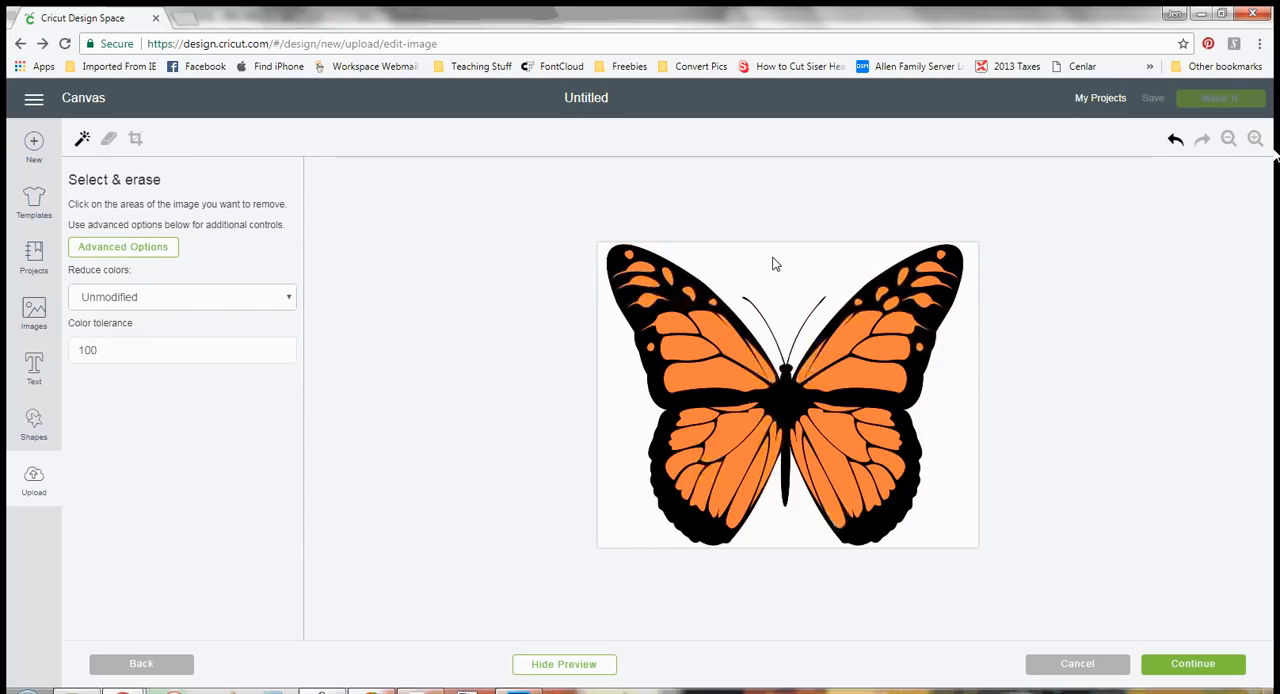
Step: Erase the white background around the butterfly and view its solid cut silhouette
left_click(564, 664)
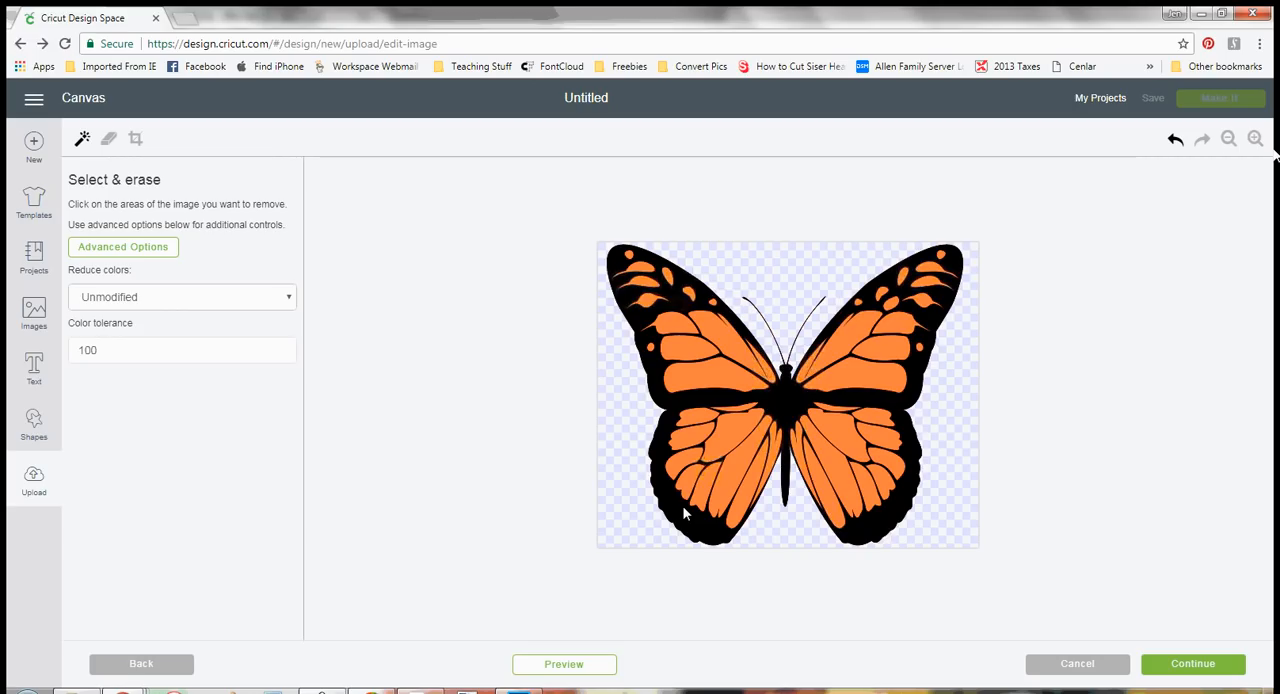
left_click(564, 664)
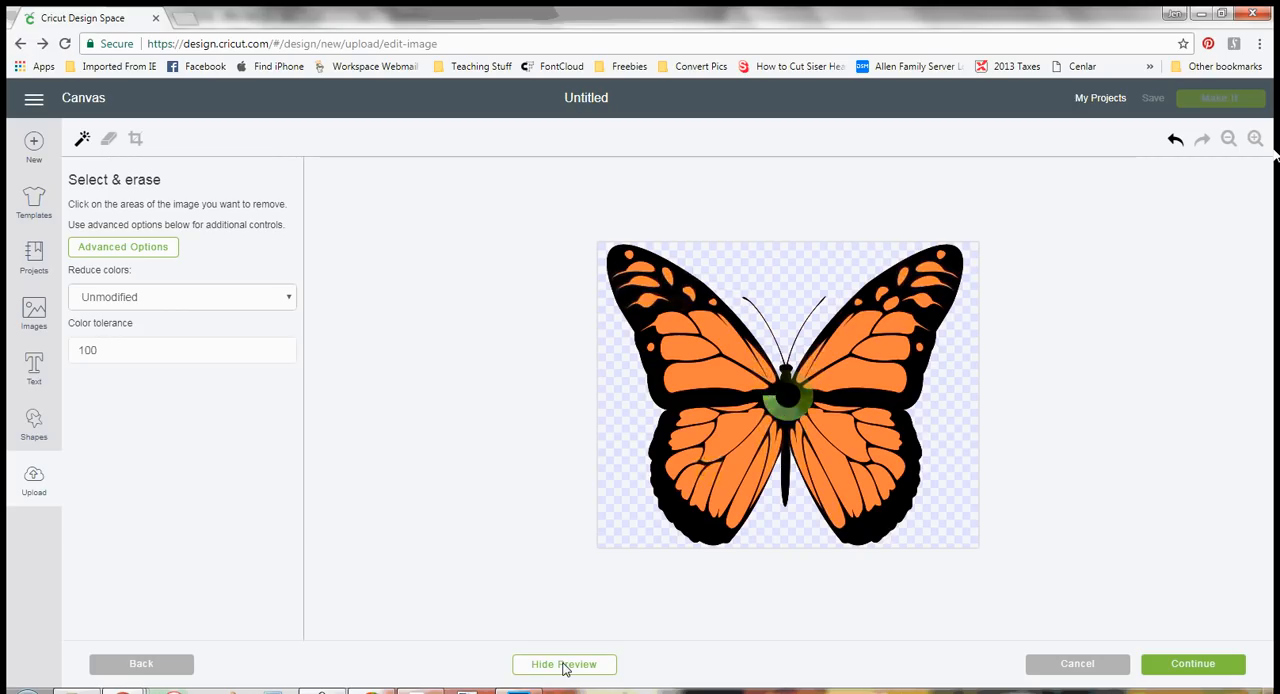
left_click(564, 664)
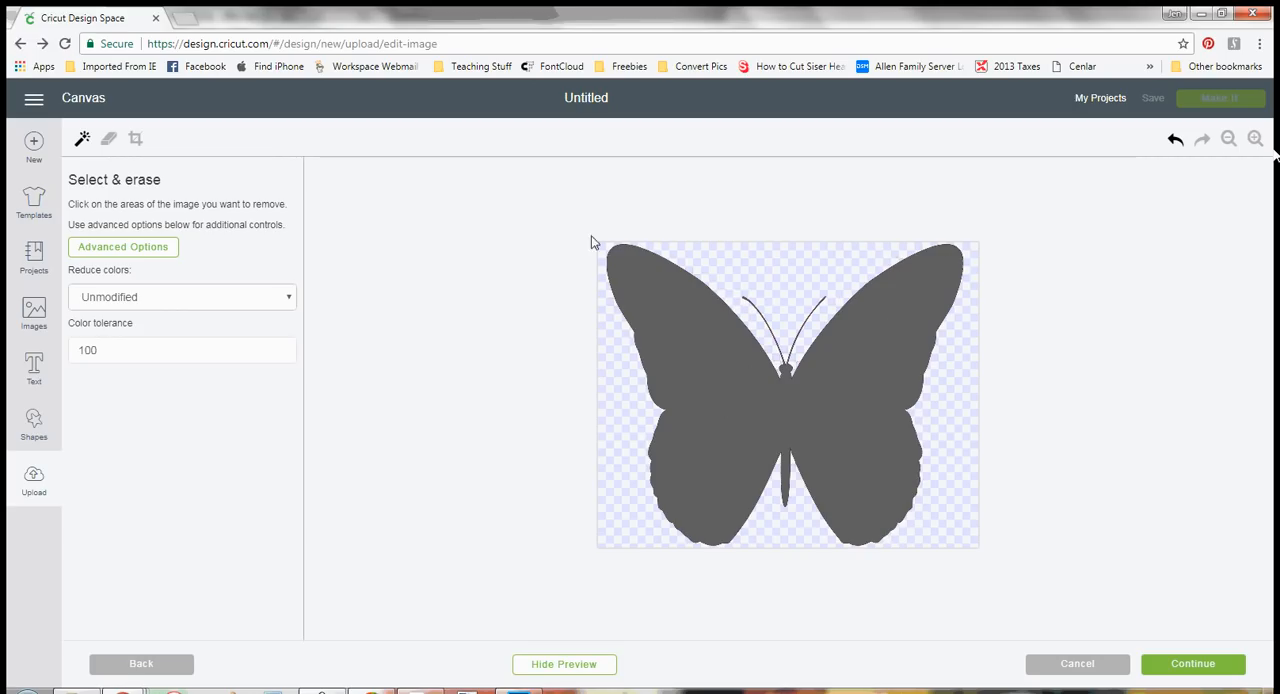
mouse_move(708, 312)
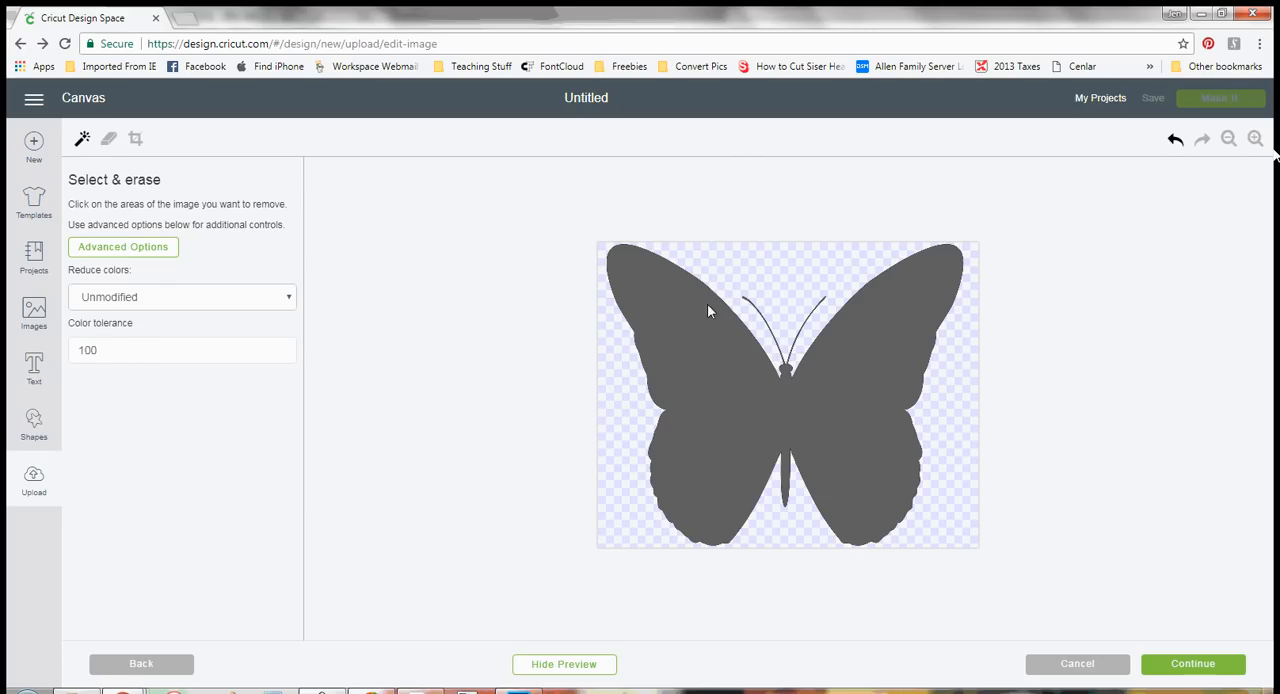
mouse_move(830, 448)
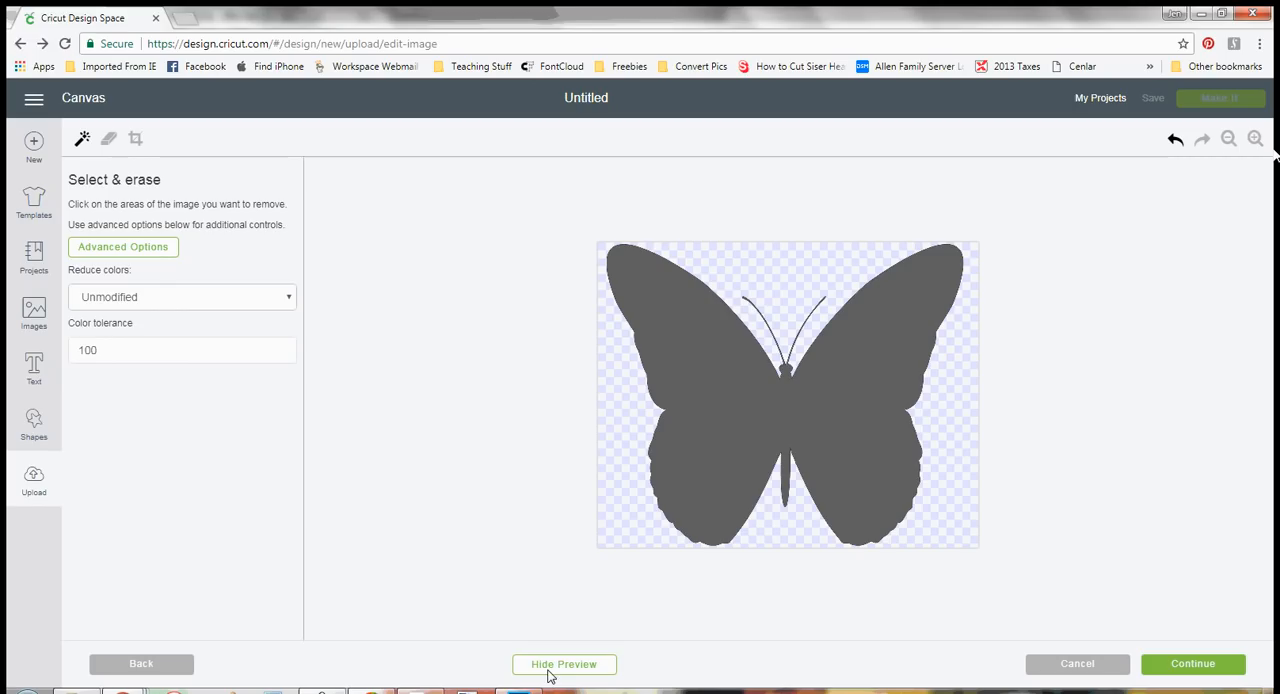
mouse_move(820, 498)
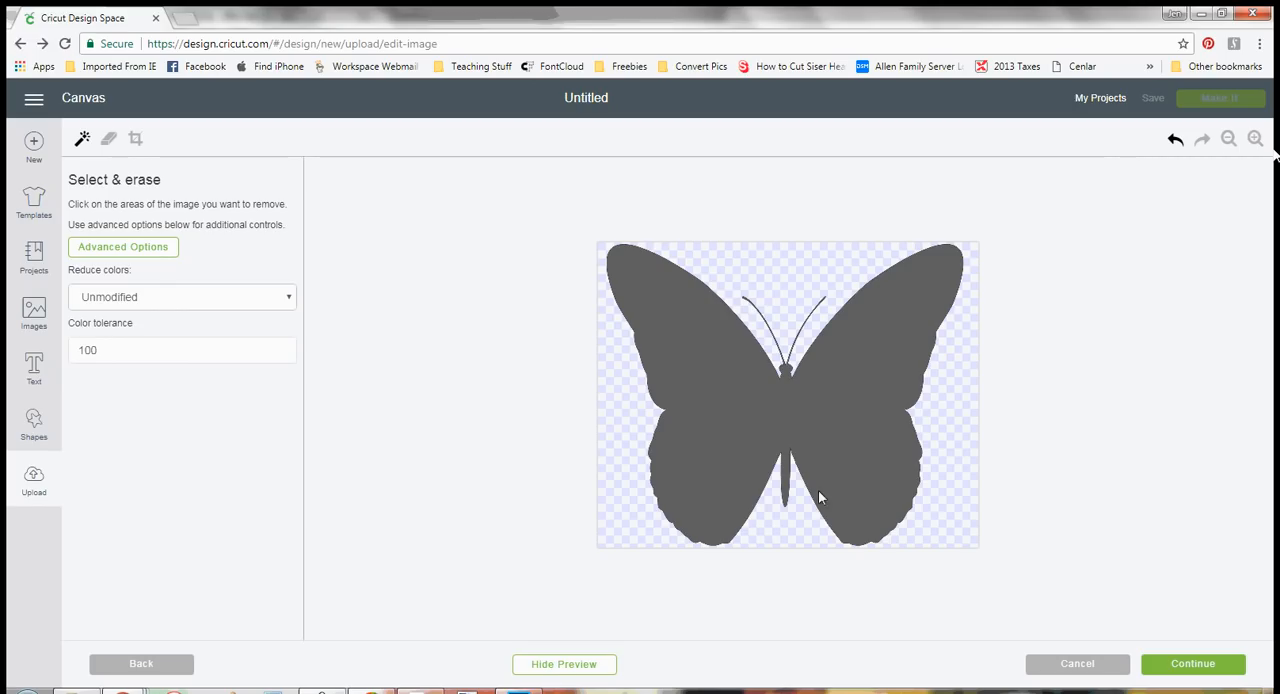
mouse_move(778, 378)
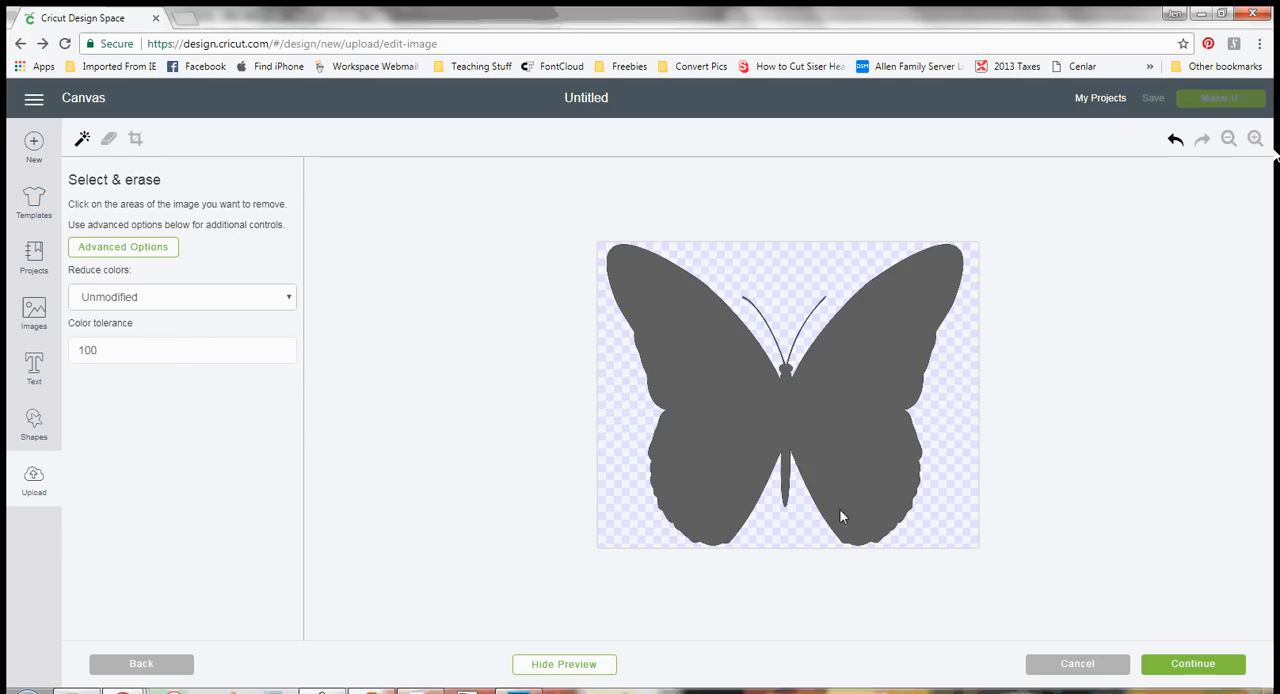
Step: Return to the full-colour butterfly preview and zoom in on the wings
left_click(564, 664)
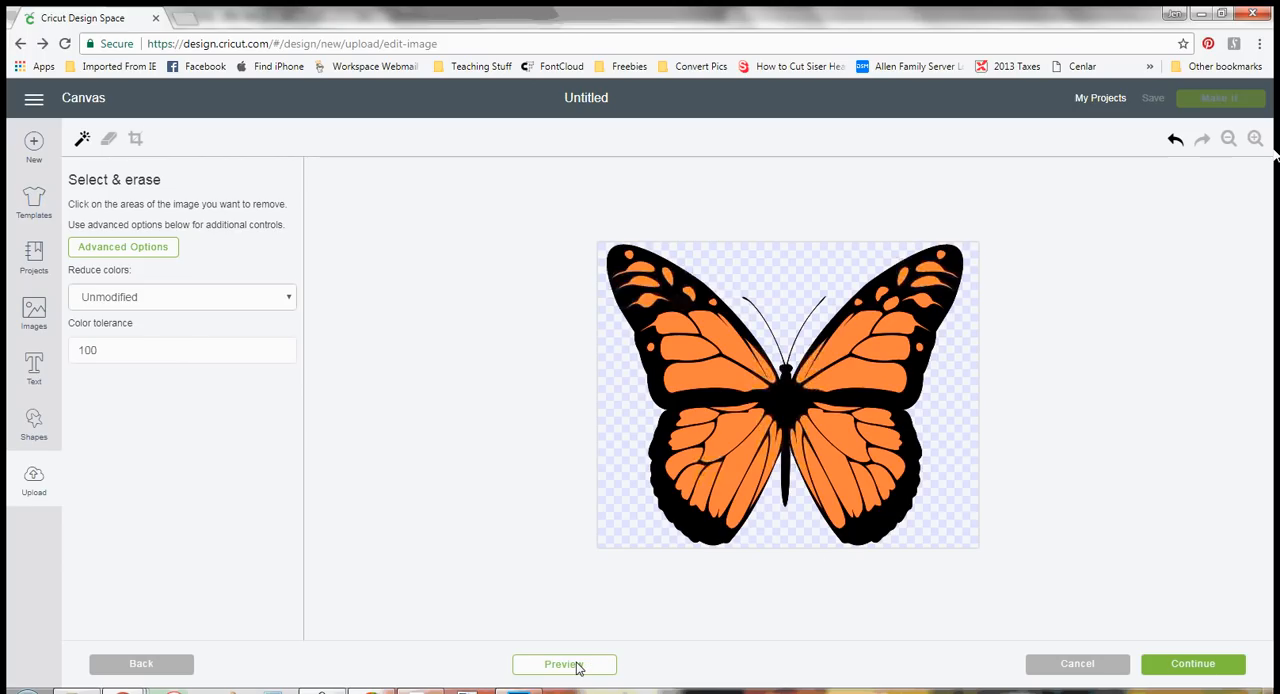
mouse_move(562, 664)
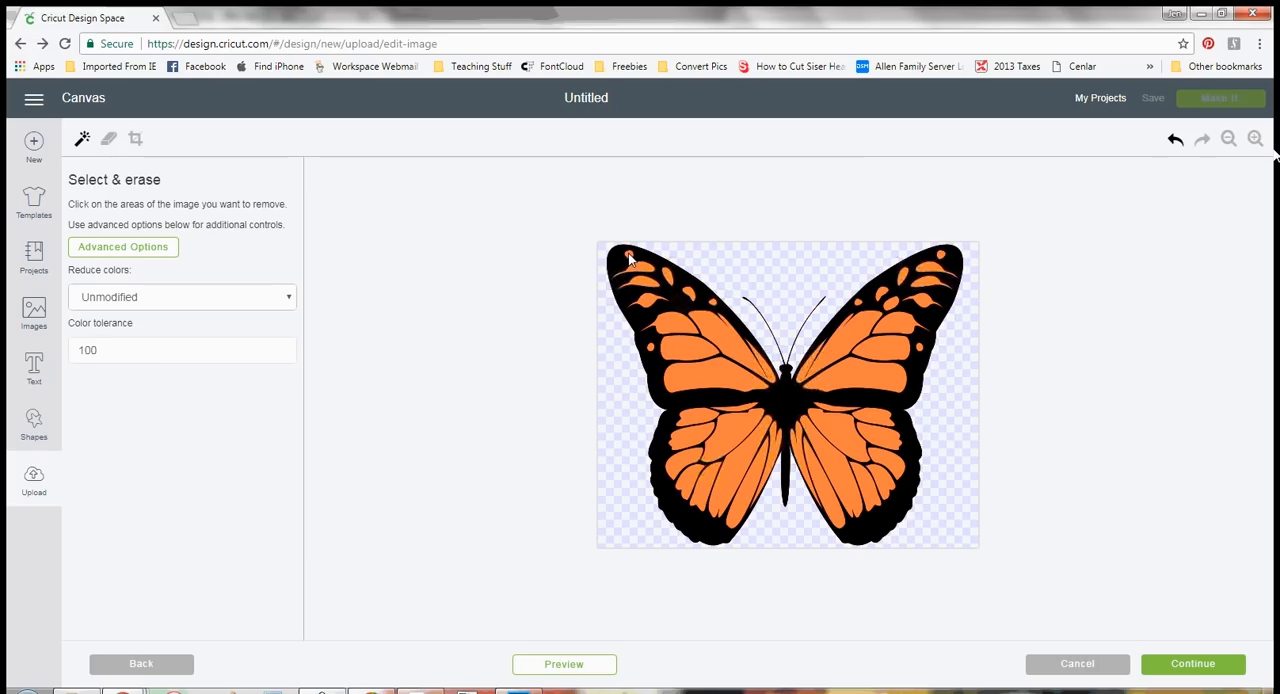
left_click(1254, 140)
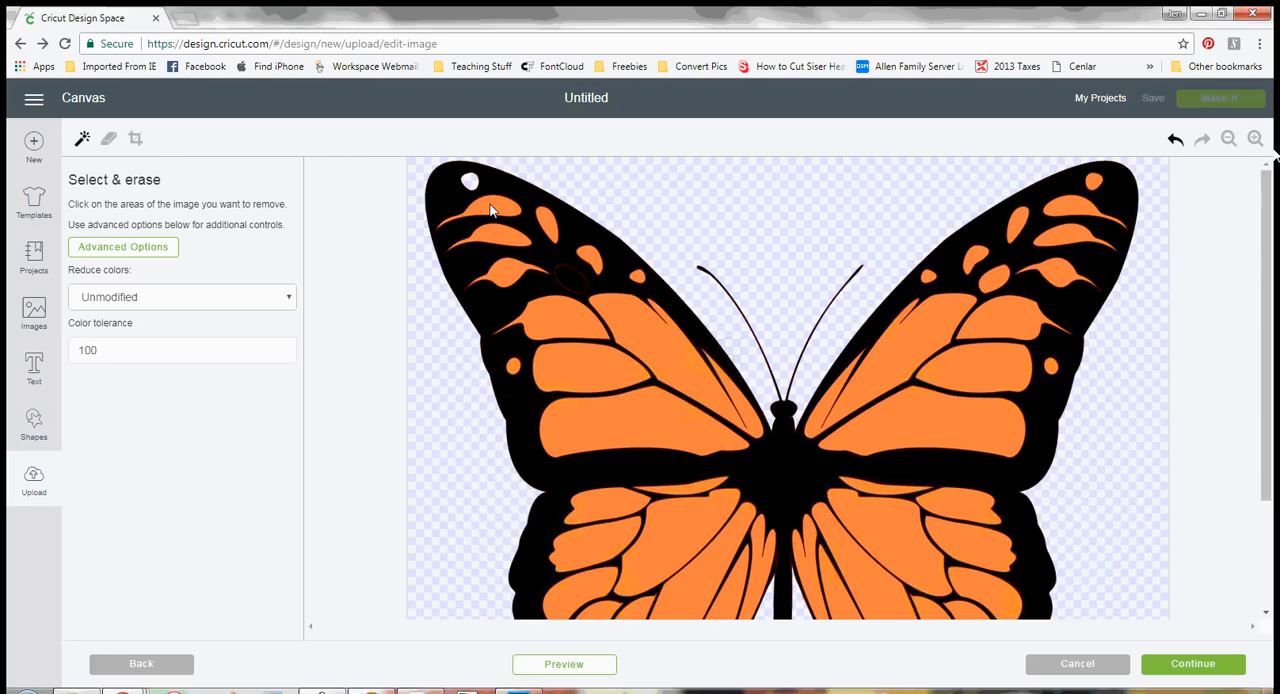
Step: Erase every orange wing section, leaving only the black butterfly outline
left_click(490, 210)
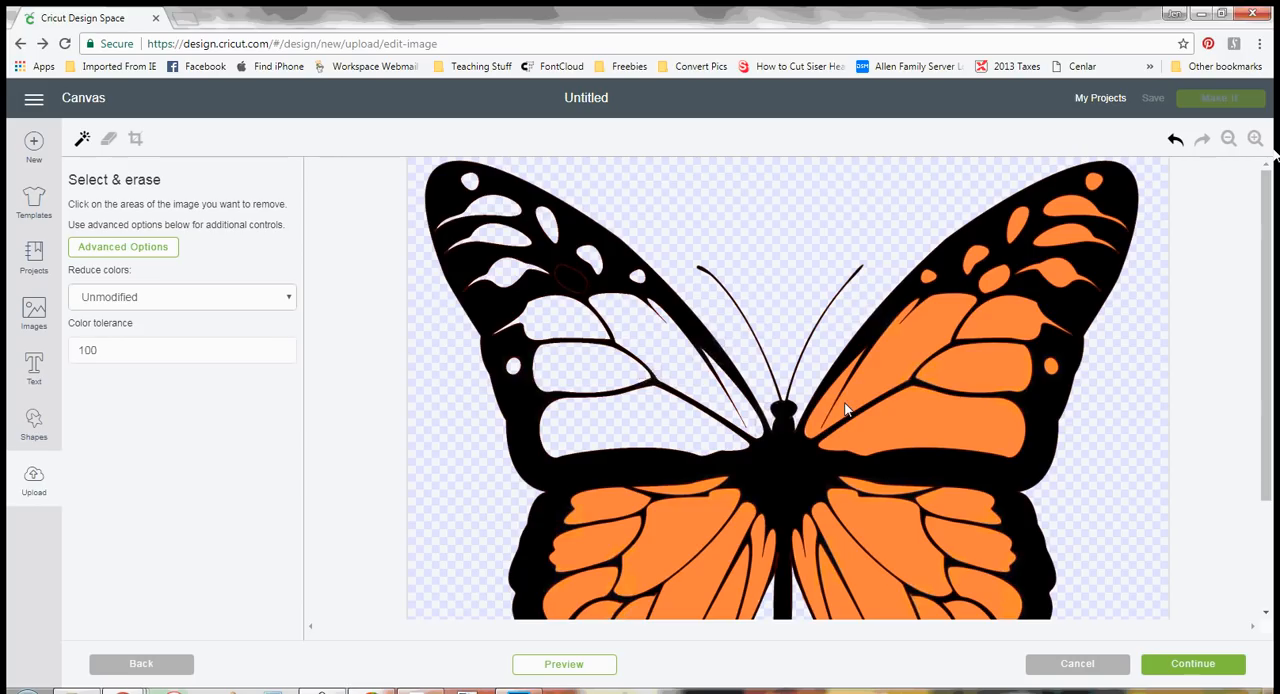
left_click(844, 410)
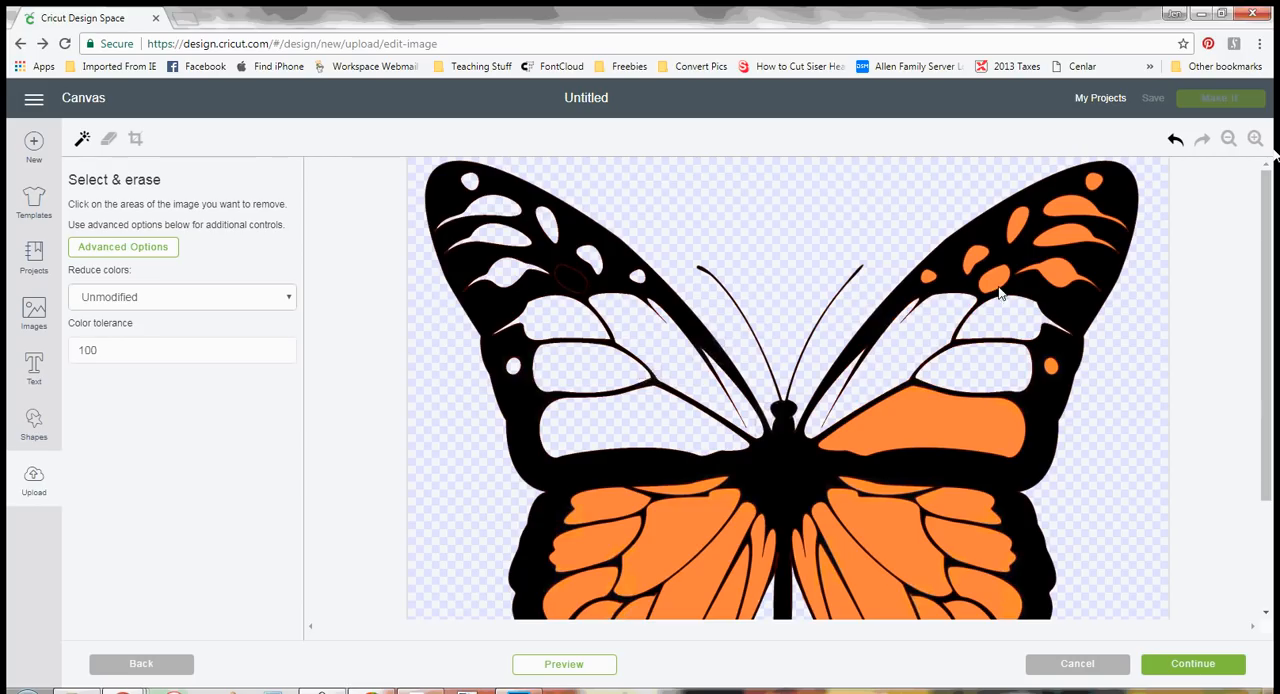
left_click(1000, 290)
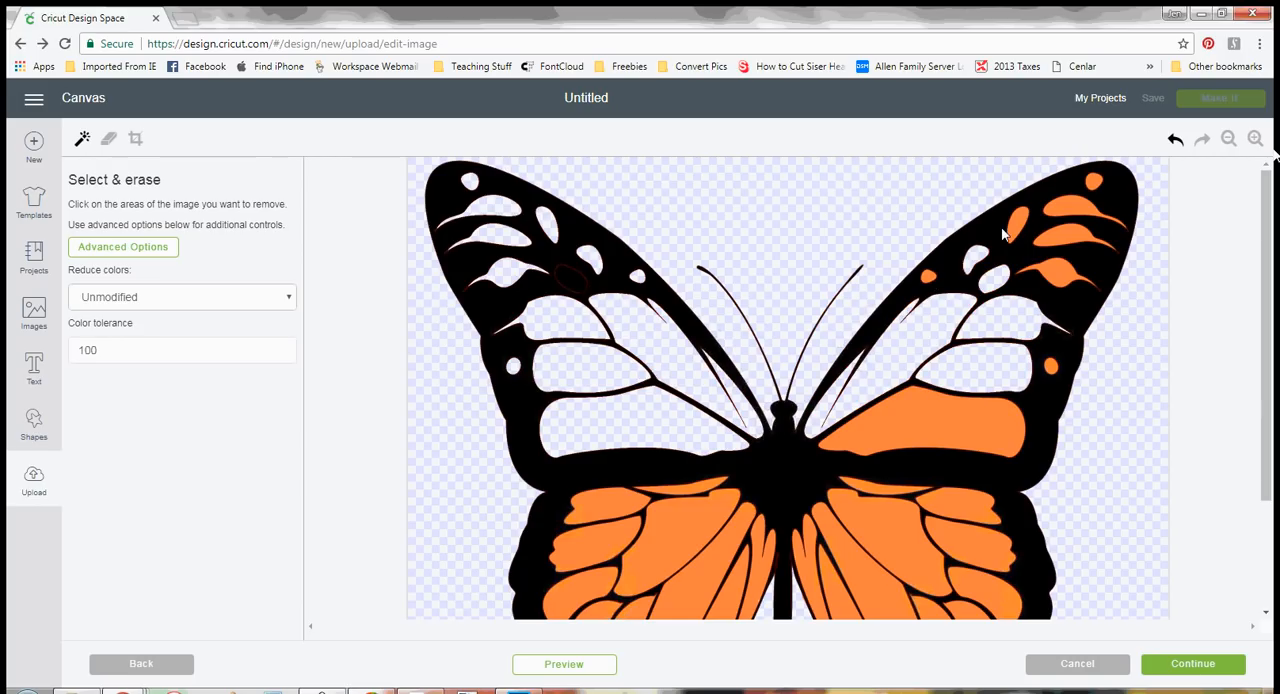
left_click(1016, 226)
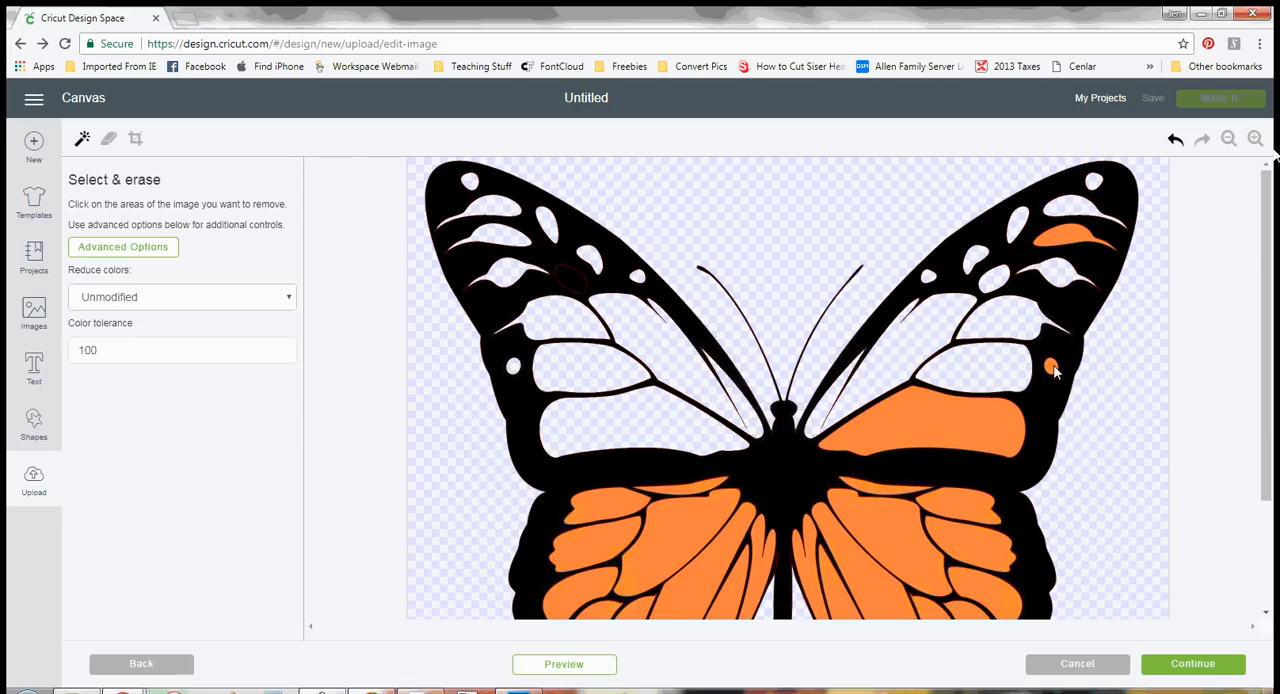
left_click(1056, 370)
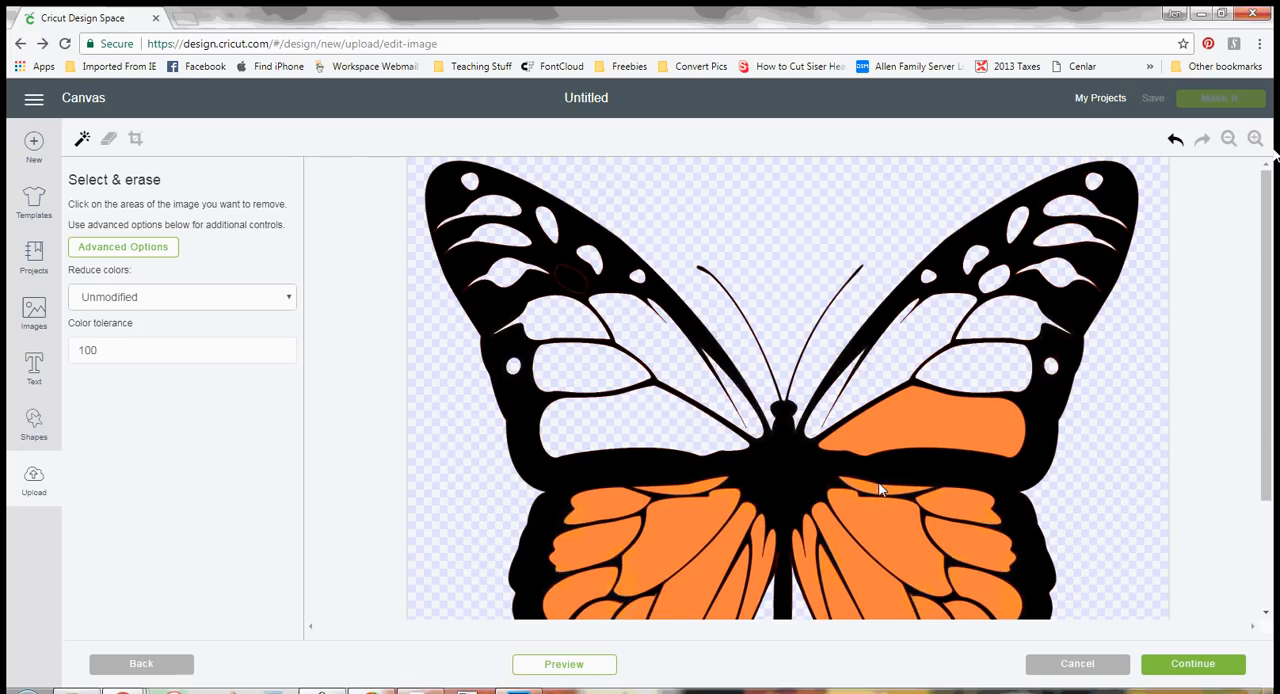
left_click(920, 430)
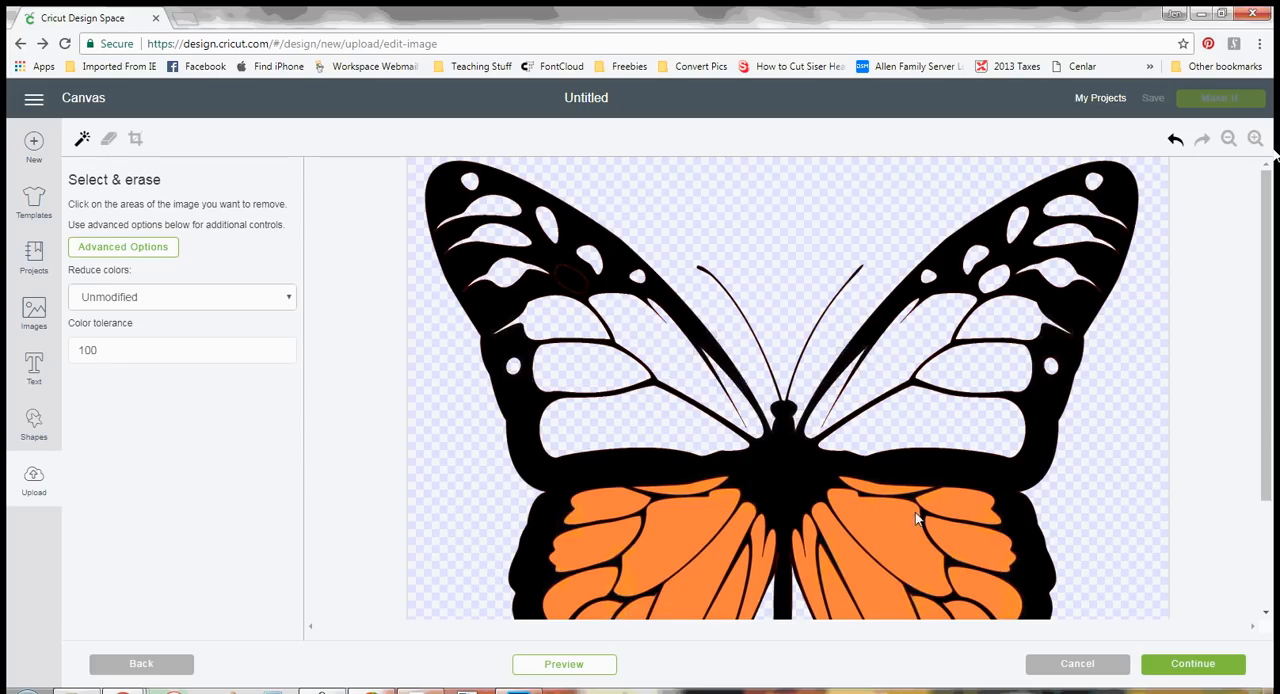
left_click(916, 518)
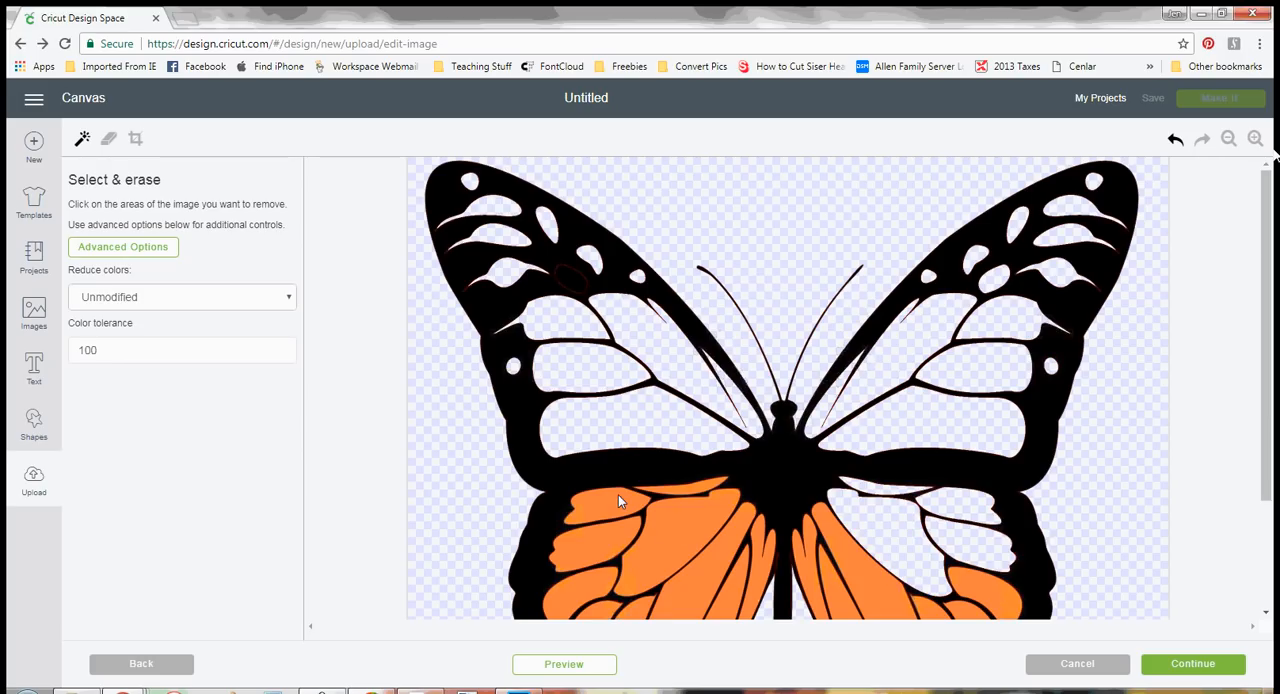
left_click(620, 500)
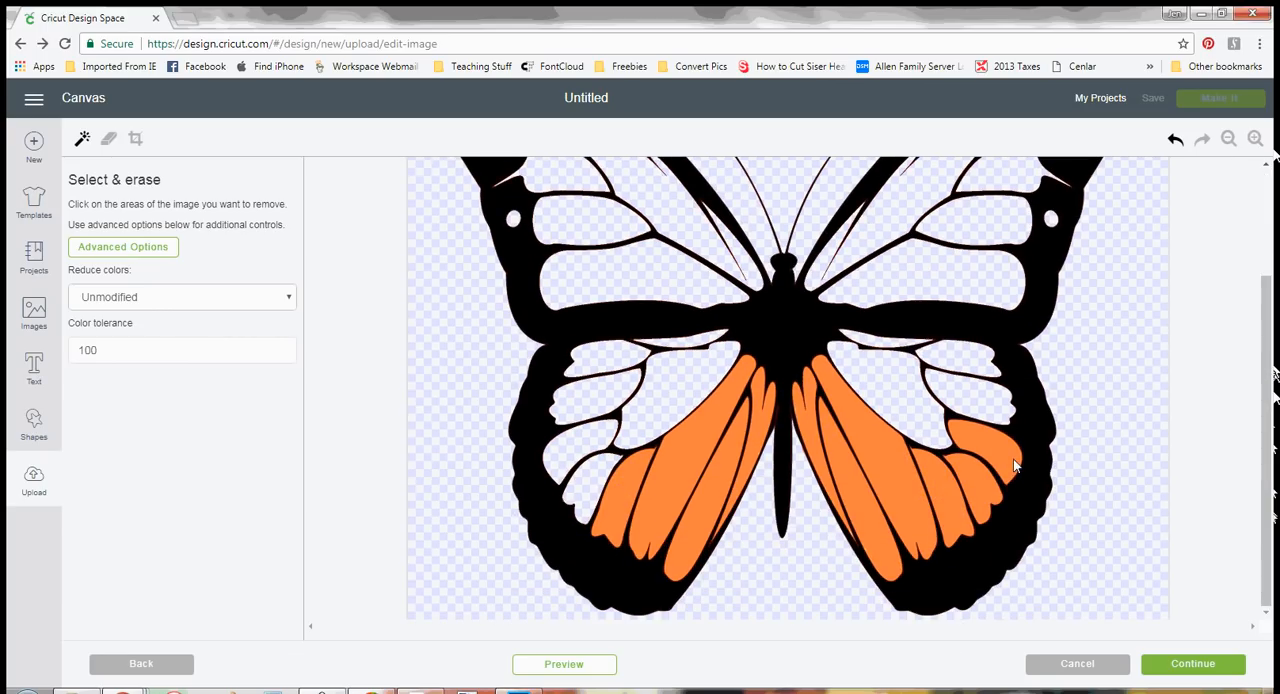
left_click(1016, 464)
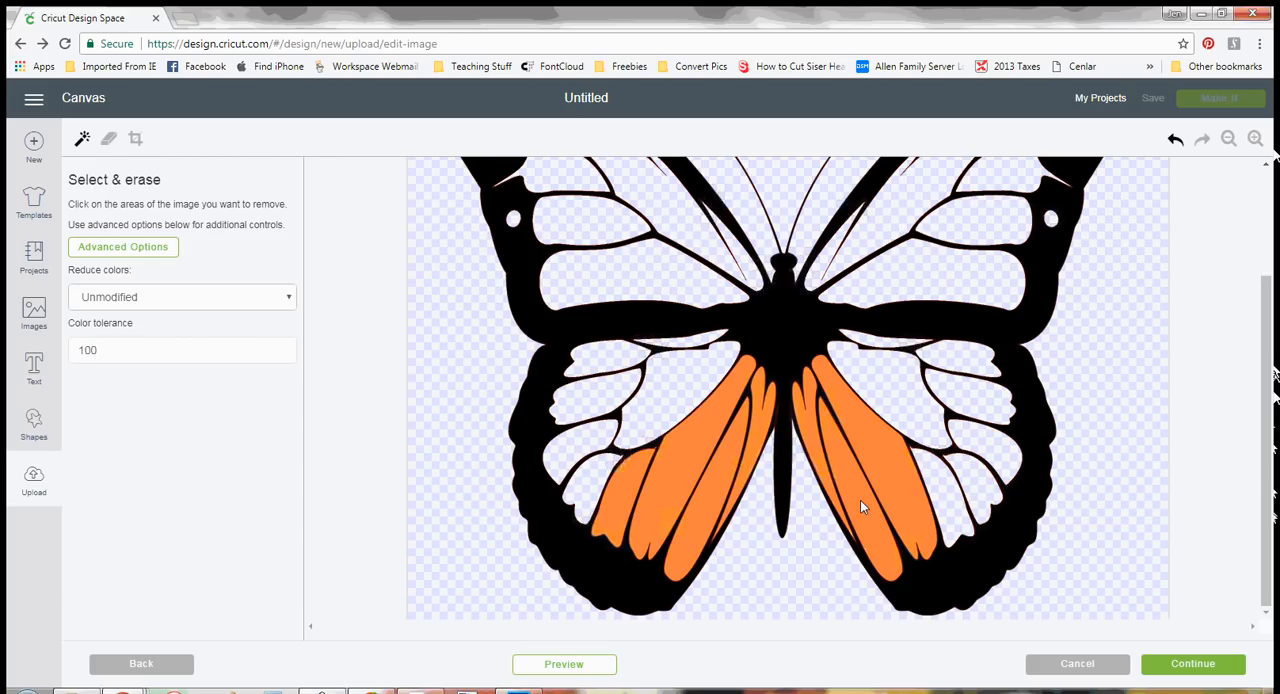
left_click(860, 508)
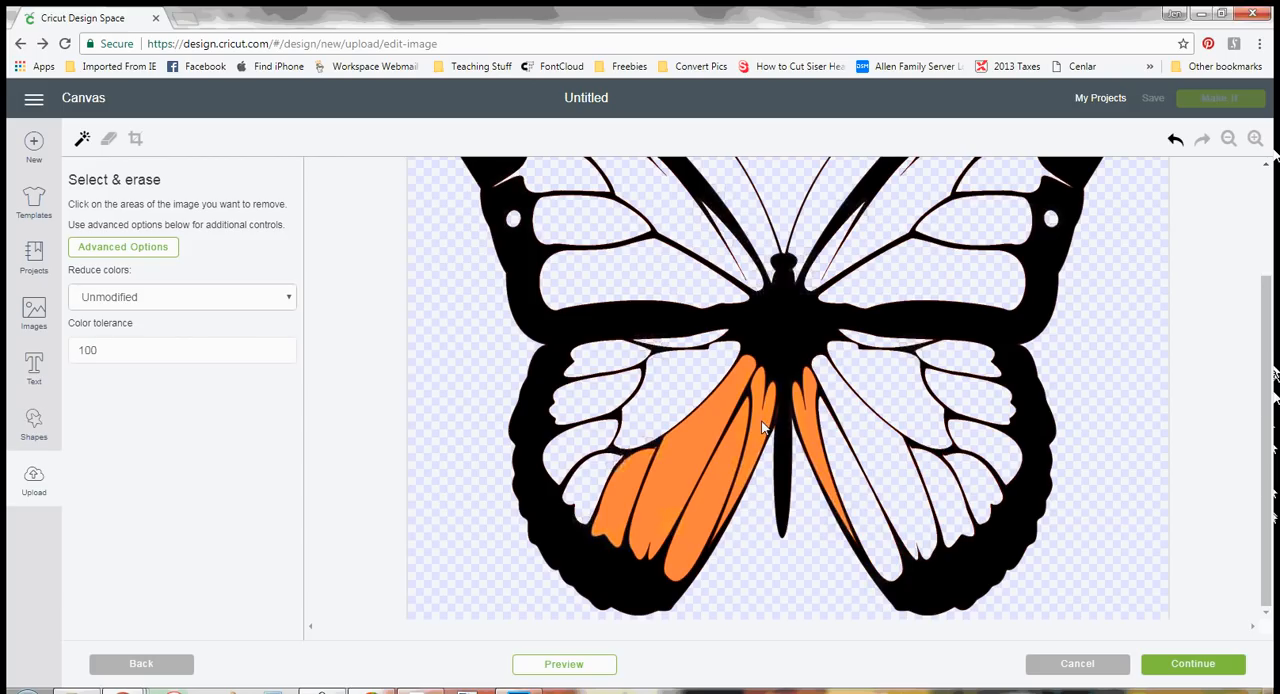
left_click(760, 428)
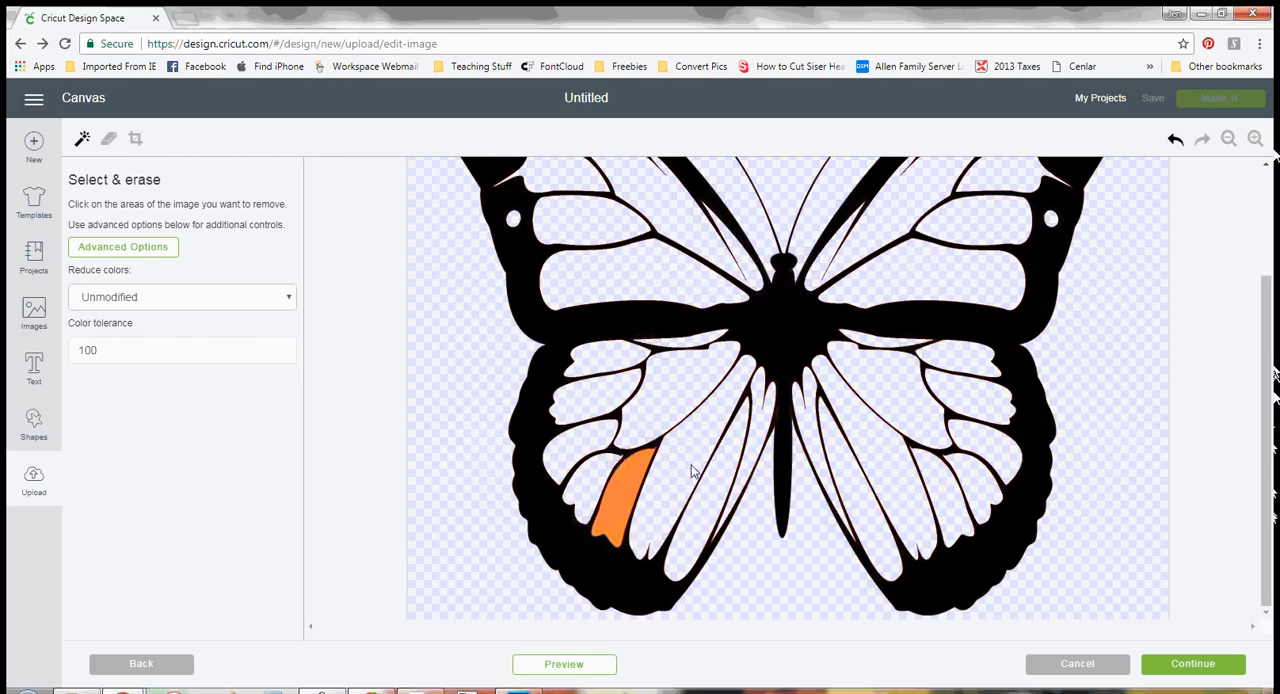
left_click(1228, 140)
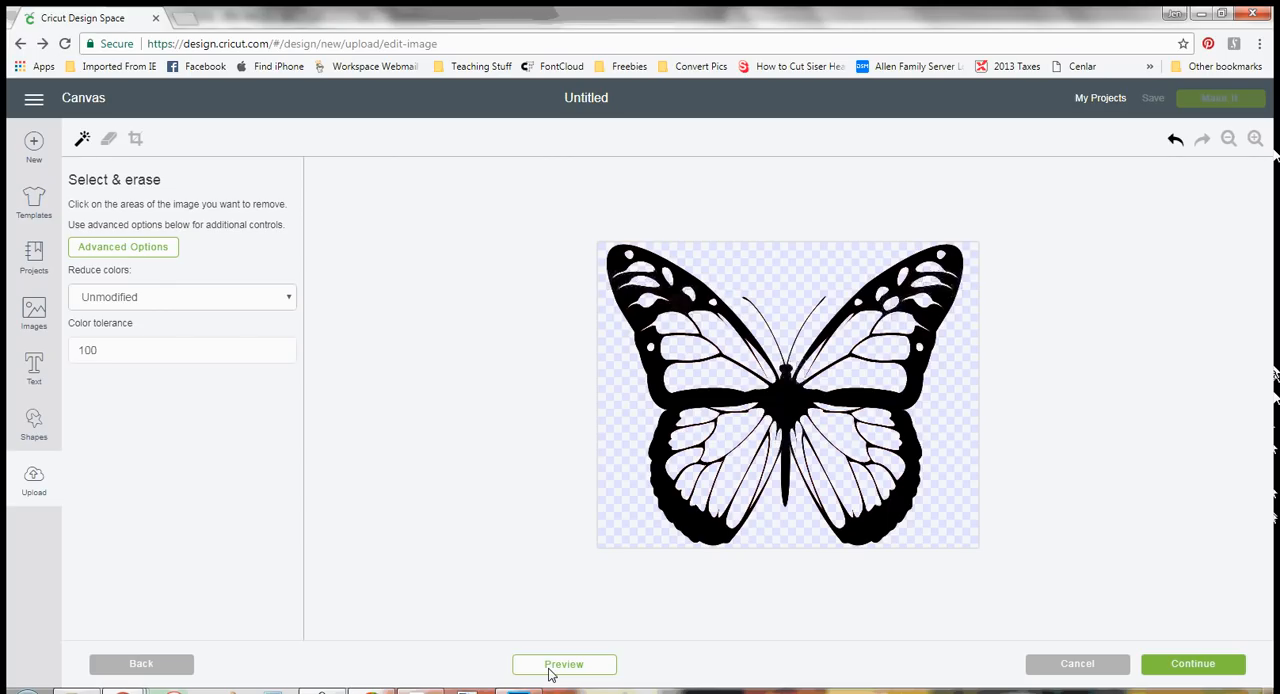
Step: Preview the black layer's cut shape and continue to the save screen
left_click(564, 664)
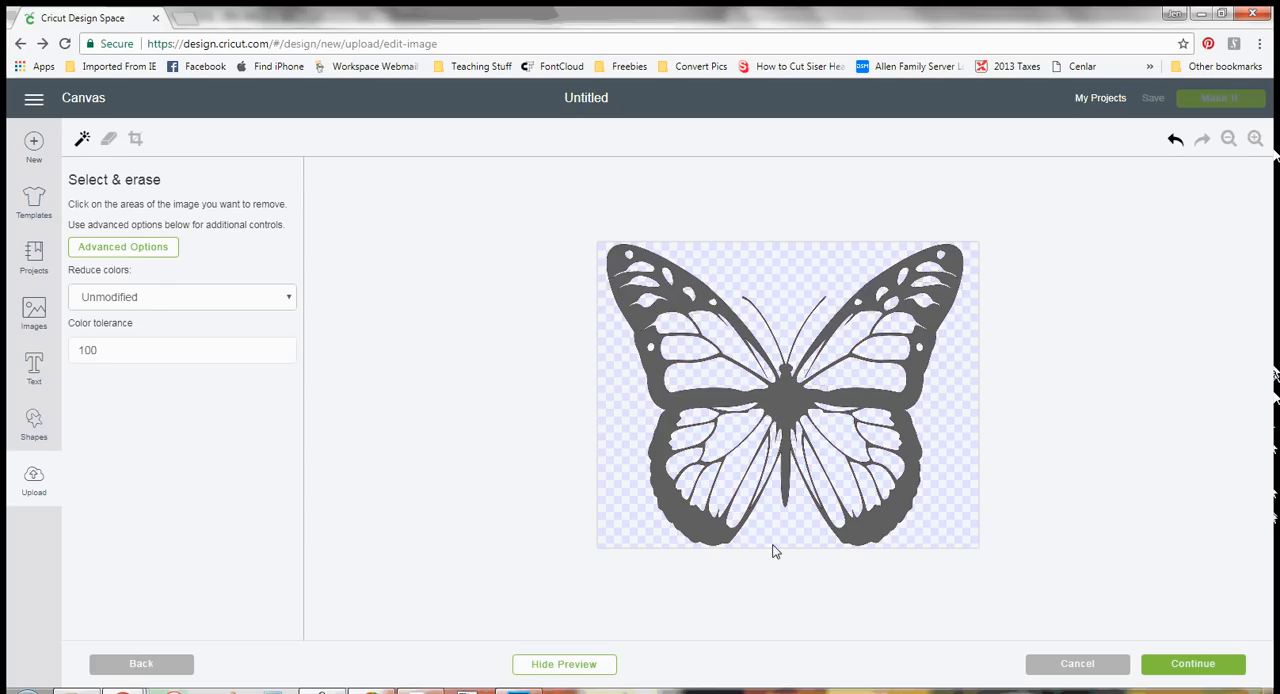
mouse_move(790, 544)
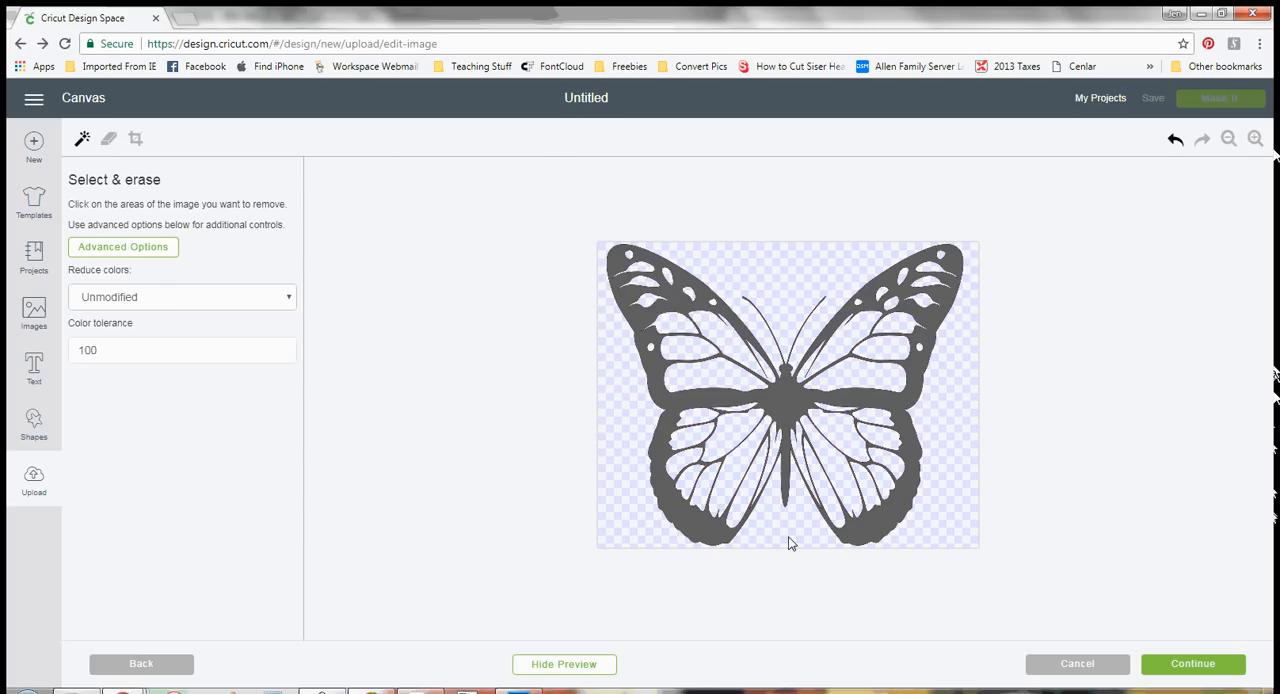
left_click(1192, 664)
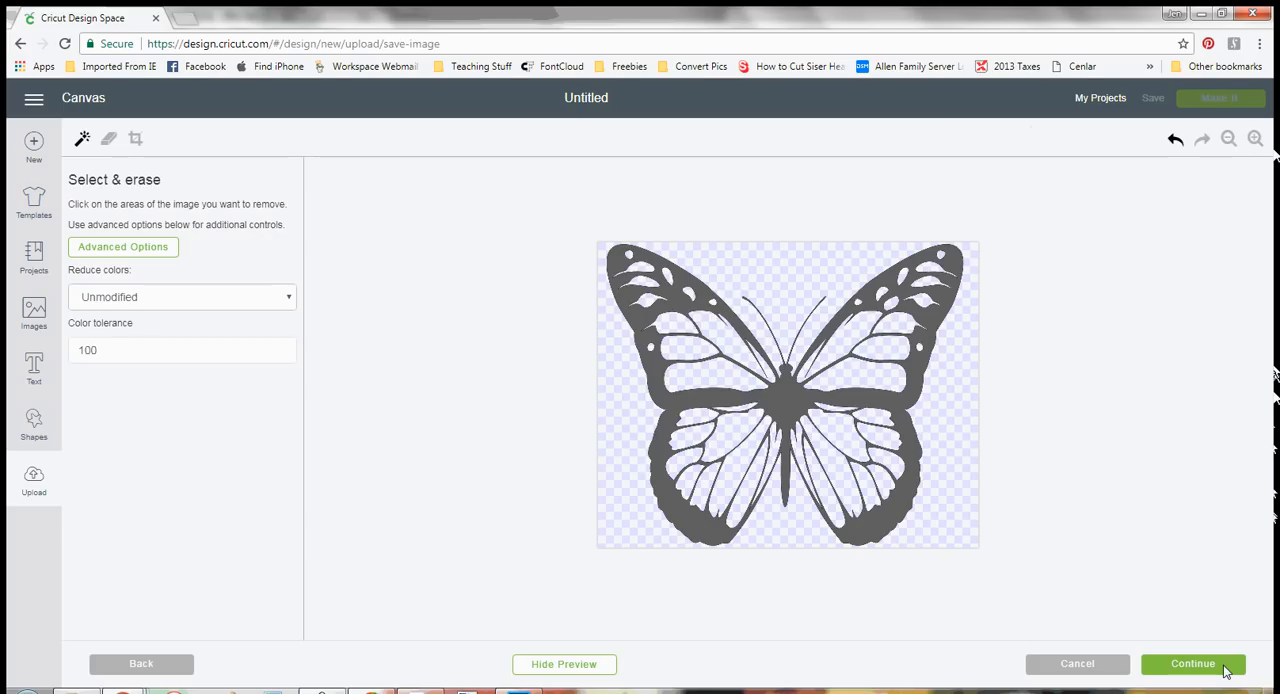
left_click(1192, 664)
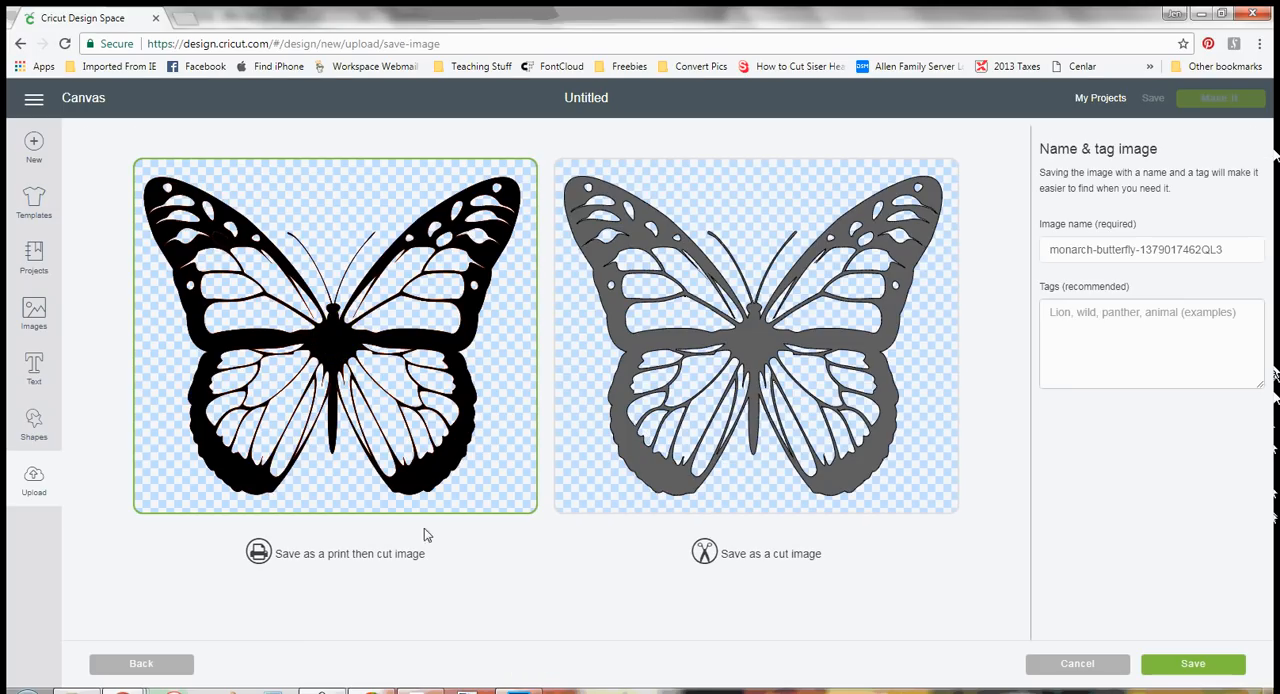
mouse_move(404, 564)
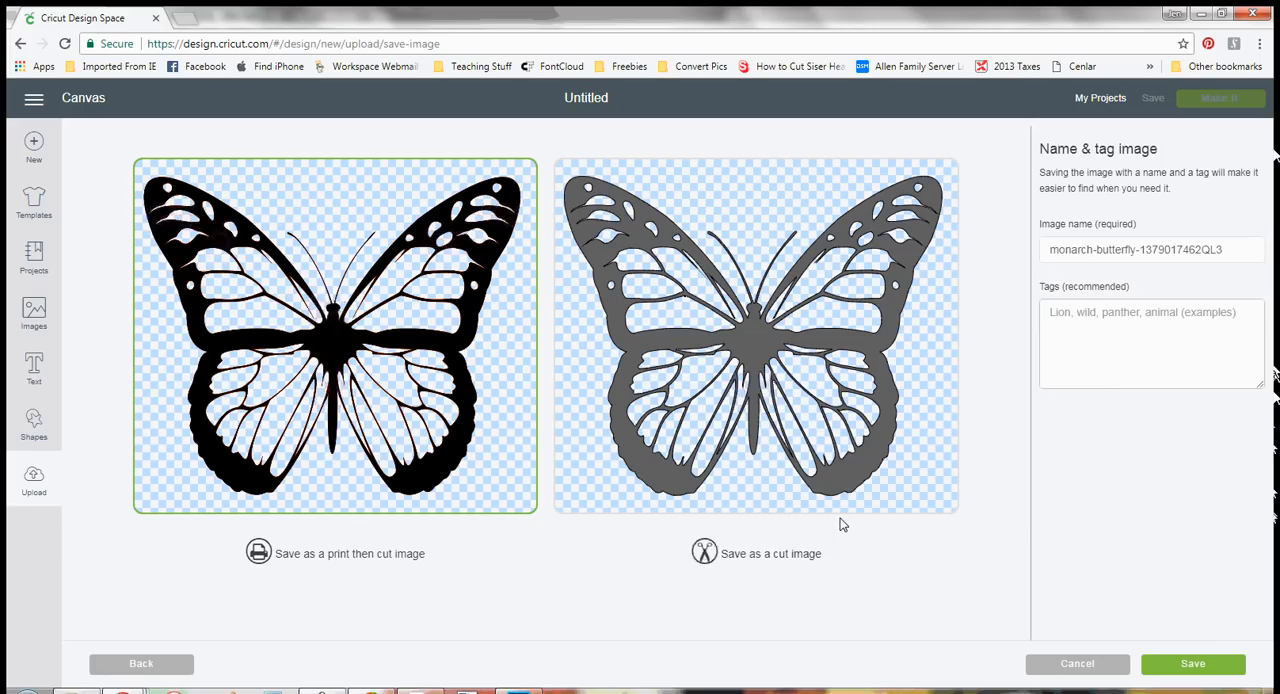
mouse_move(744, 324)
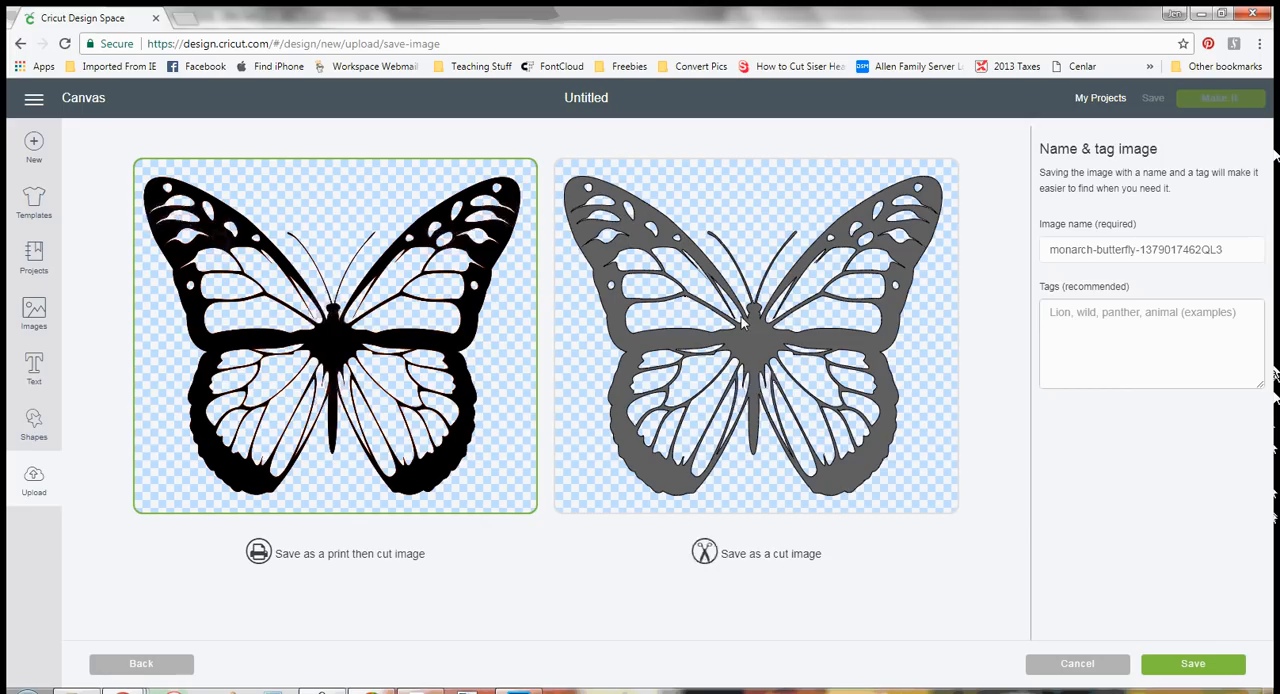
Step: Save the black layer as a cut image named monarch-butterfly-blacklayer
left_click(756, 336)
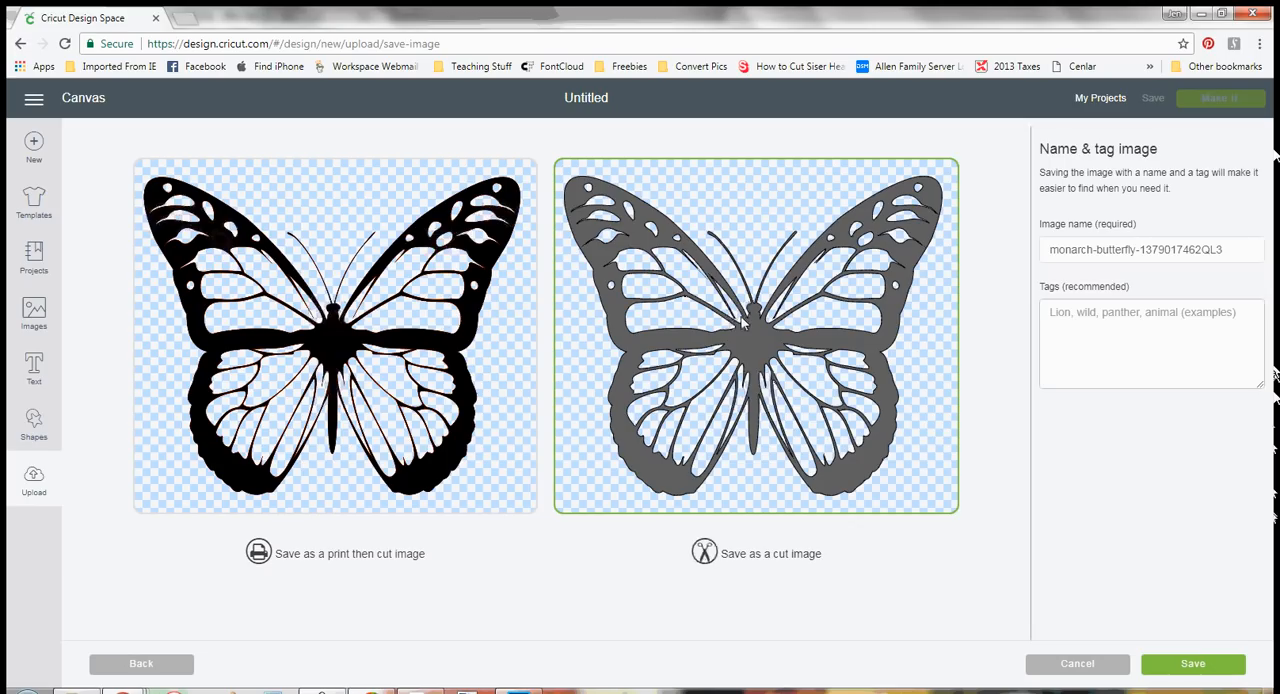
mouse_move(338, 560)
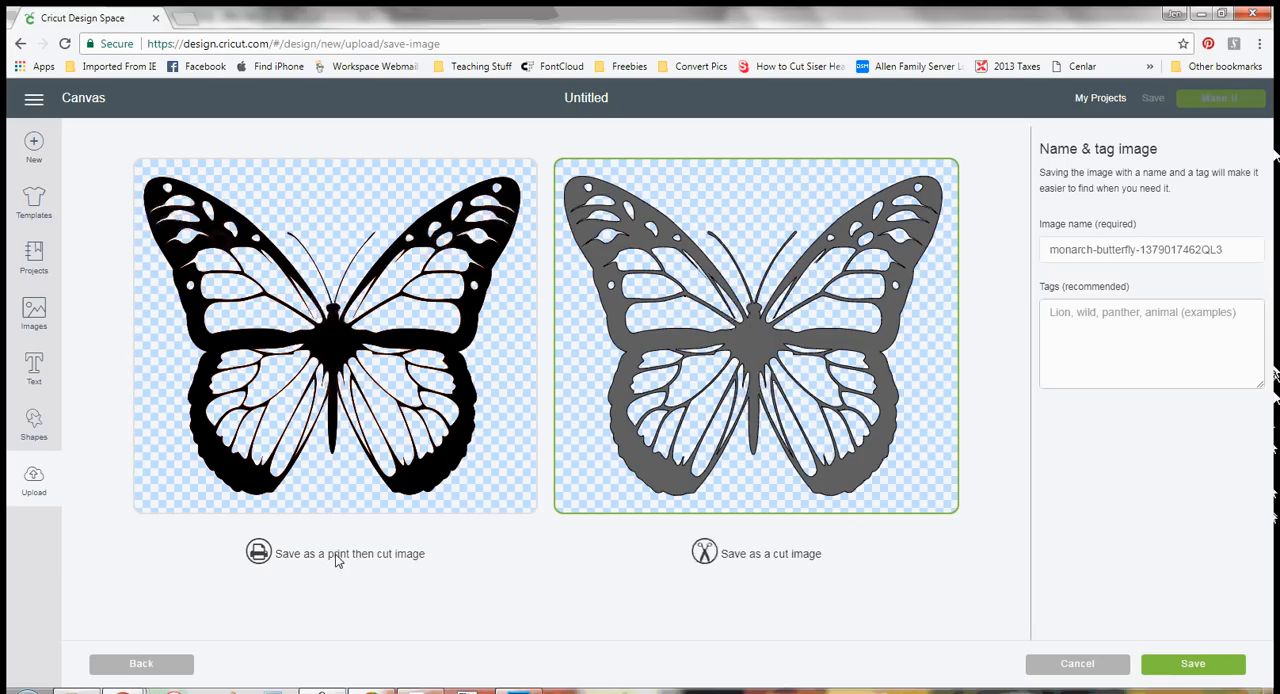
mouse_move(412, 560)
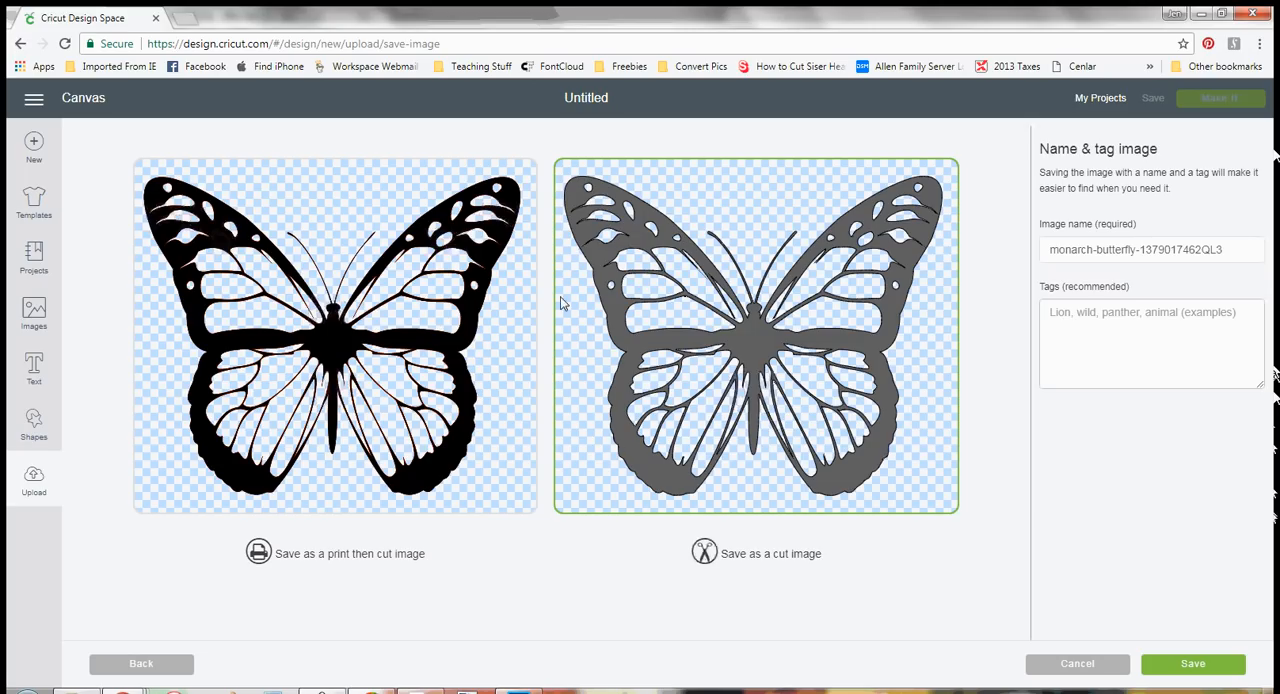
mouse_move(584, 192)
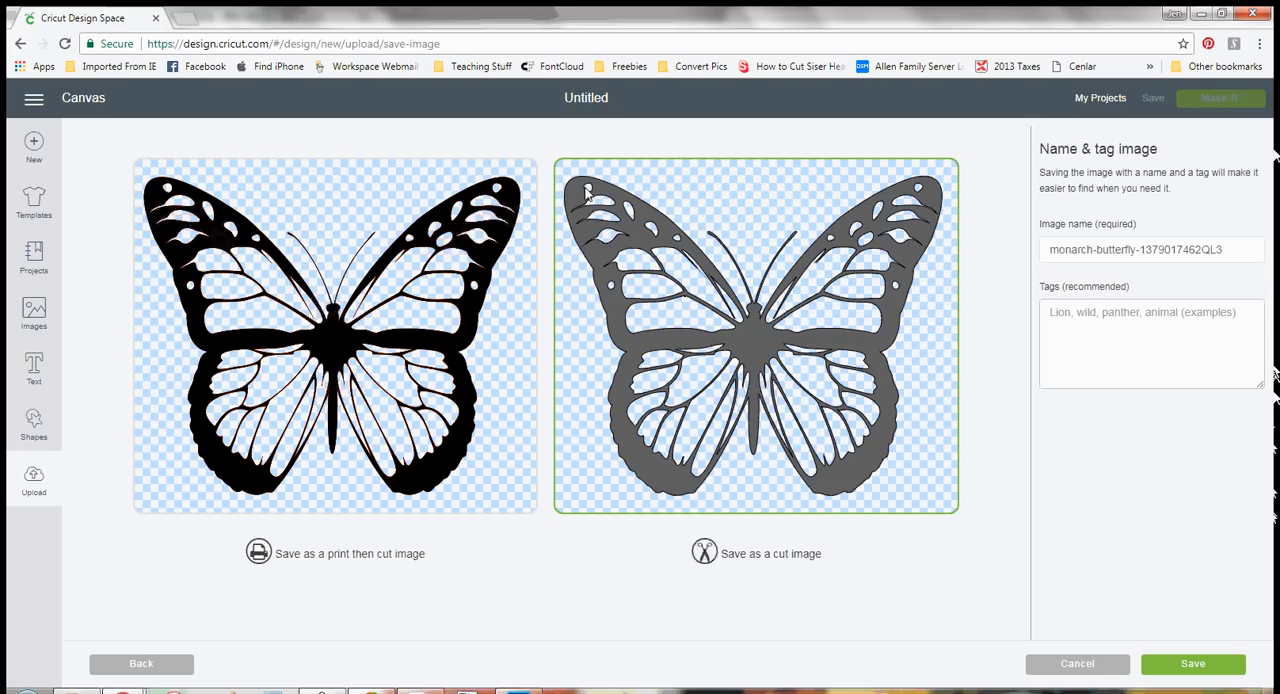
mouse_move(1140, 252)
type("b")
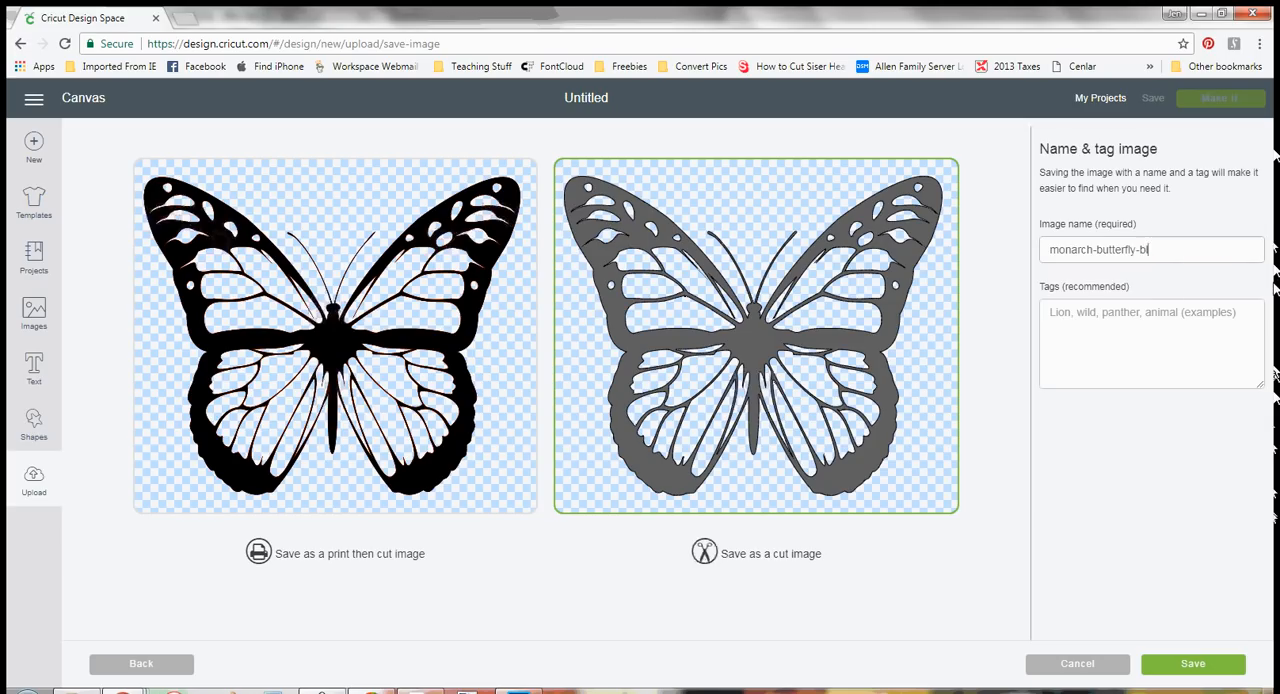
type("lacklayer")
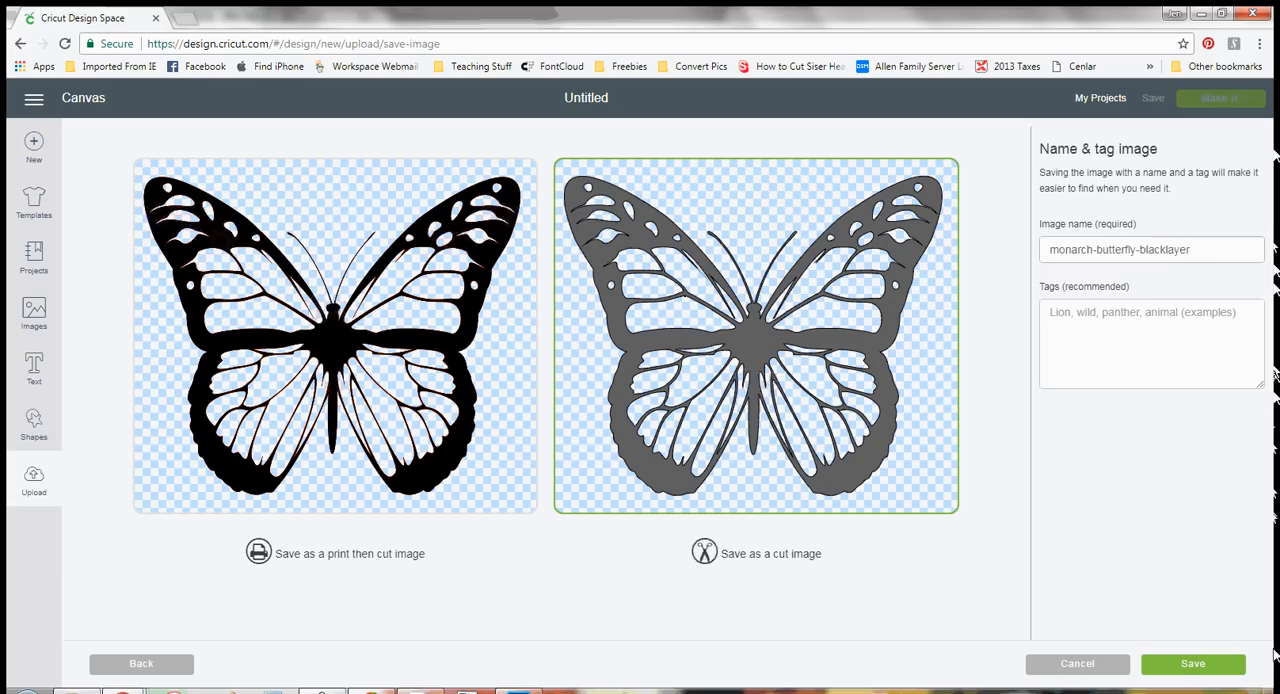
left_click(1192, 664)
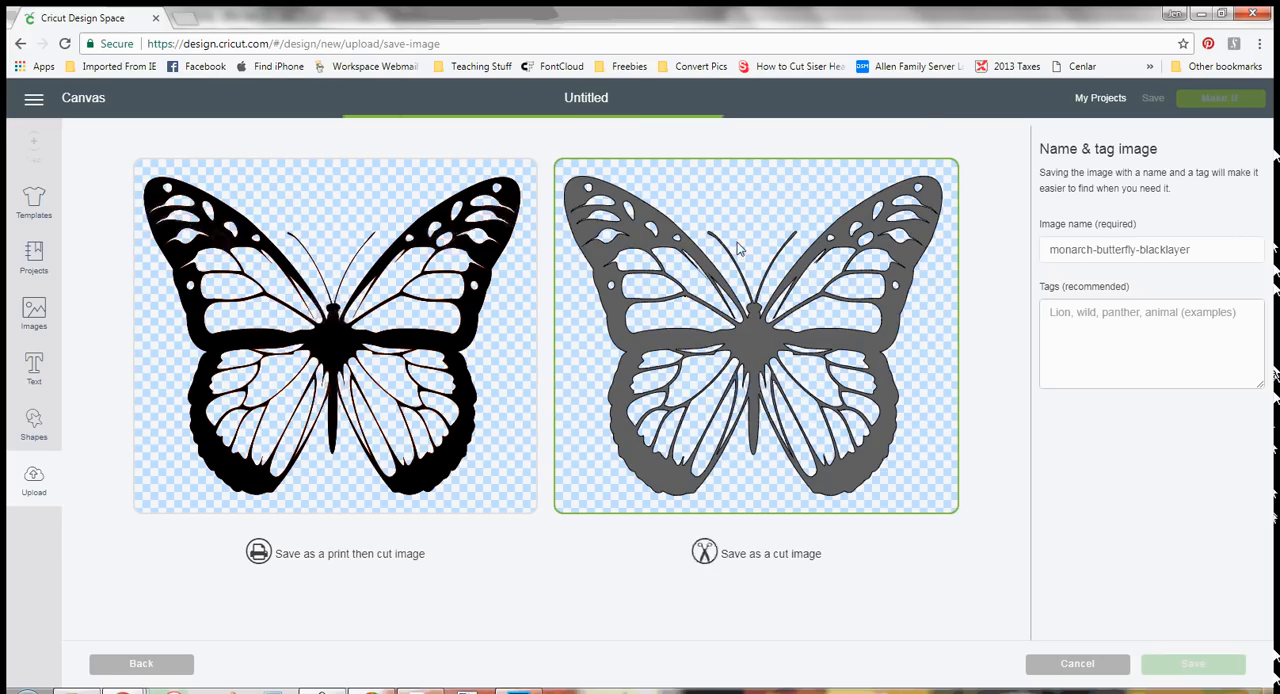
left_click(1192, 664)
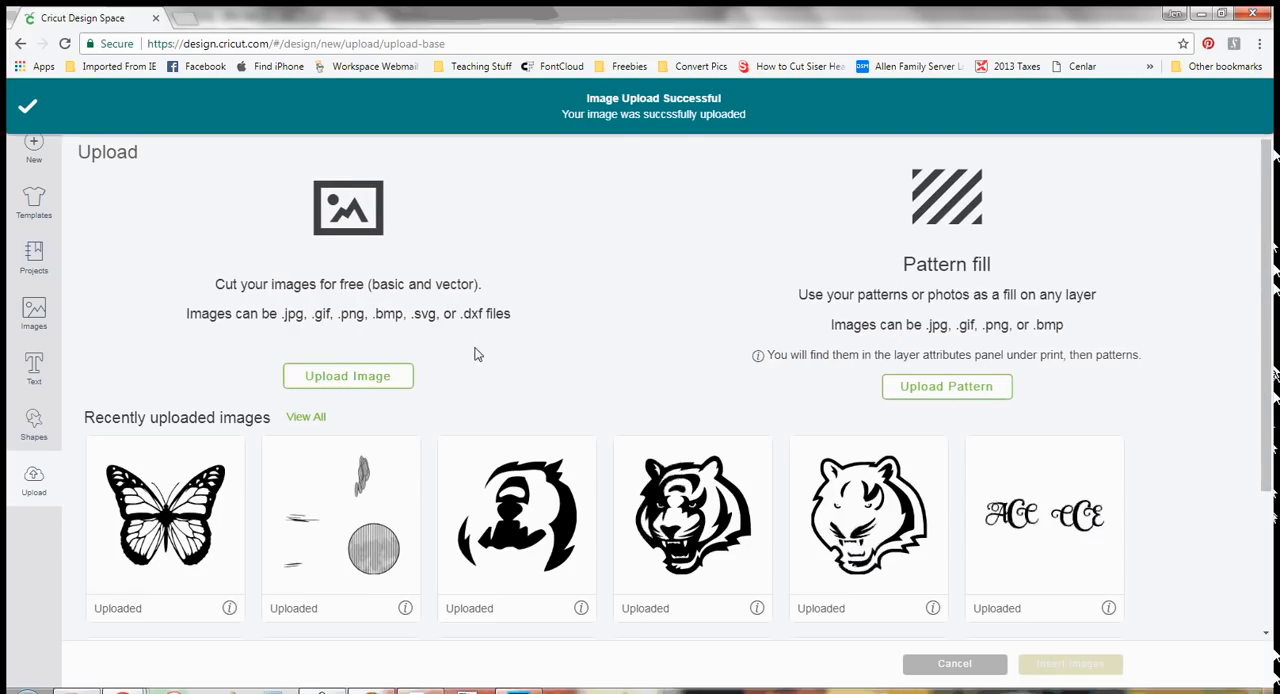
Step: Upload the orange butterfly file again and continue to background cleanup
left_click(348, 376)
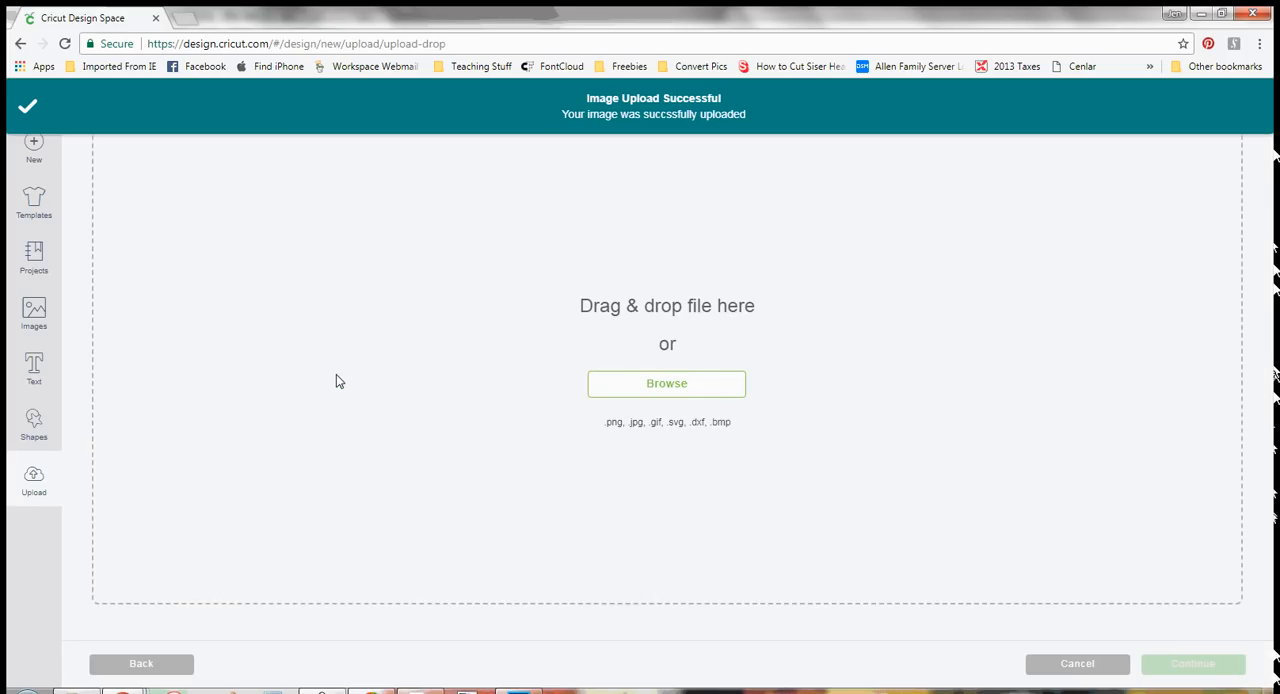
left_click(666, 384)
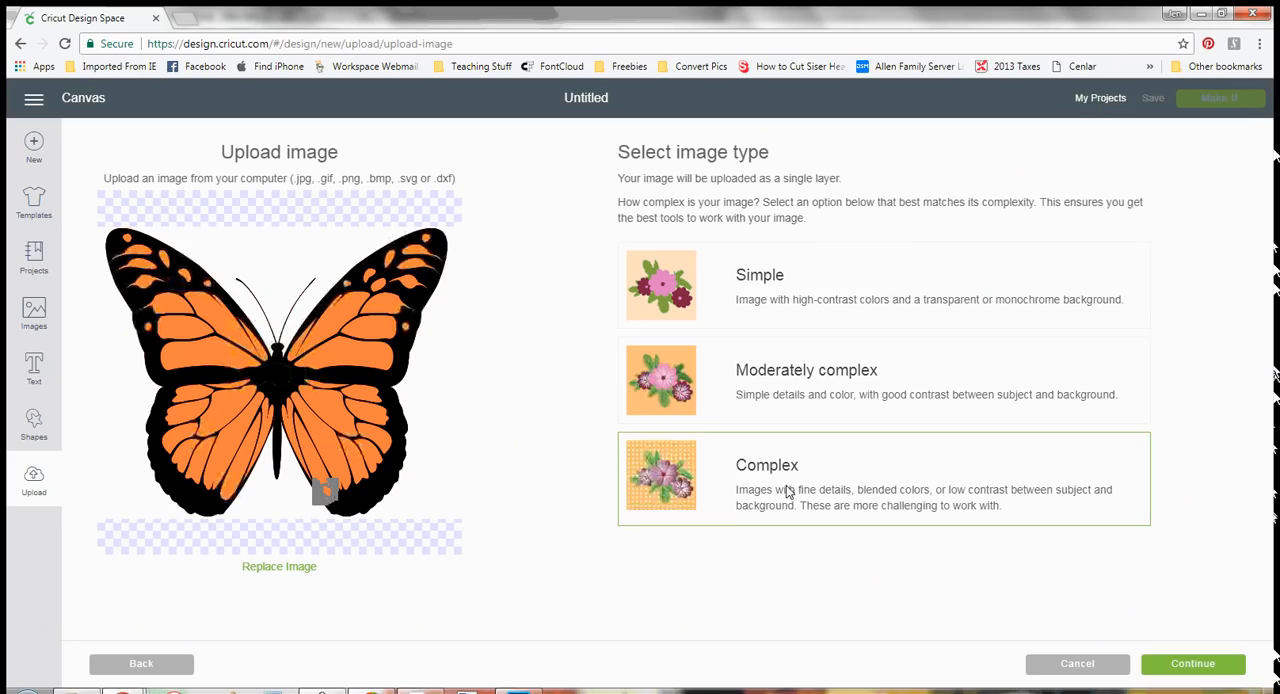
mouse_move(1192, 664)
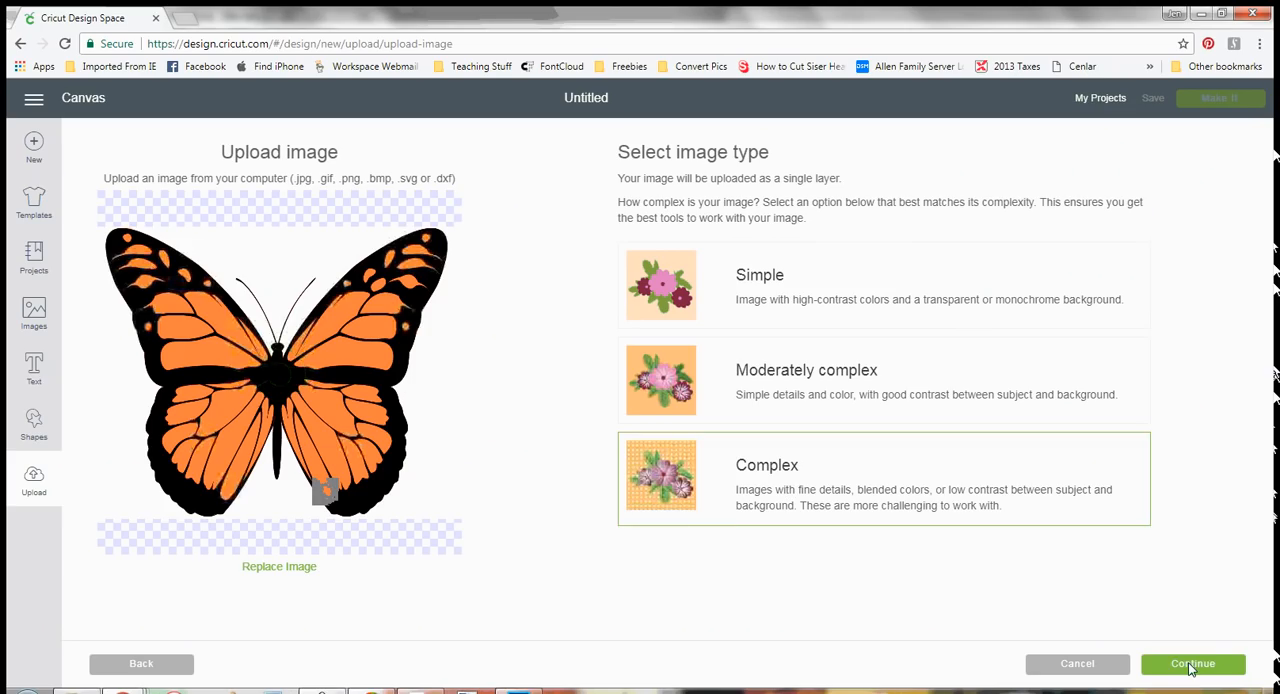
left_click(1192, 664)
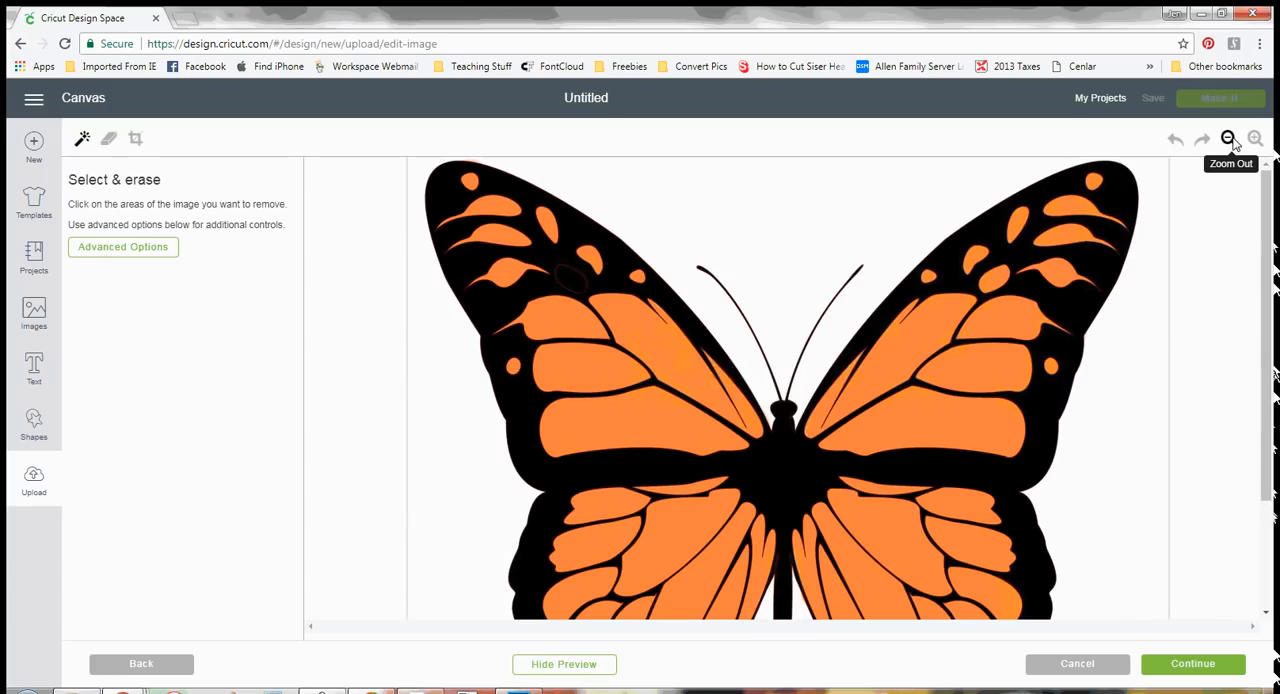
Step: Undo trial erasures so the full orange-and-black butterfly is restored
left_click(1228, 140)
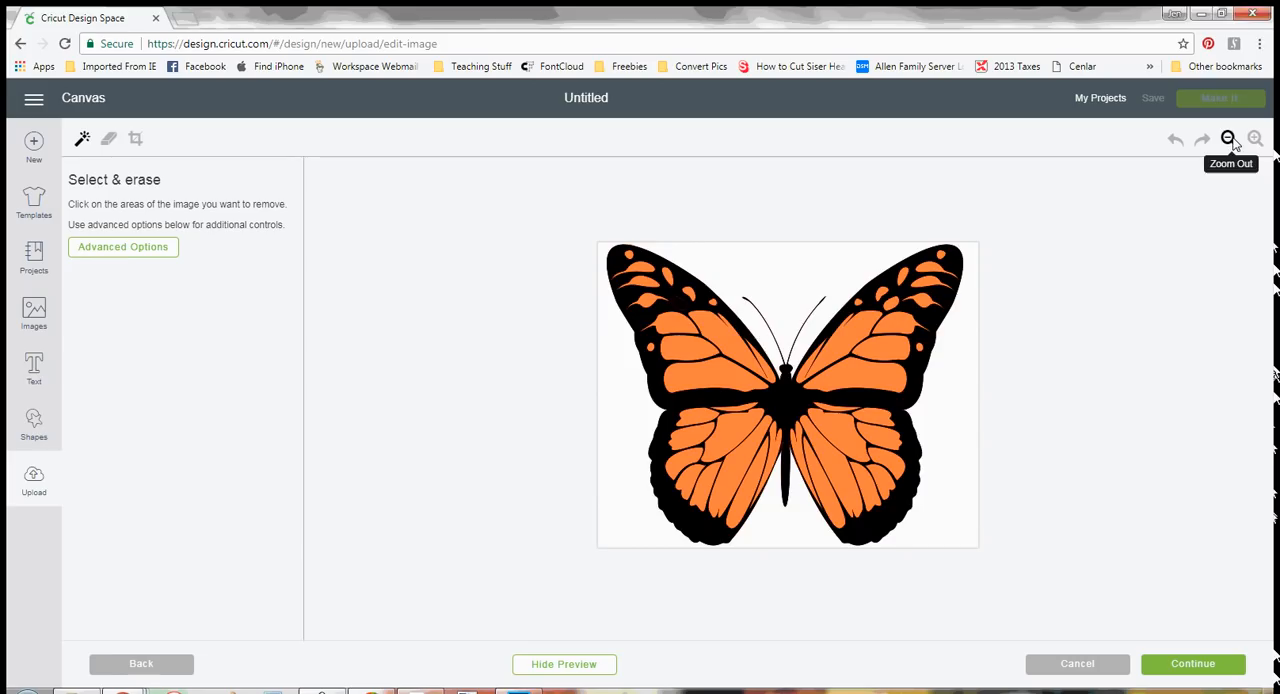
left_click(122, 248)
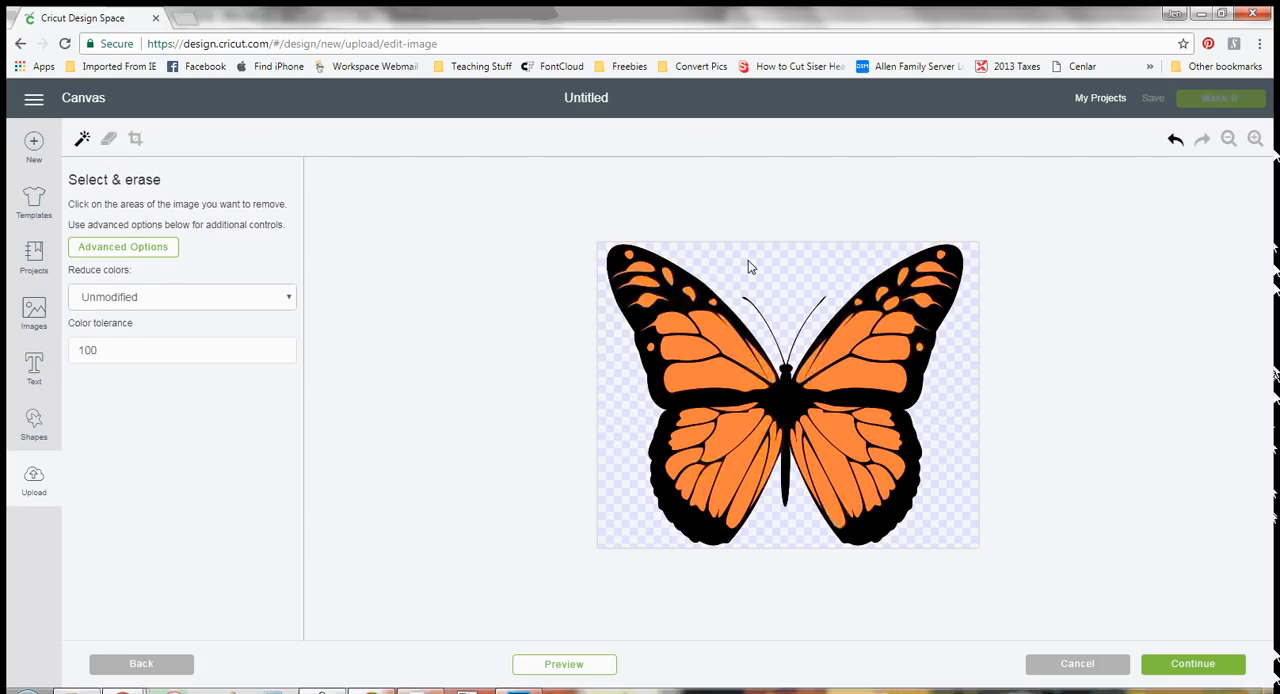
mouse_move(682, 316)
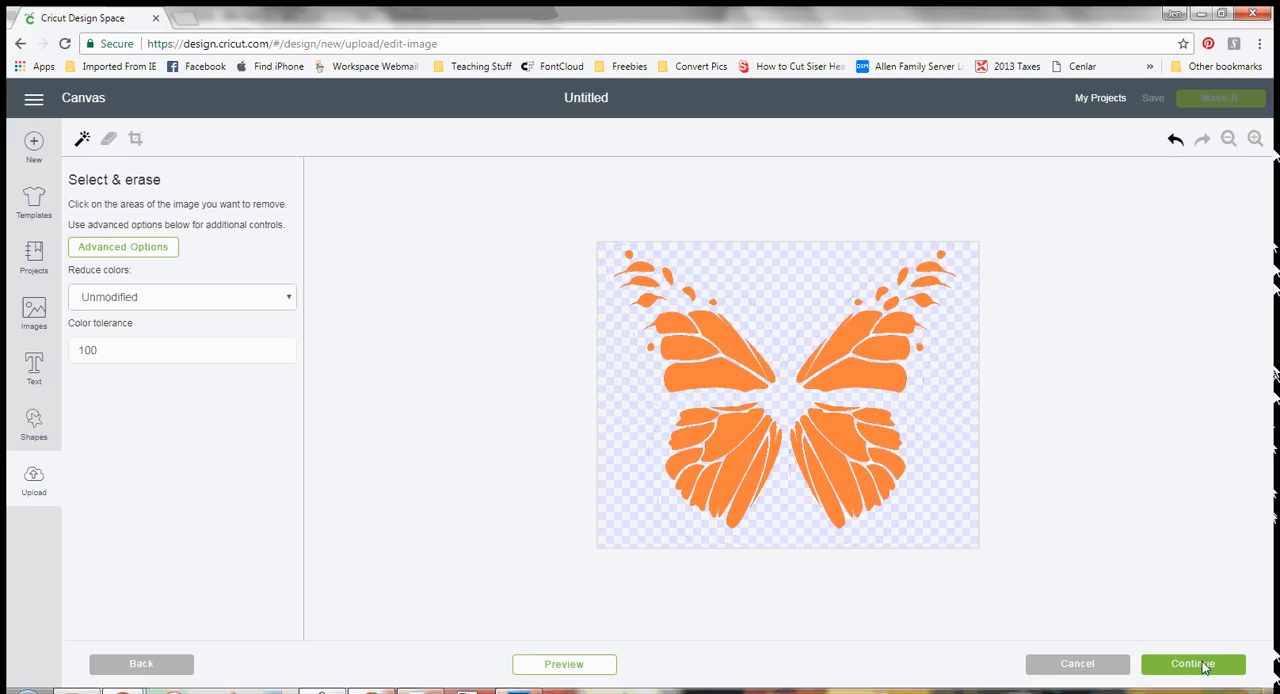
left_click(1192, 664)
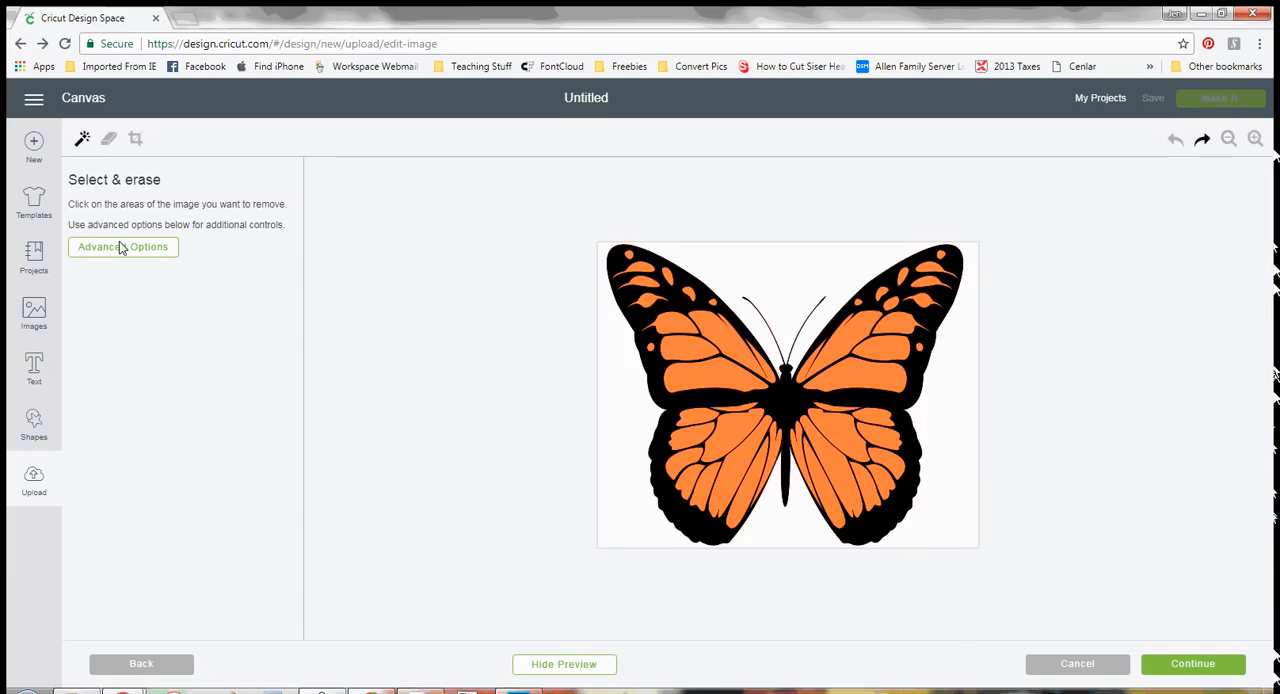
Step: Raise colour tolerance to 150, erase the black areas, and continue to the save options
left_click(124, 248)
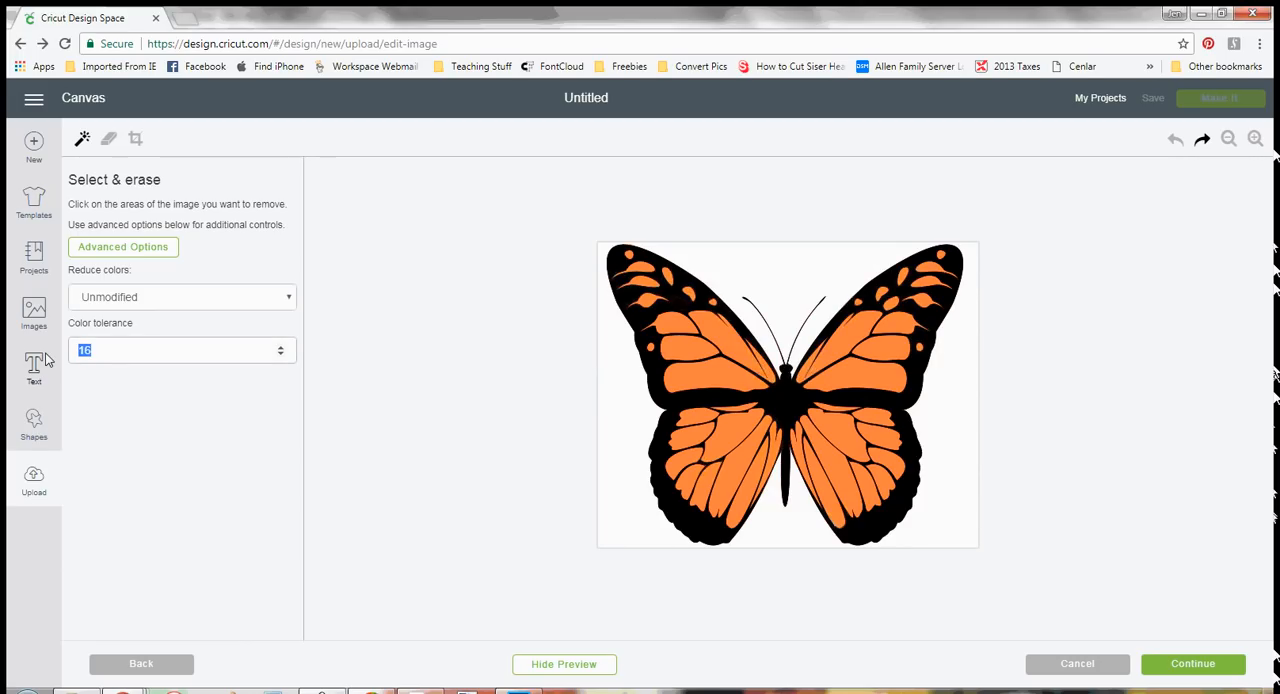
type("150")
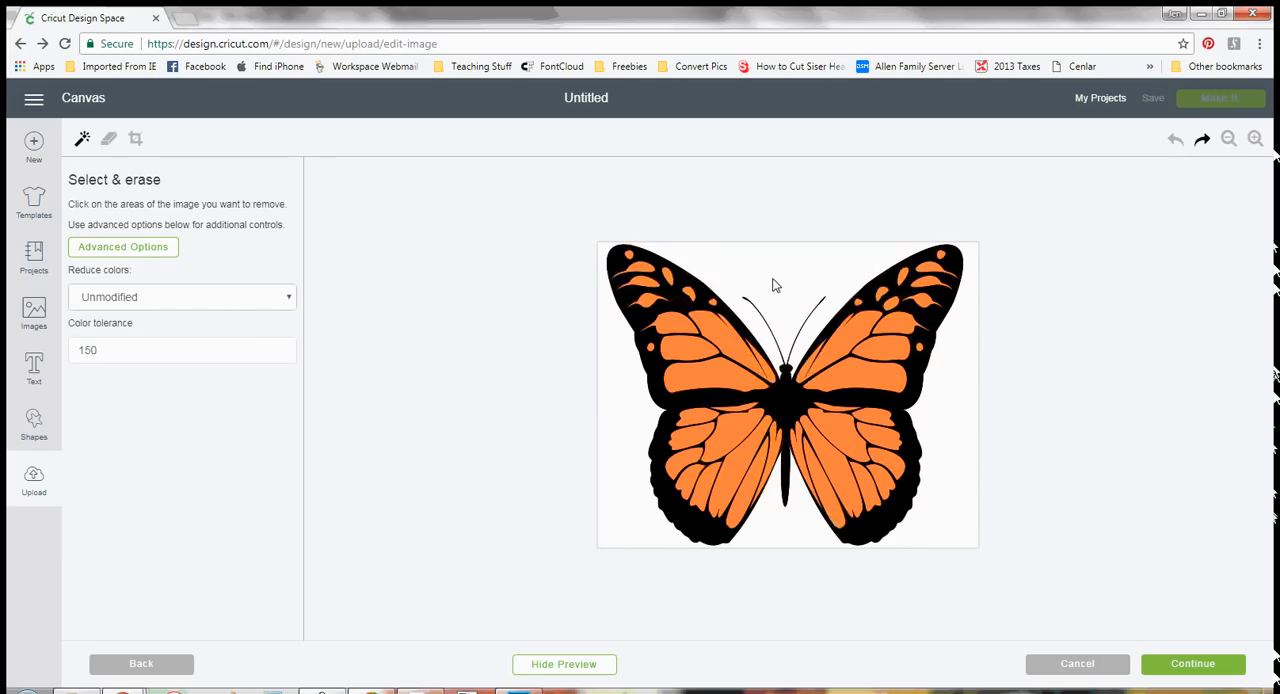
left_click(564, 664)
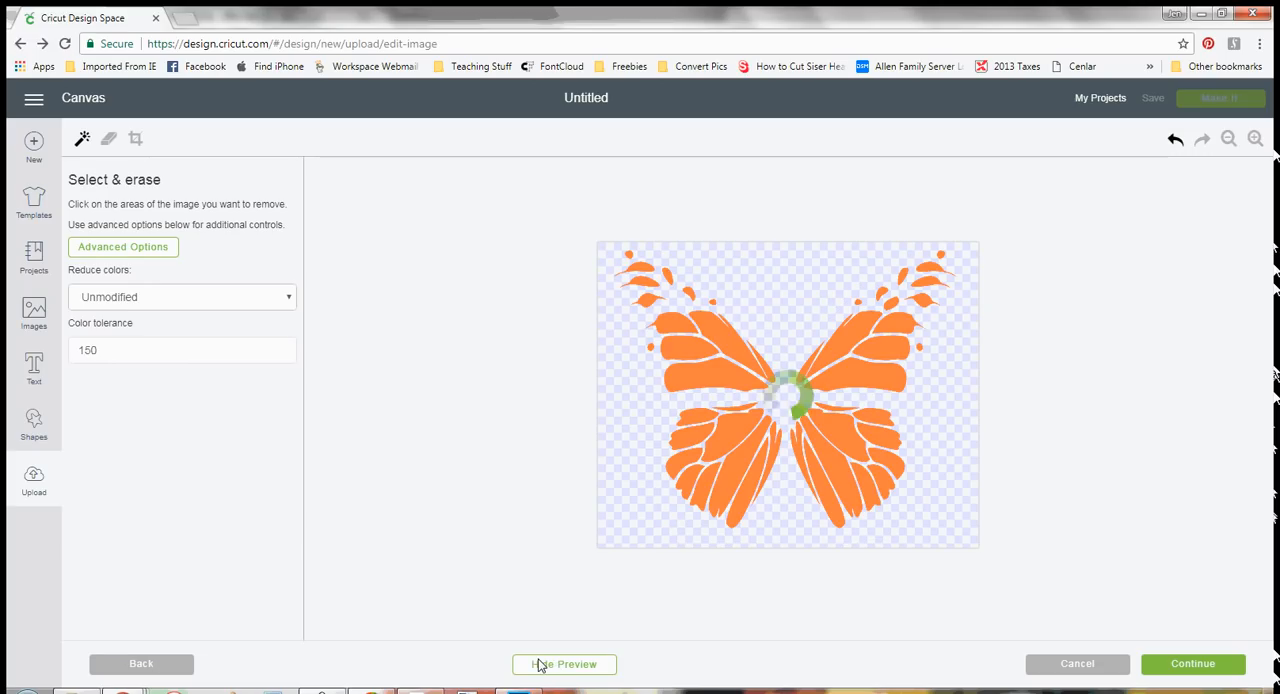
left_click(564, 664)
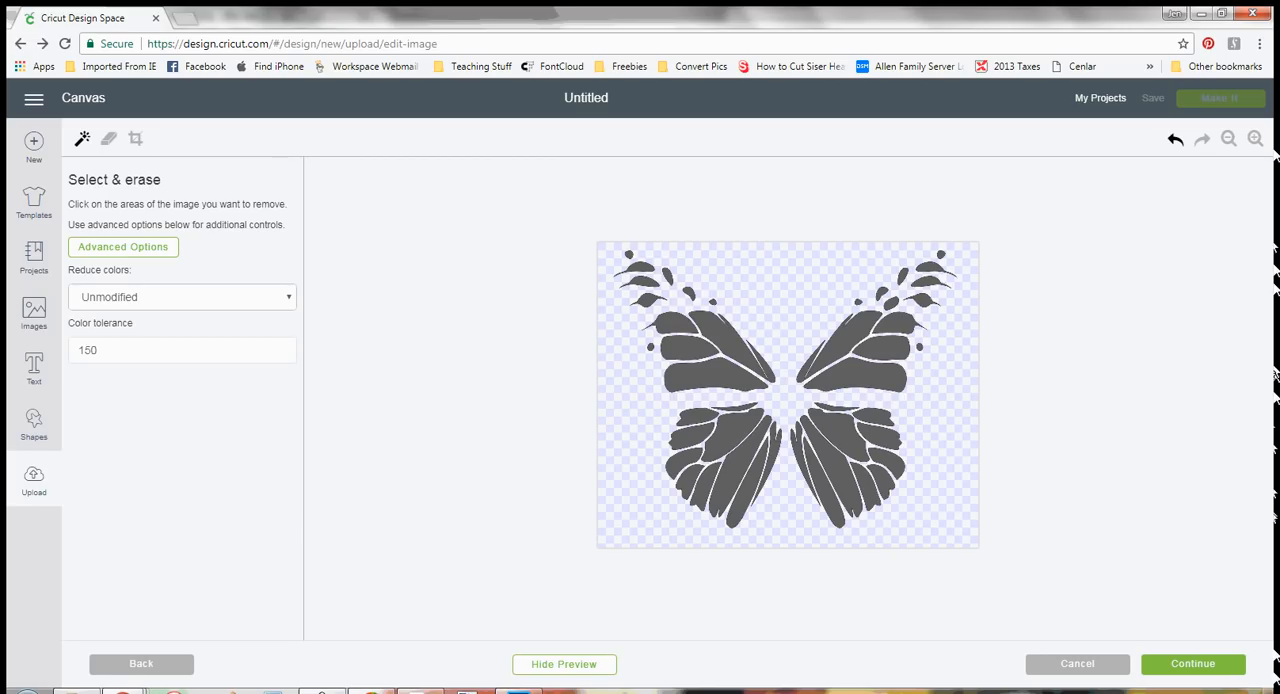
left_click(1192, 664)
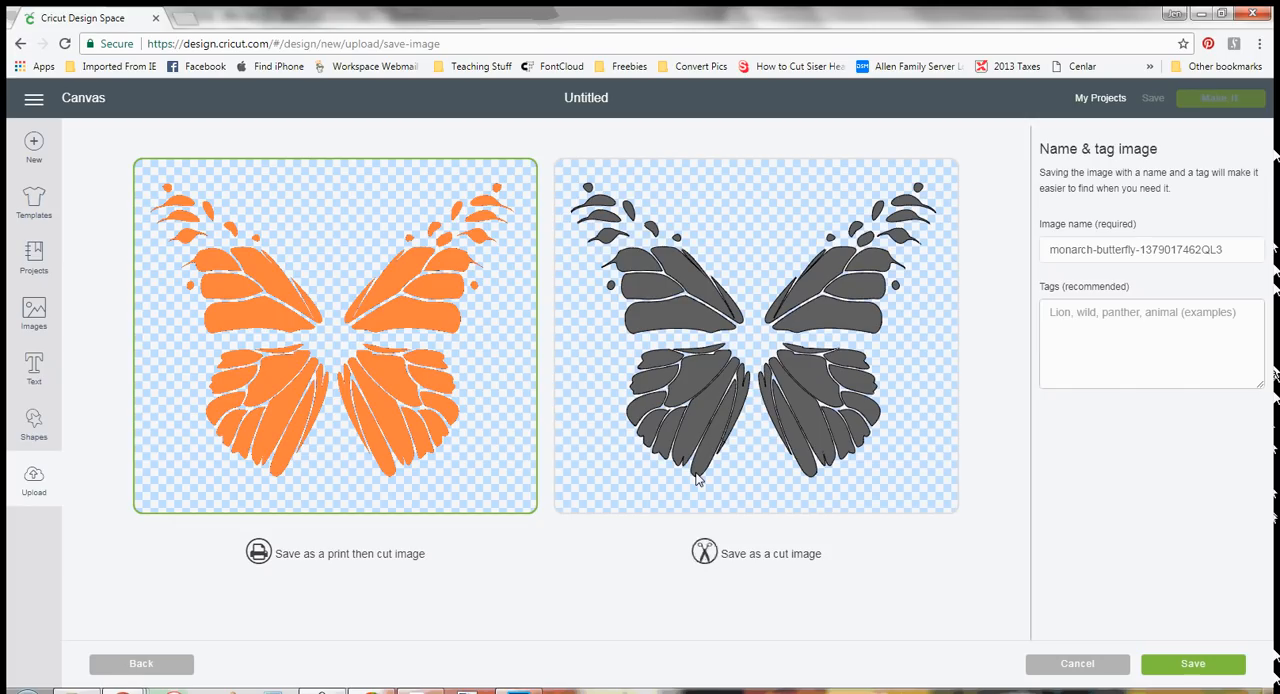
Step: Save the orange wing shapes as a cut image named 'monarch-butterfly- orange'
left_click(756, 336)
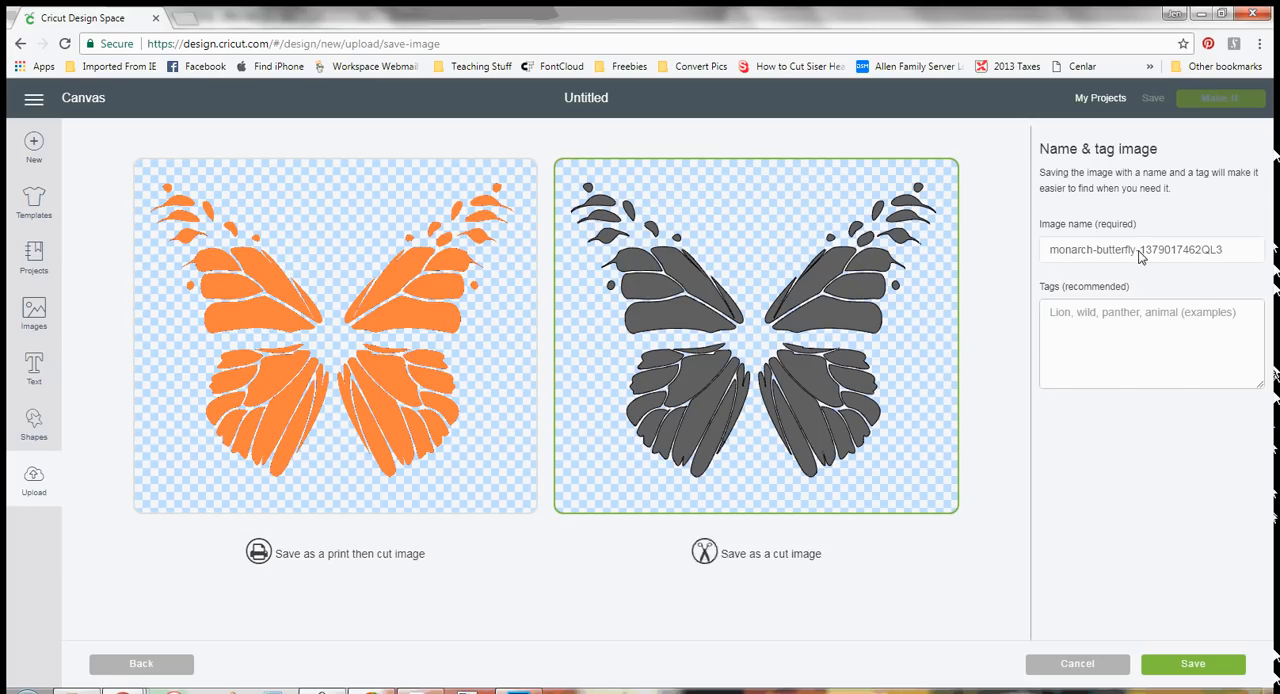
type("monarch-butterfly- orange")
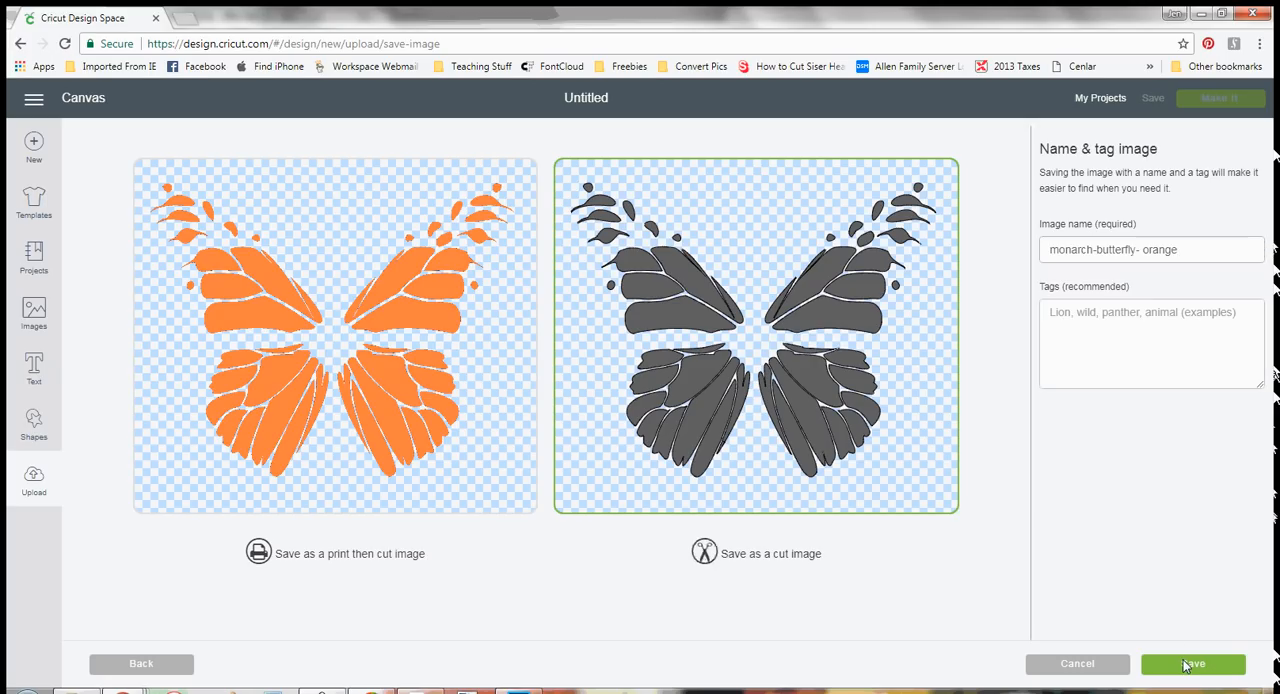
left_click(1192, 664)
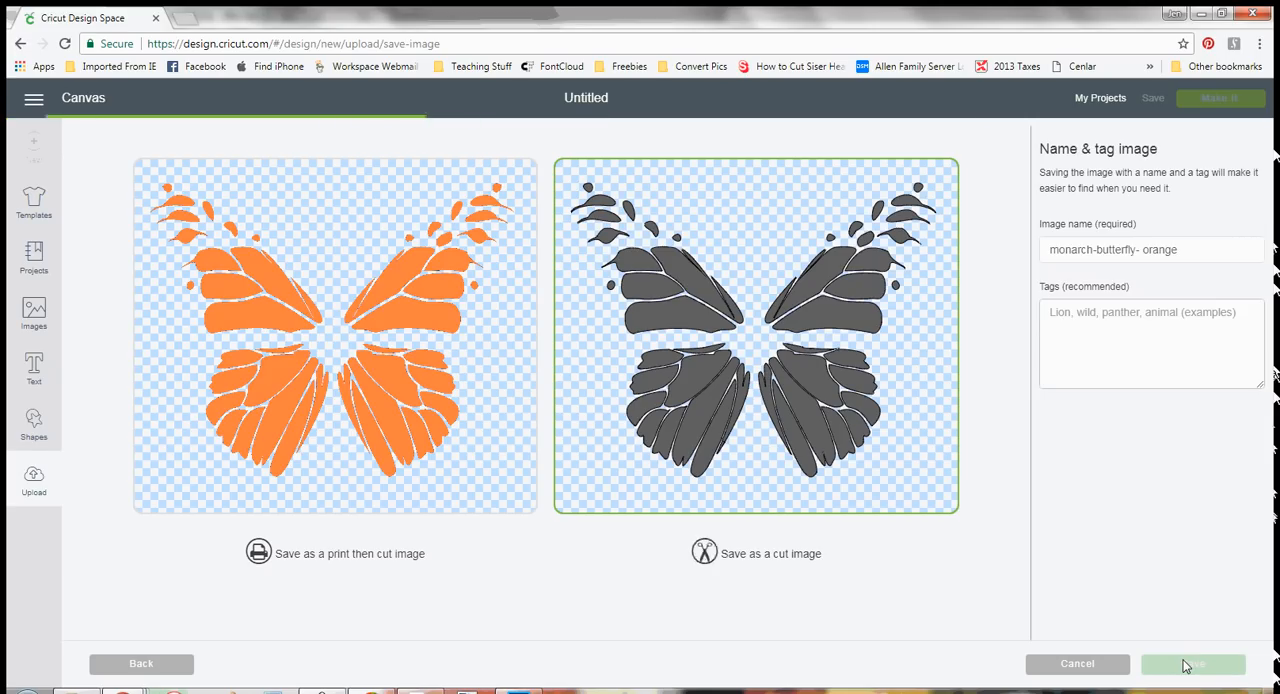
mouse_move(808, 544)
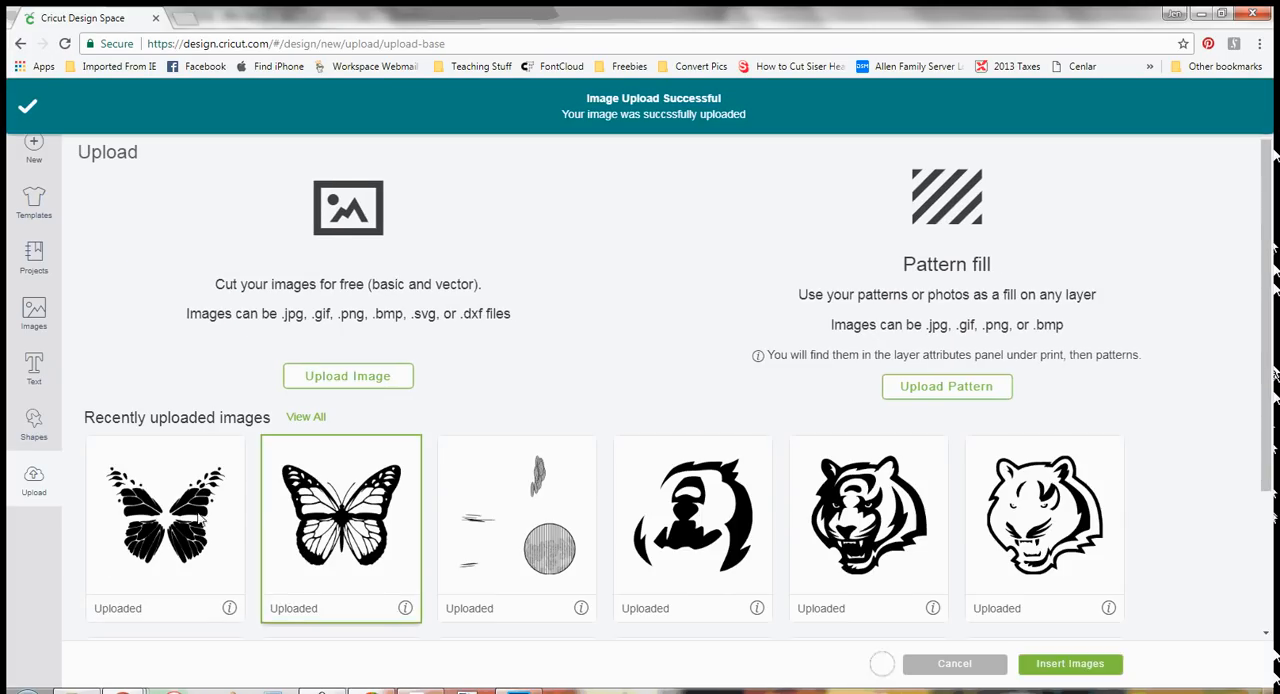
Step: Insert both uploaded butterfly images onto the canvas and recolour the wing layer orange
left_click(1068, 664)
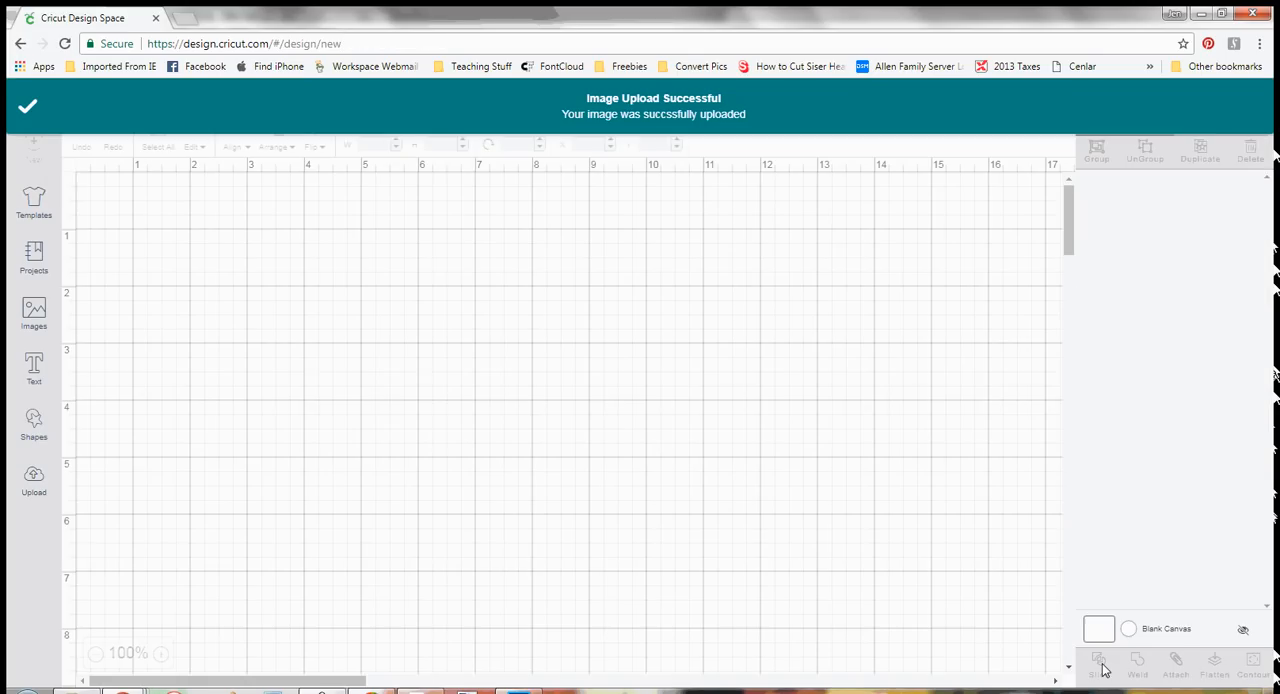
left_click(1100, 660)
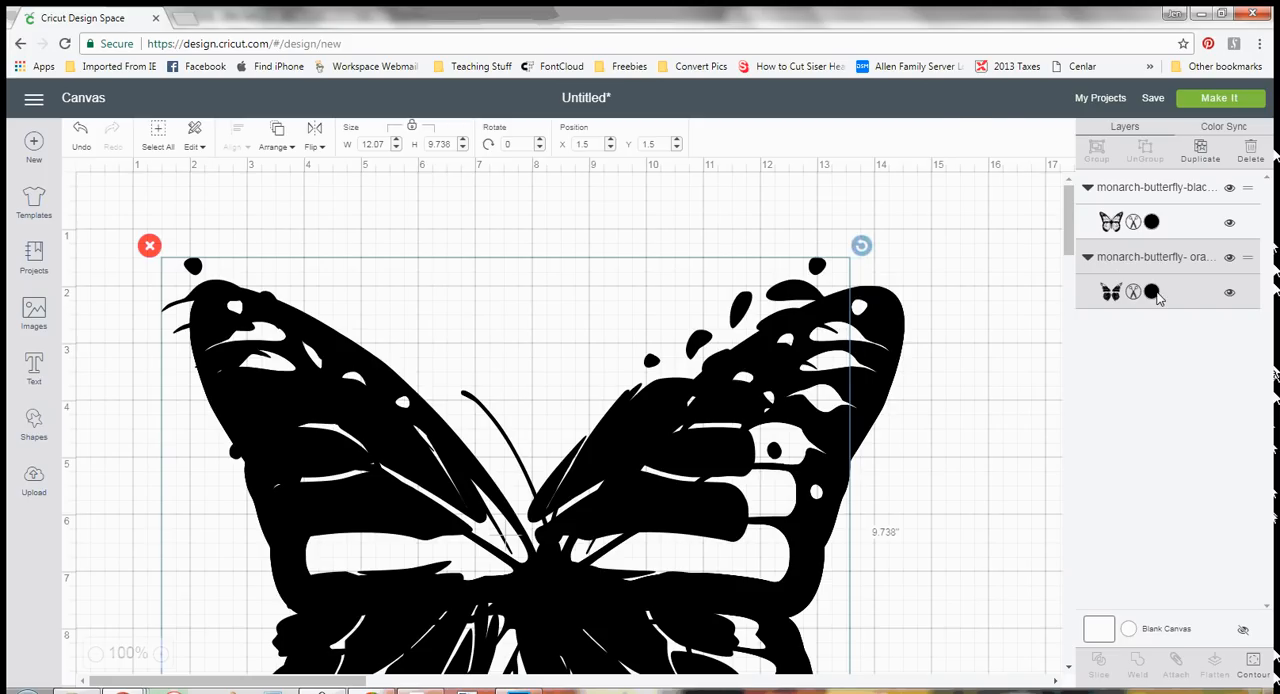
left_click(1152, 292)
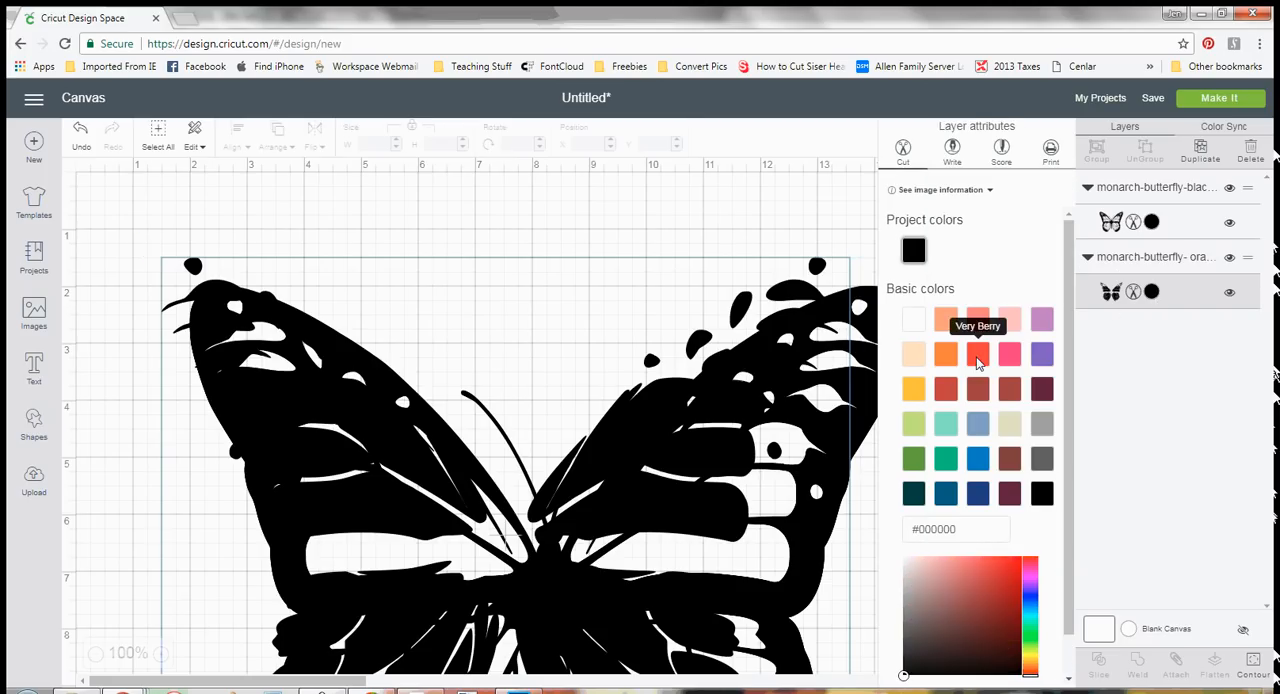
left_click(944, 354)
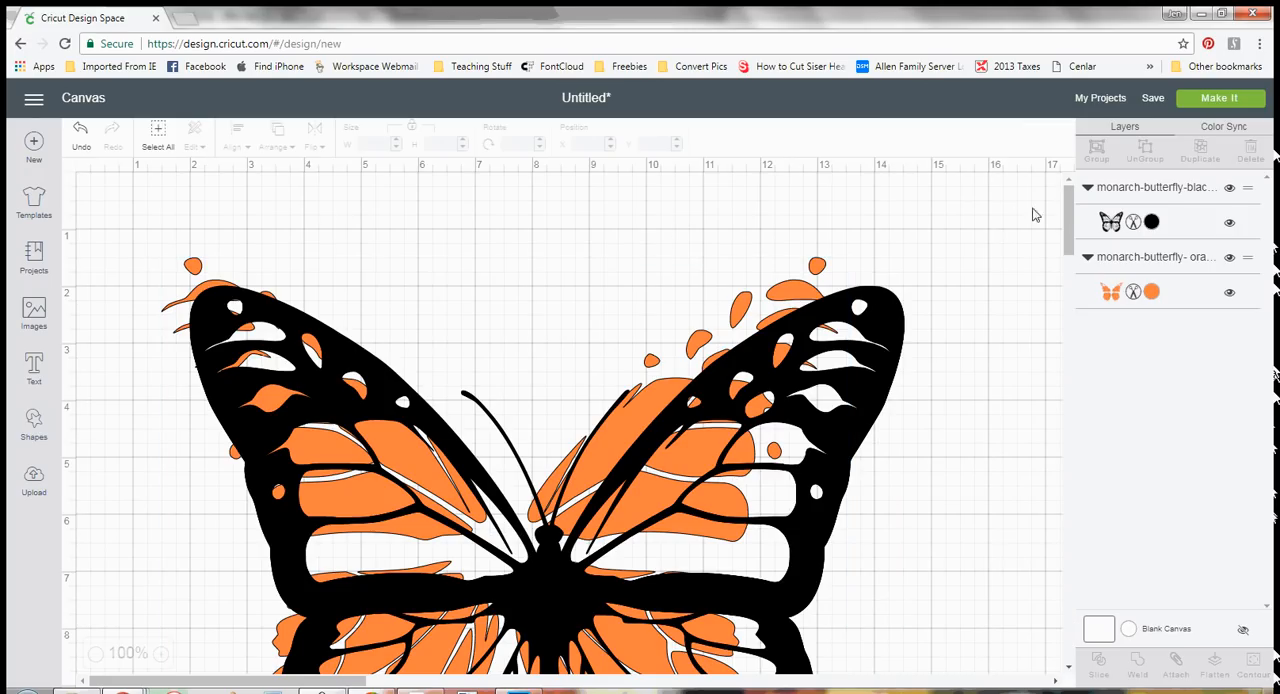
left_click(96, 652)
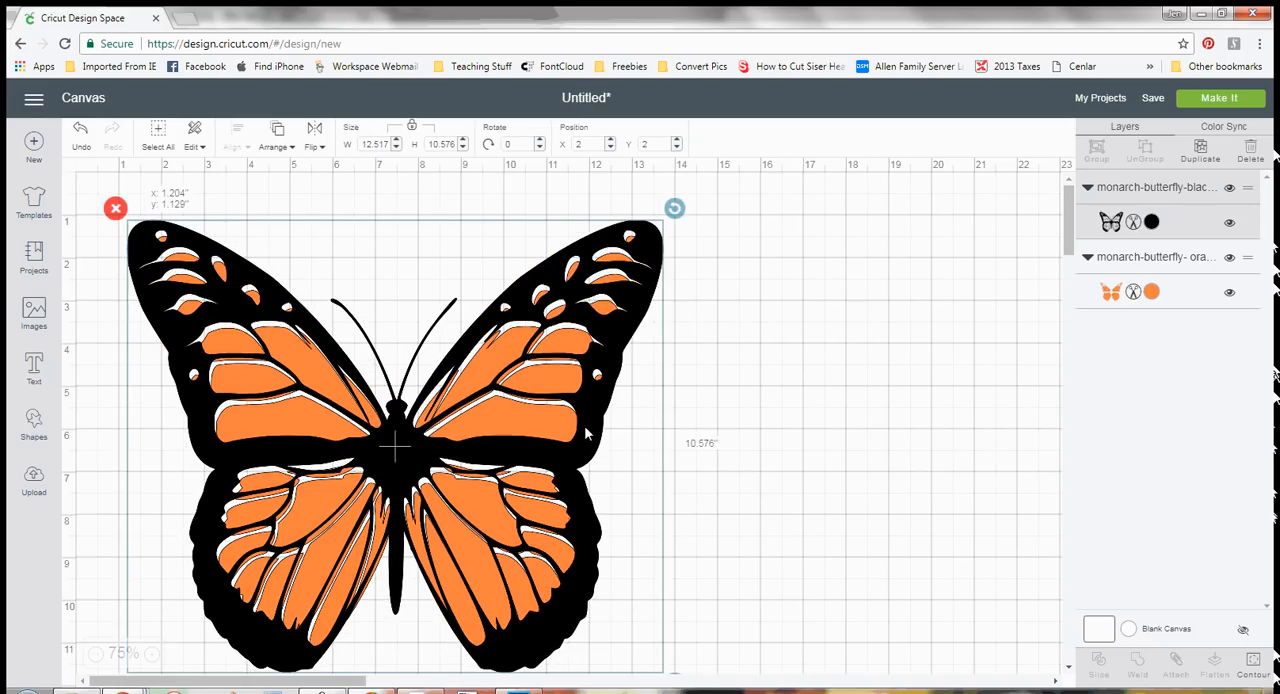
Step: Align the black outline over the orange wings and resize the butterfly to 5 in wide
left_click_drag(390, 444, 630, 444)
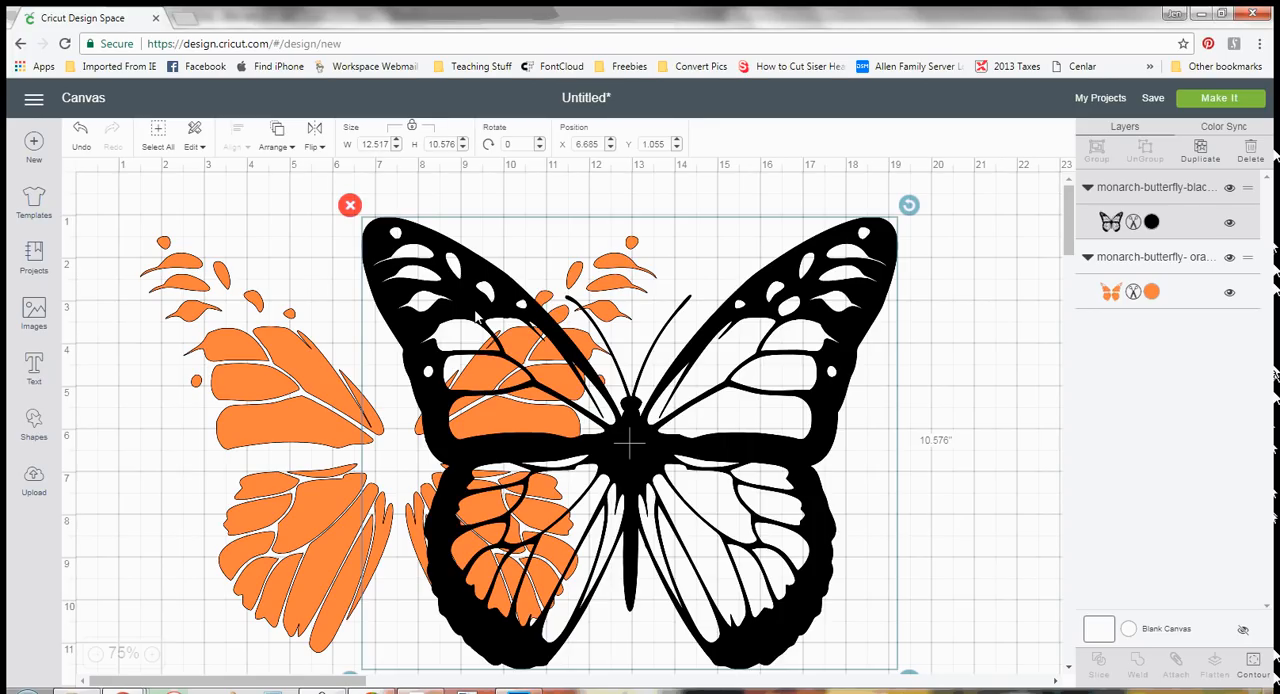
mouse_move(332, 420)
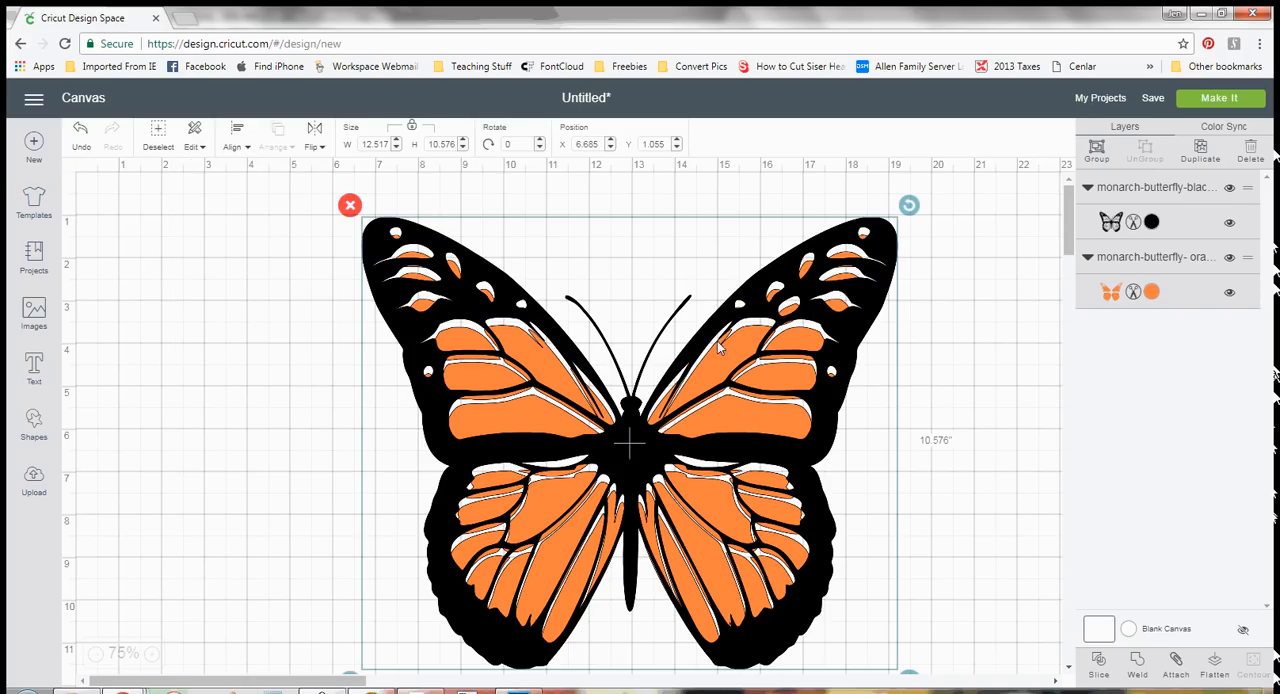
mouse_move(750, 420)
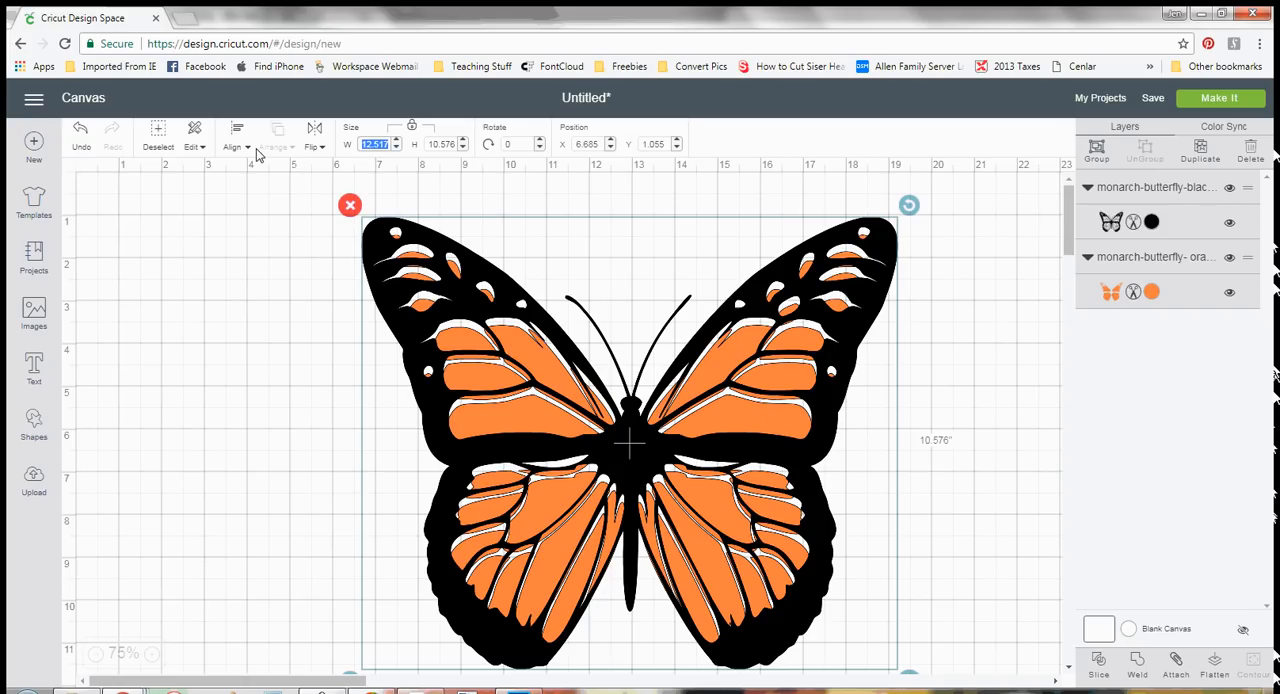
type("5")
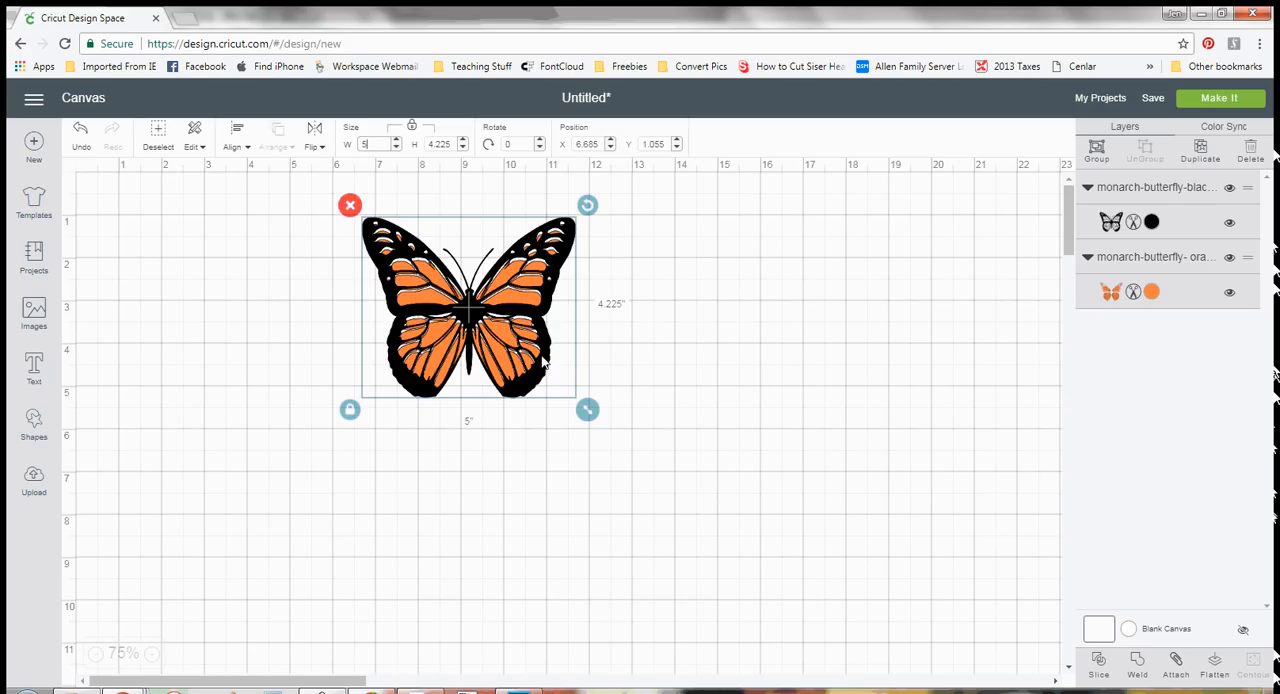
left_click_drag(468, 308, 500, 340)
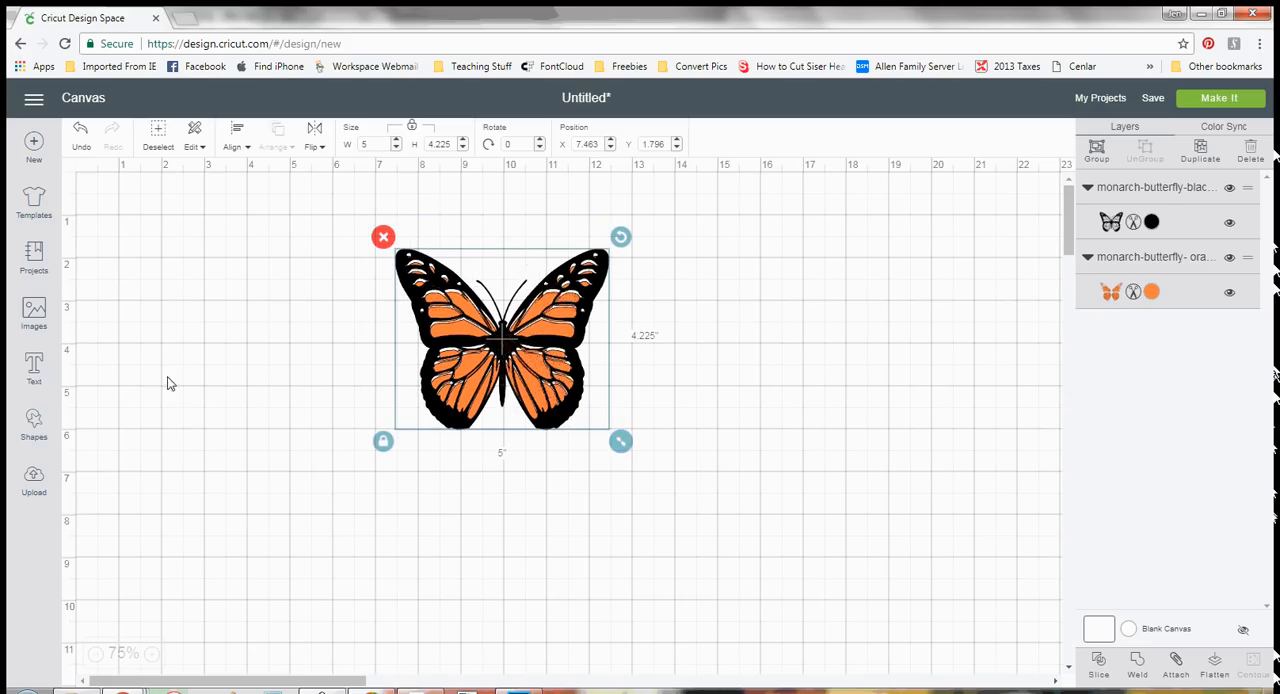
left_click(160, 652)
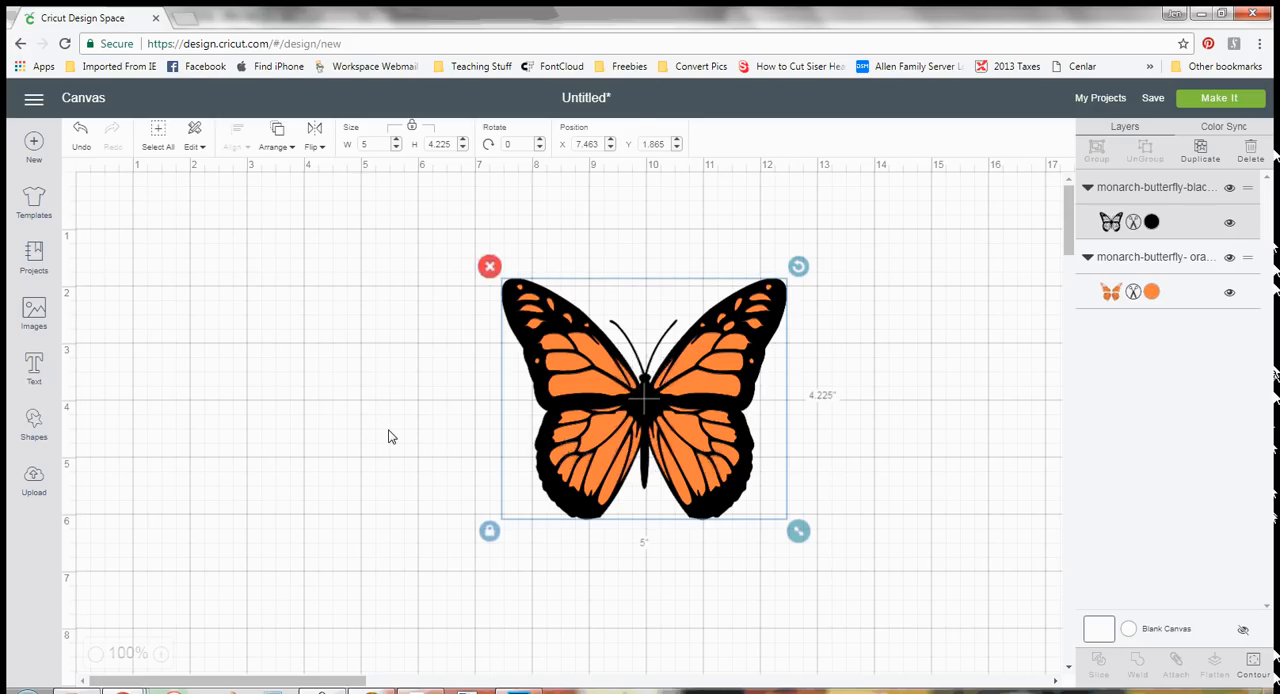
left_click(392, 436)
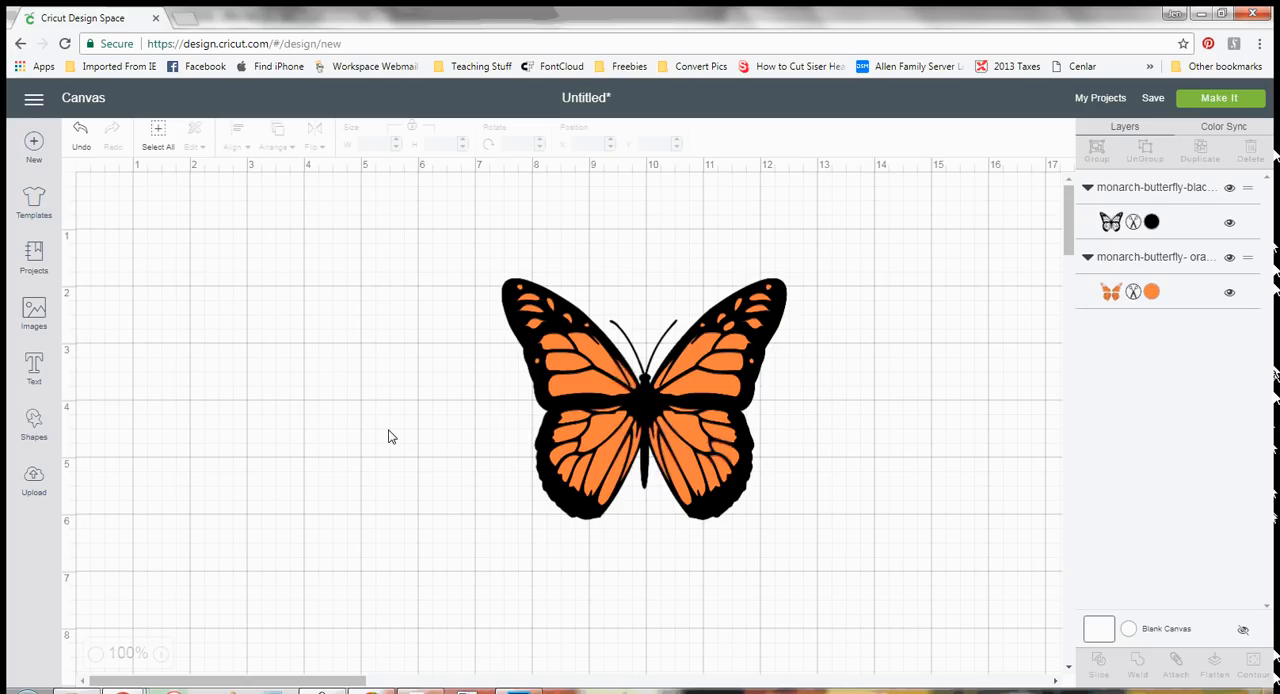
mouse_move(404, 450)
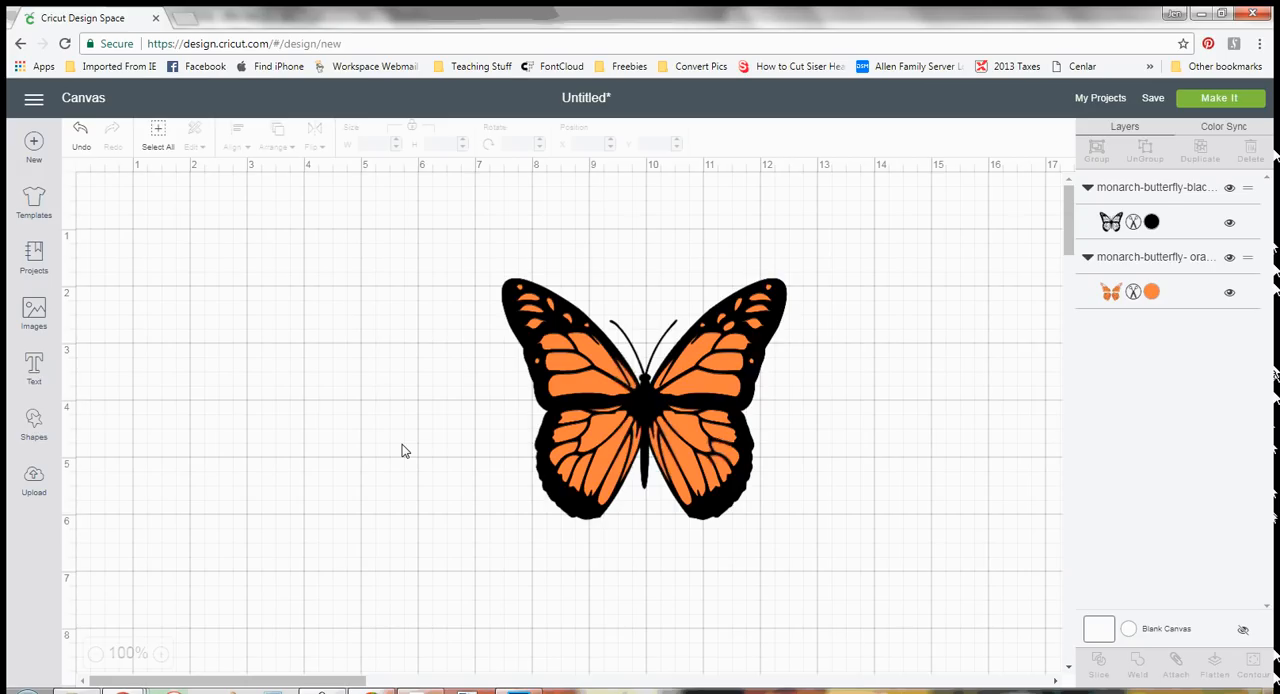
mouse_move(310, 408)
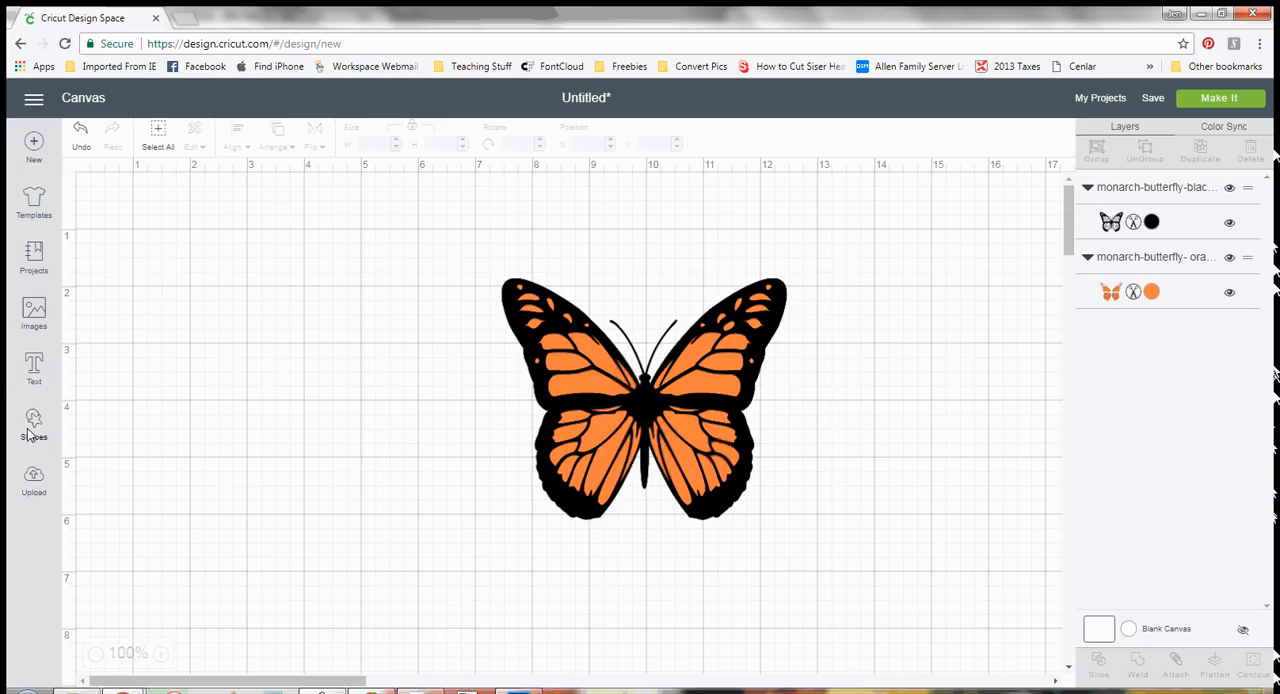
Step: Add a square from basic shapes and group the black and orange butterfly layers
left_click(32, 420)
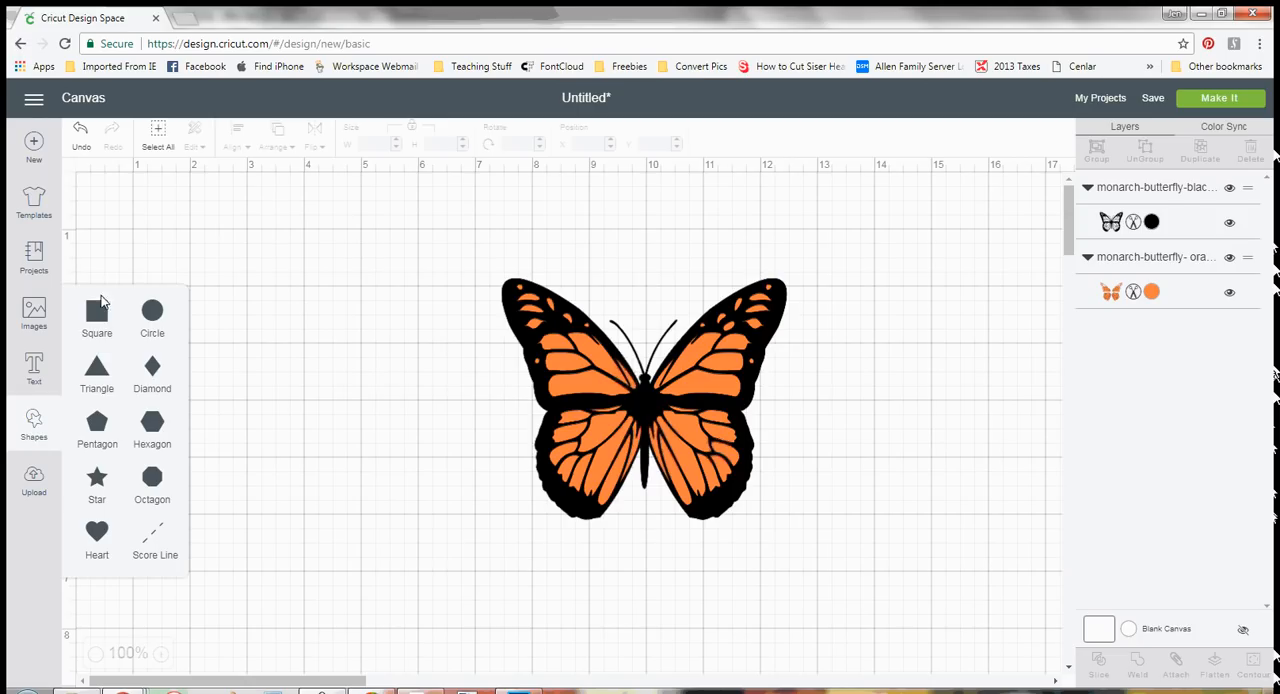
left_click(96, 312)
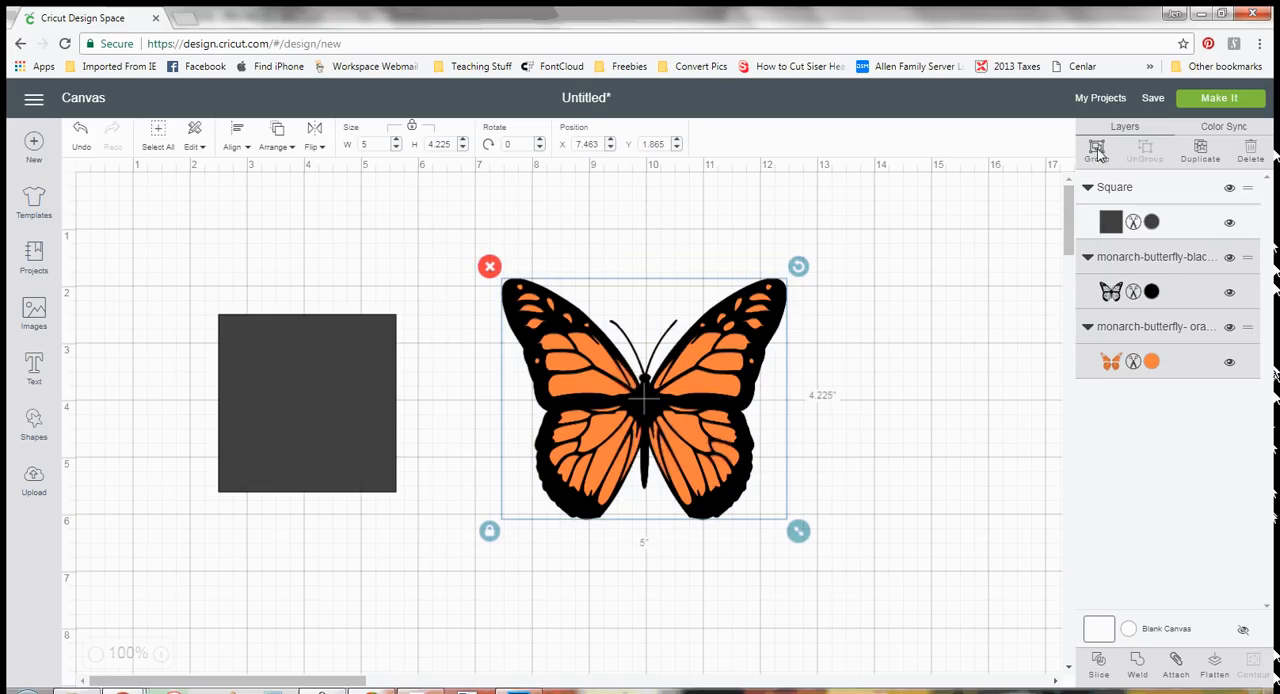
left_click(1096, 150)
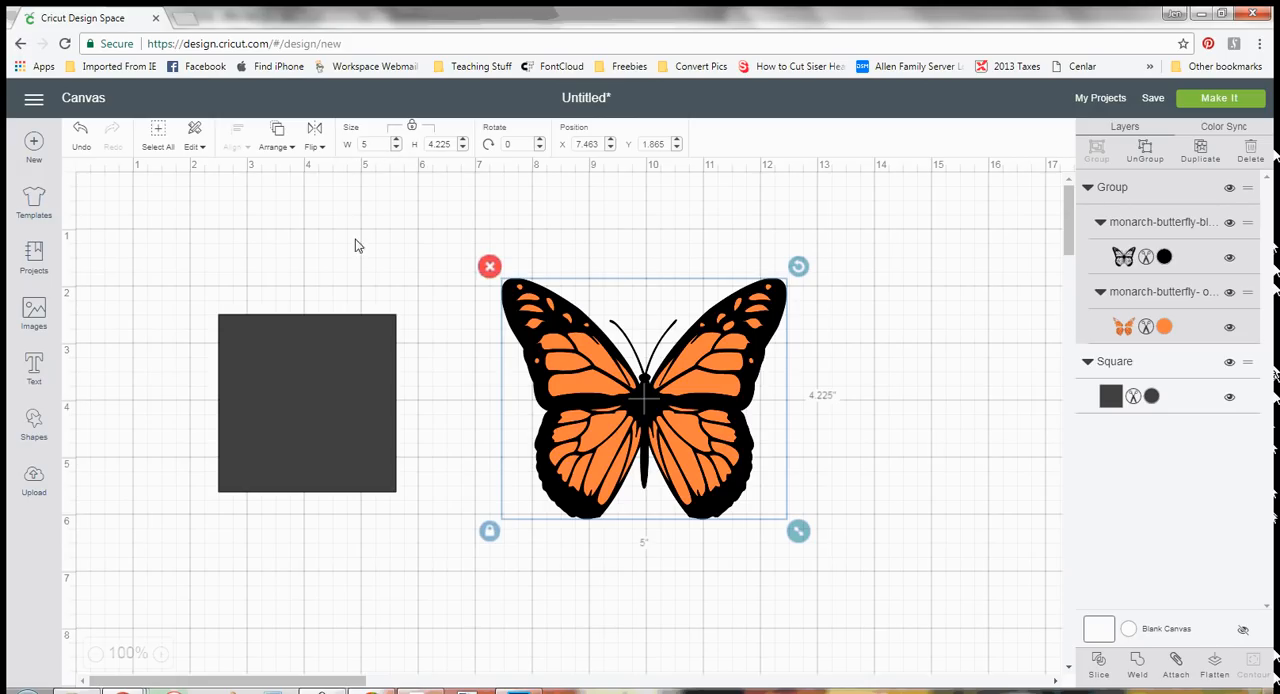
mouse_move(316, 440)
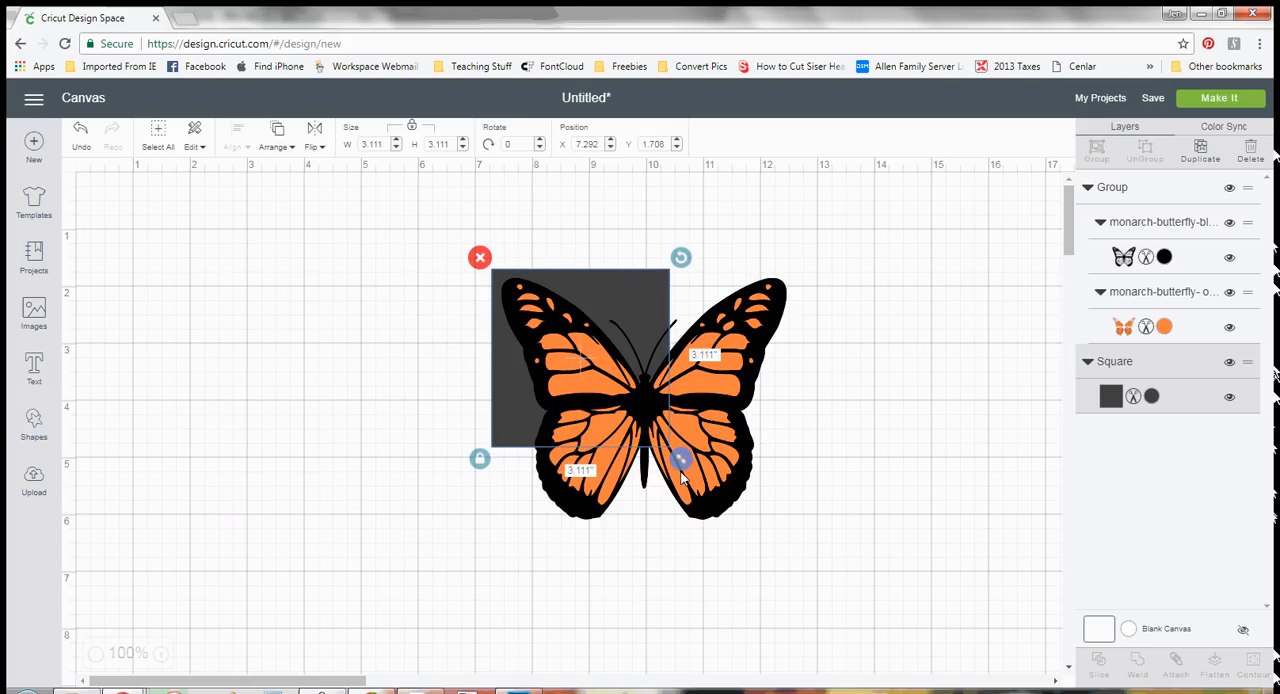
Step: Stretch the square to about 5.264 by 4.5 in so it covers the whole butterfly
left_click_drag(680, 460, 720, 492)
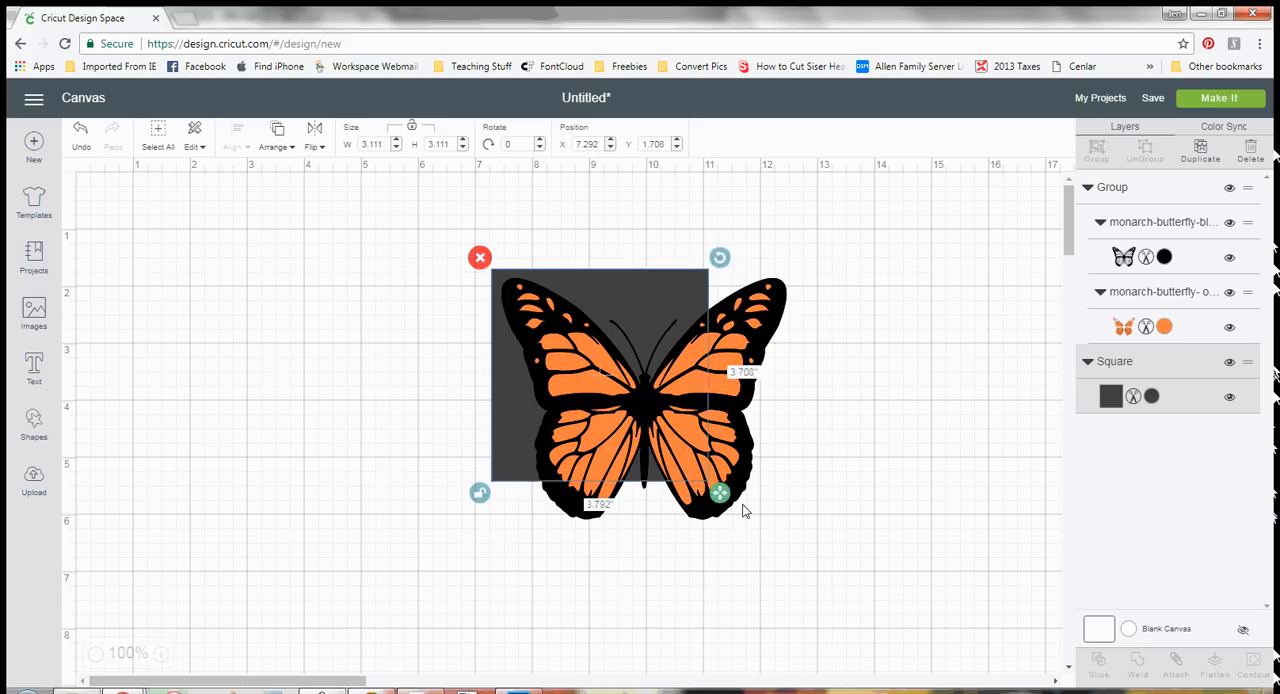
left_click_drag(720, 492, 800, 544)
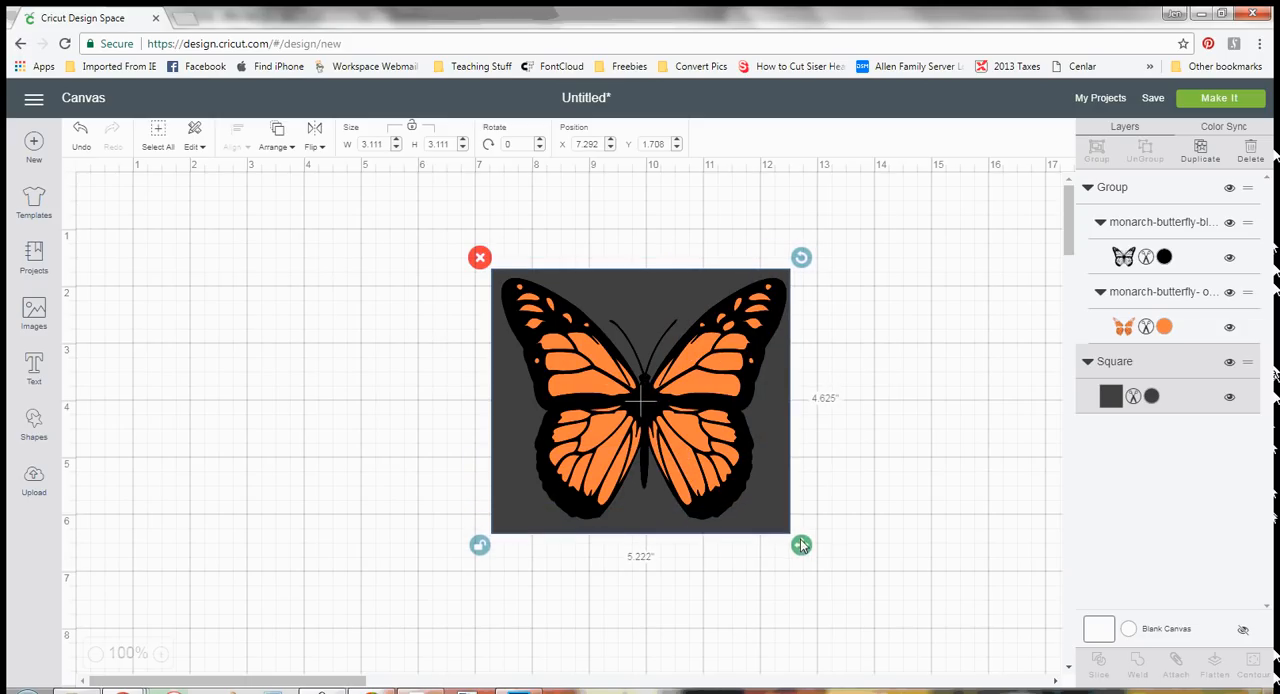
left_click_drag(800, 544, 804, 540)
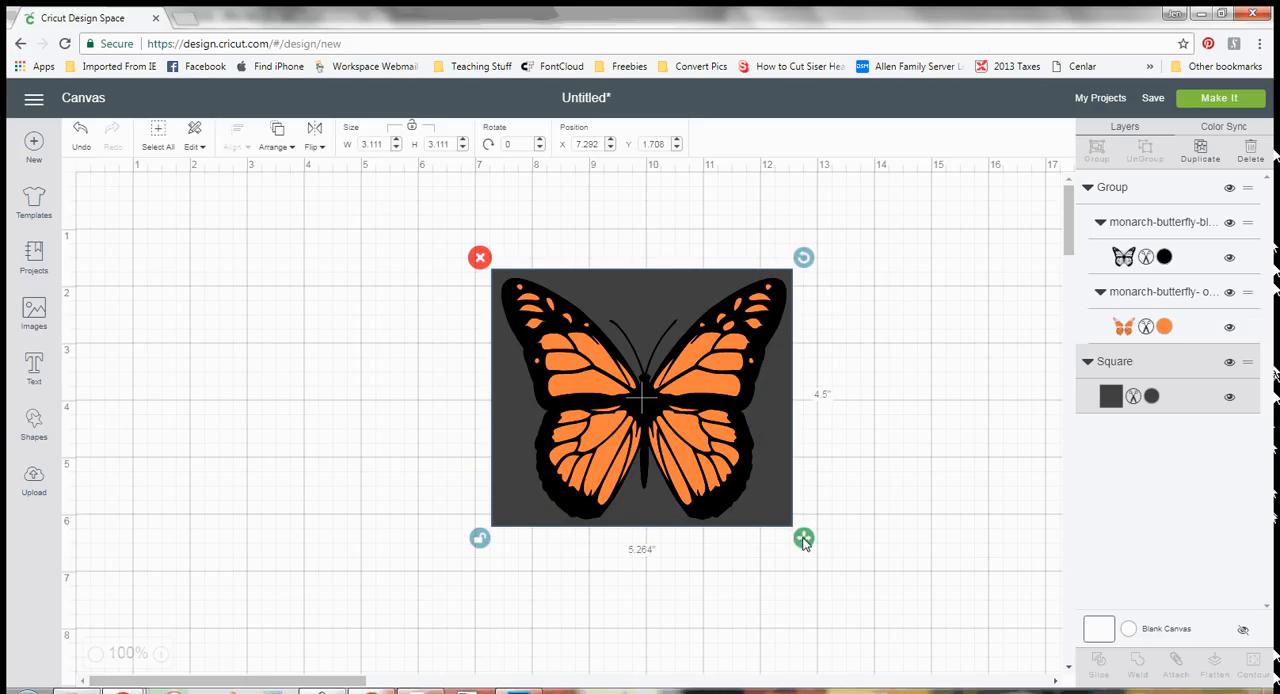
left_click_drag(804, 538, 804, 538)
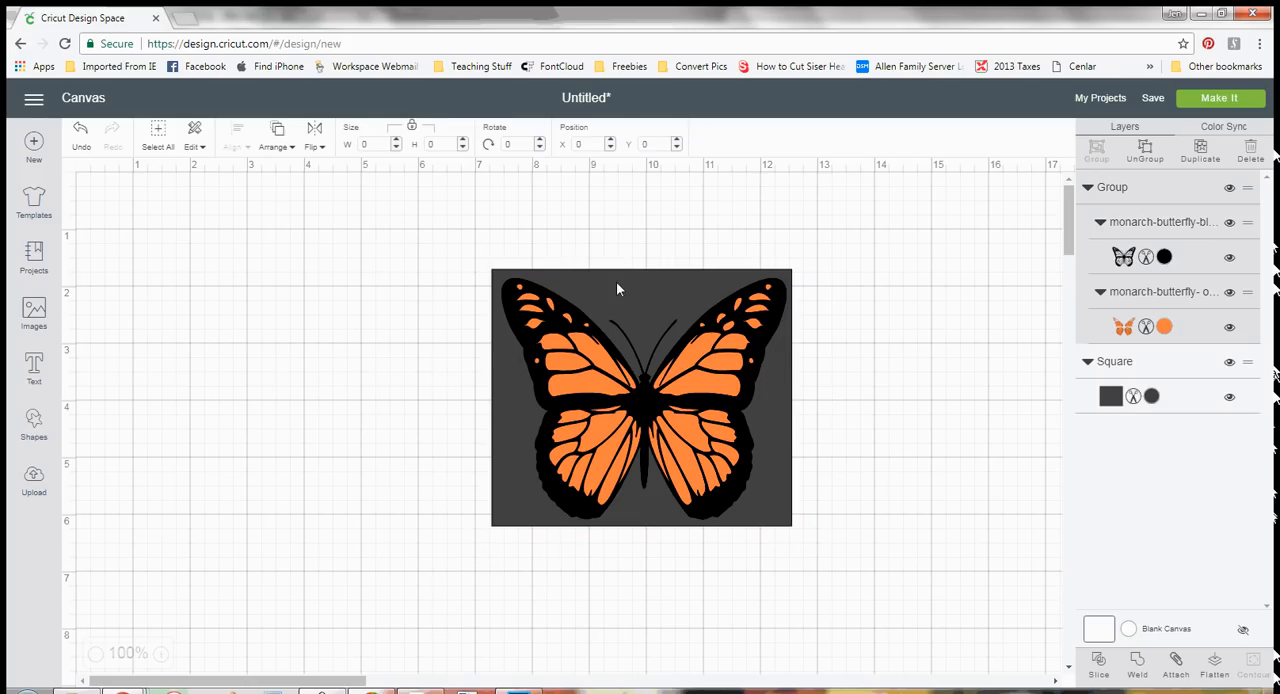
left_click(640, 400)
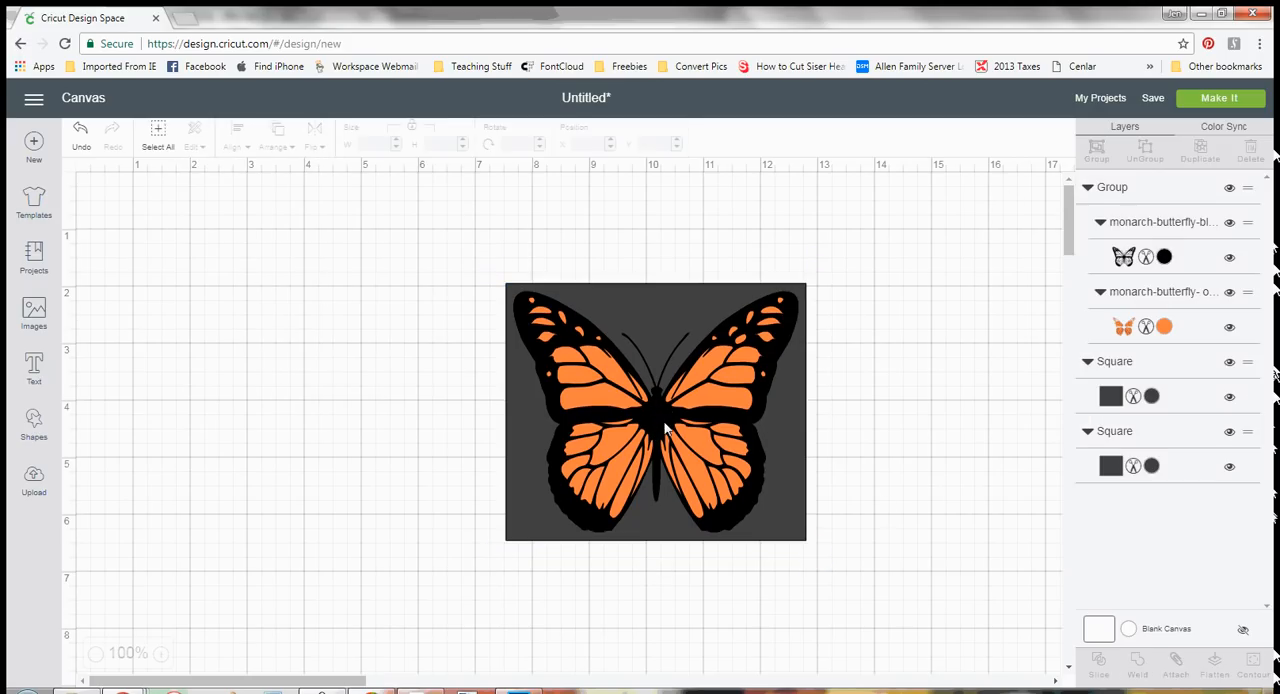
Step: Select the butterfly together with its weeding box square
left_click(656, 410)
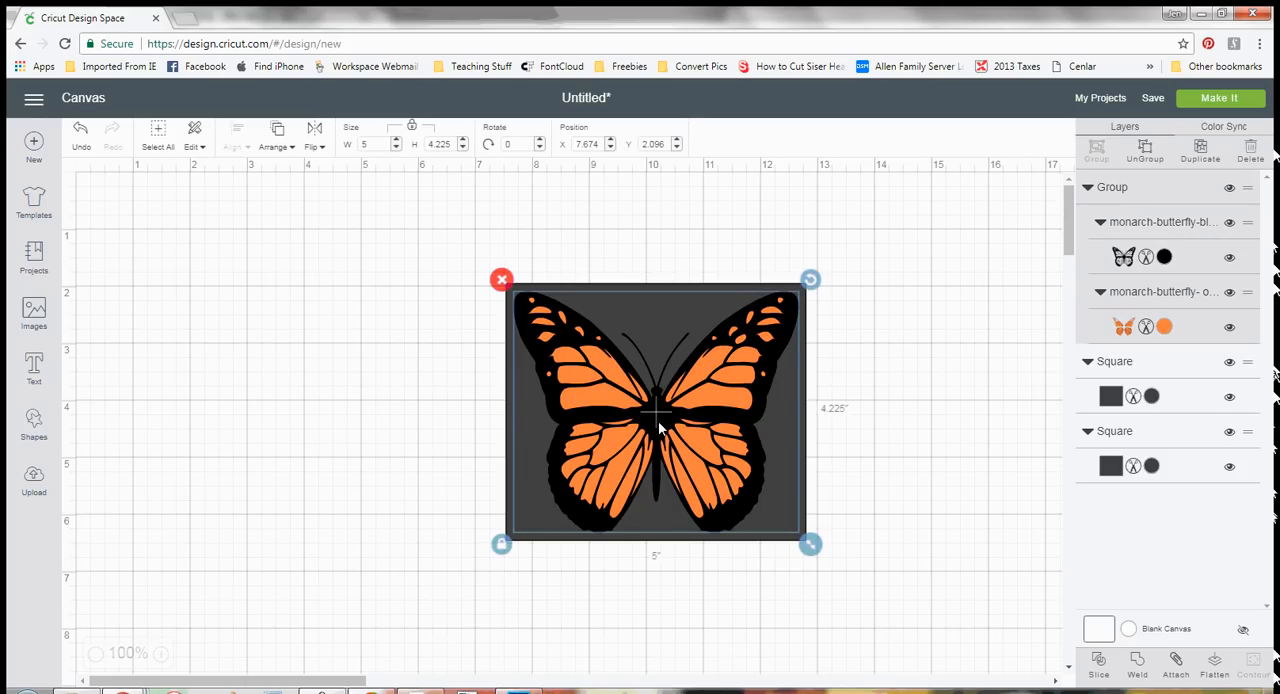
mouse_move(816, 338)
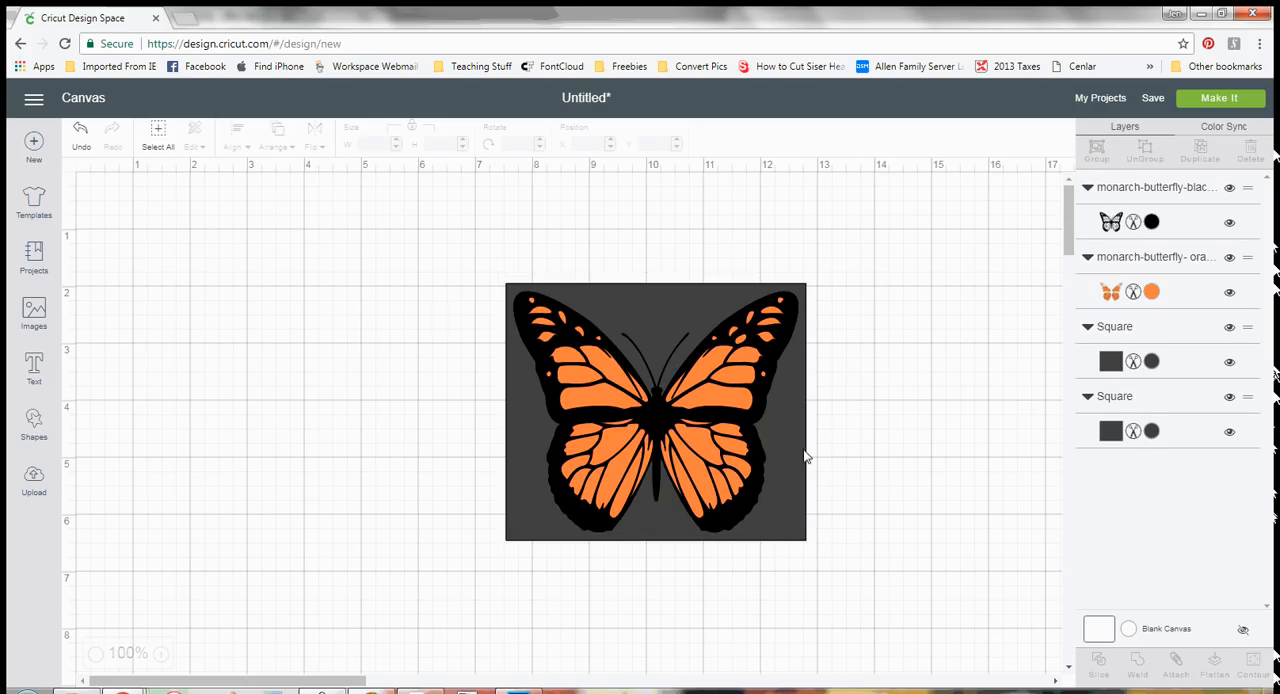
mouse_move(462, 492)
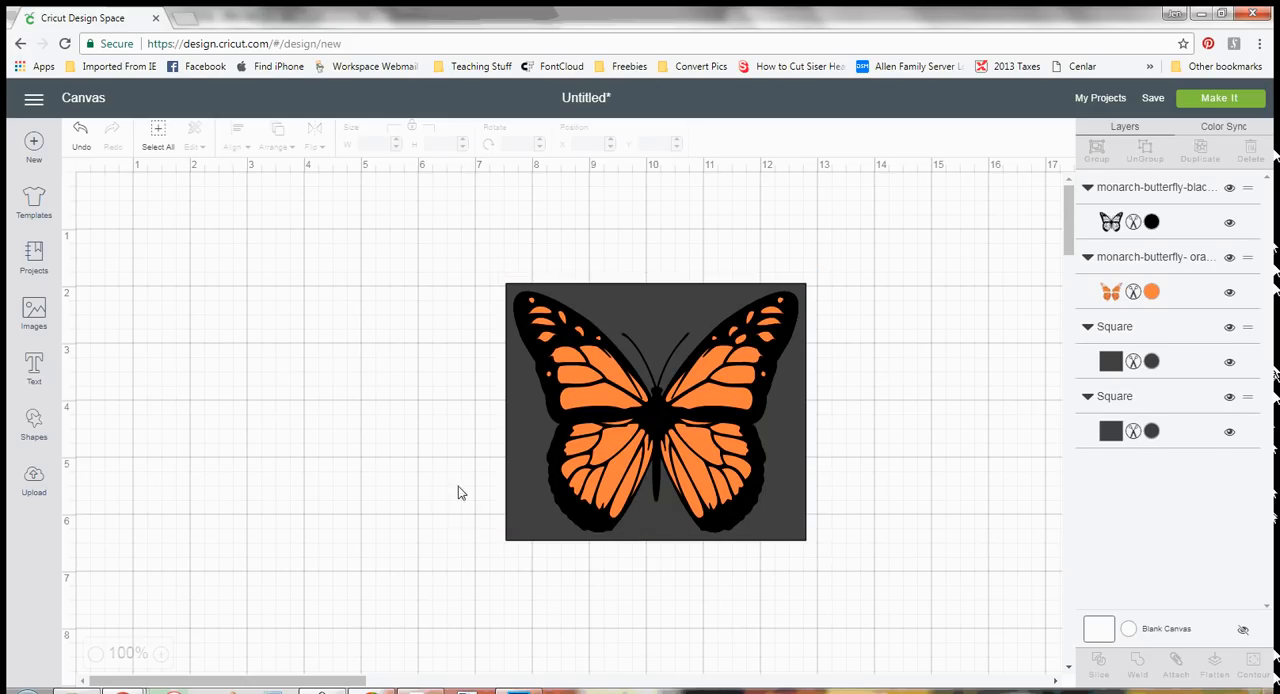
mouse_move(1150, 200)
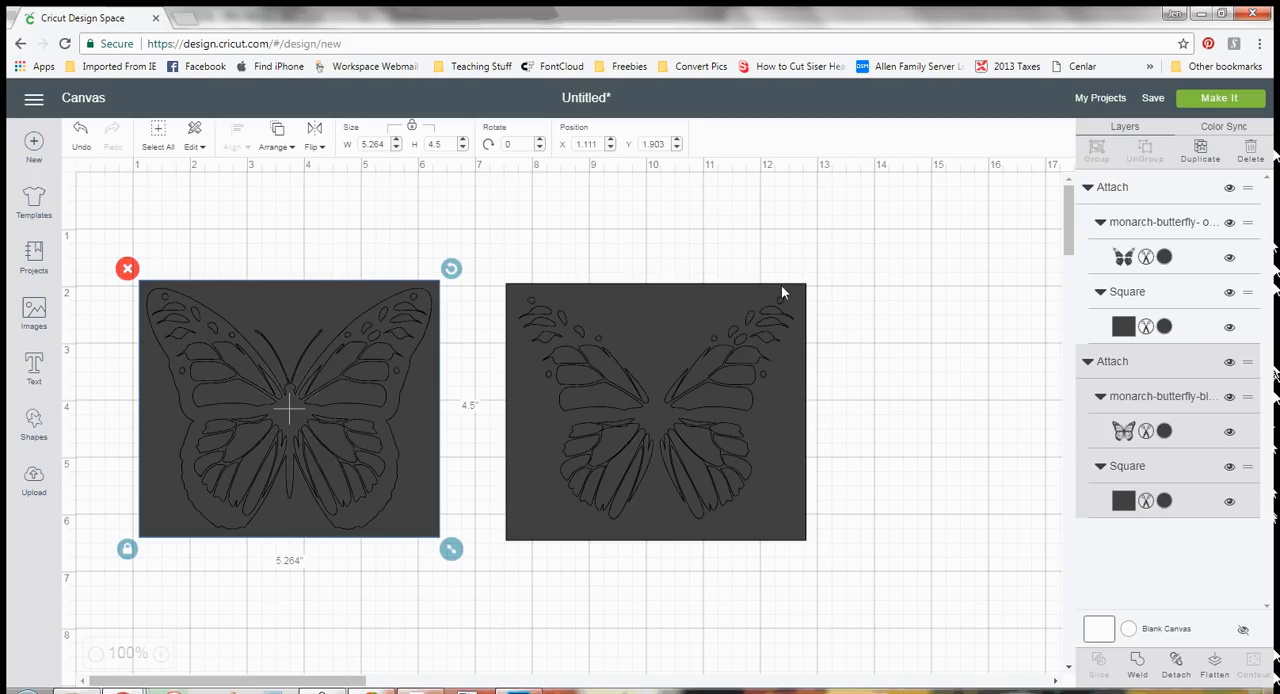
mouse_move(728, 536)
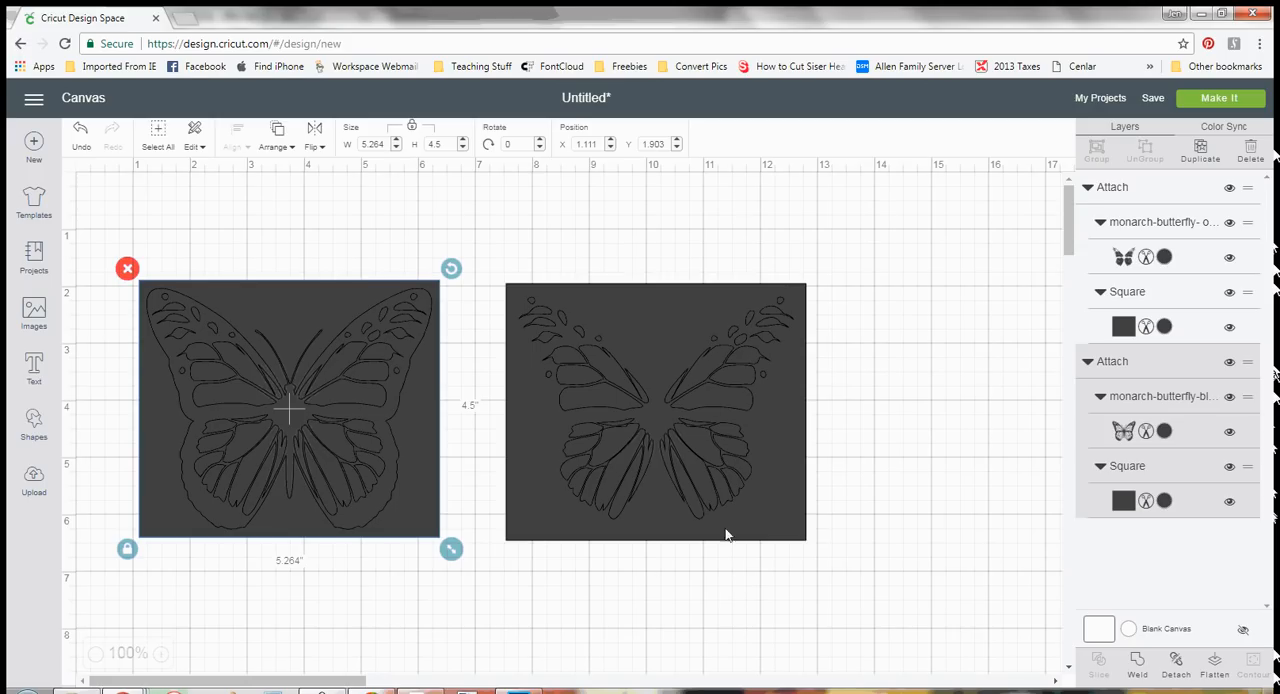
mouse_move(792, 498)
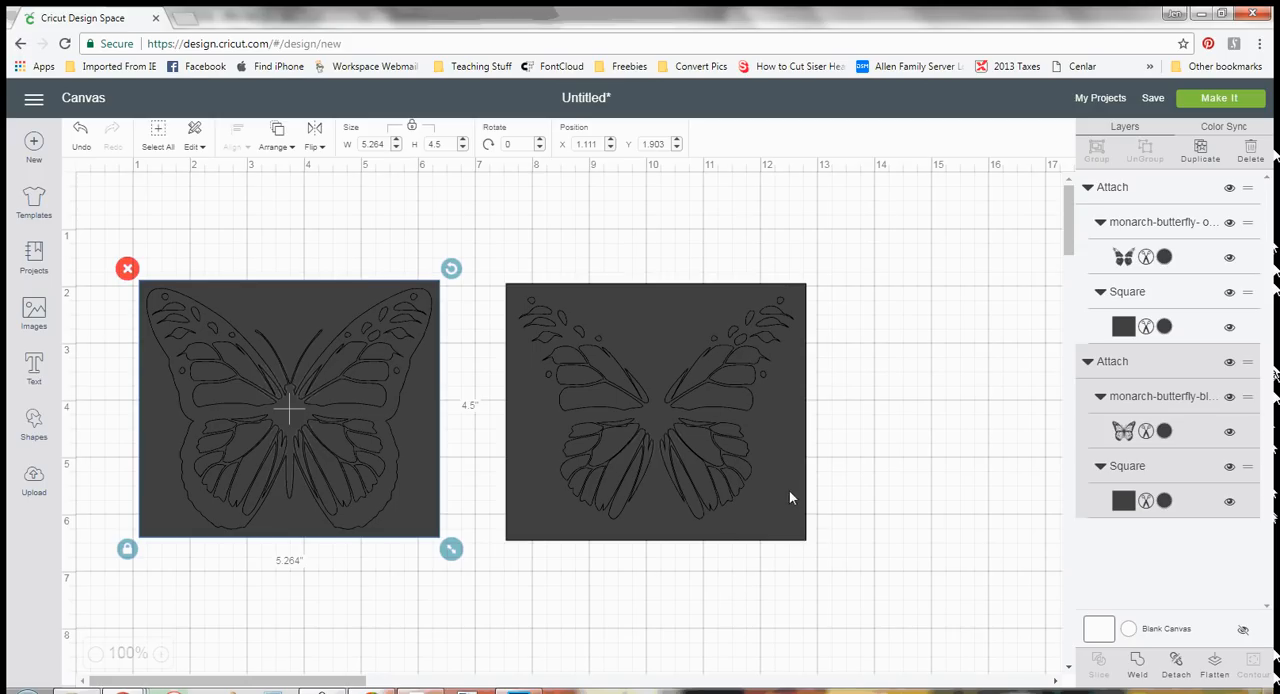
mouse_move(792, 548)
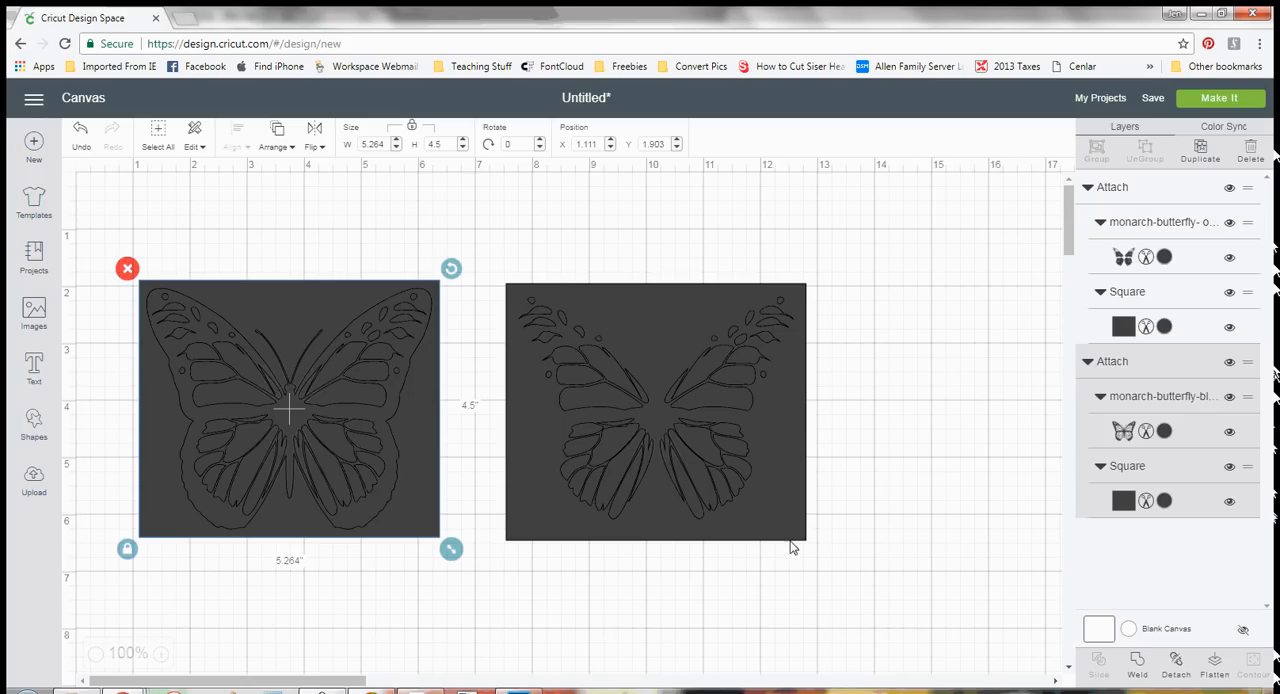
mouse_move(620, 430)
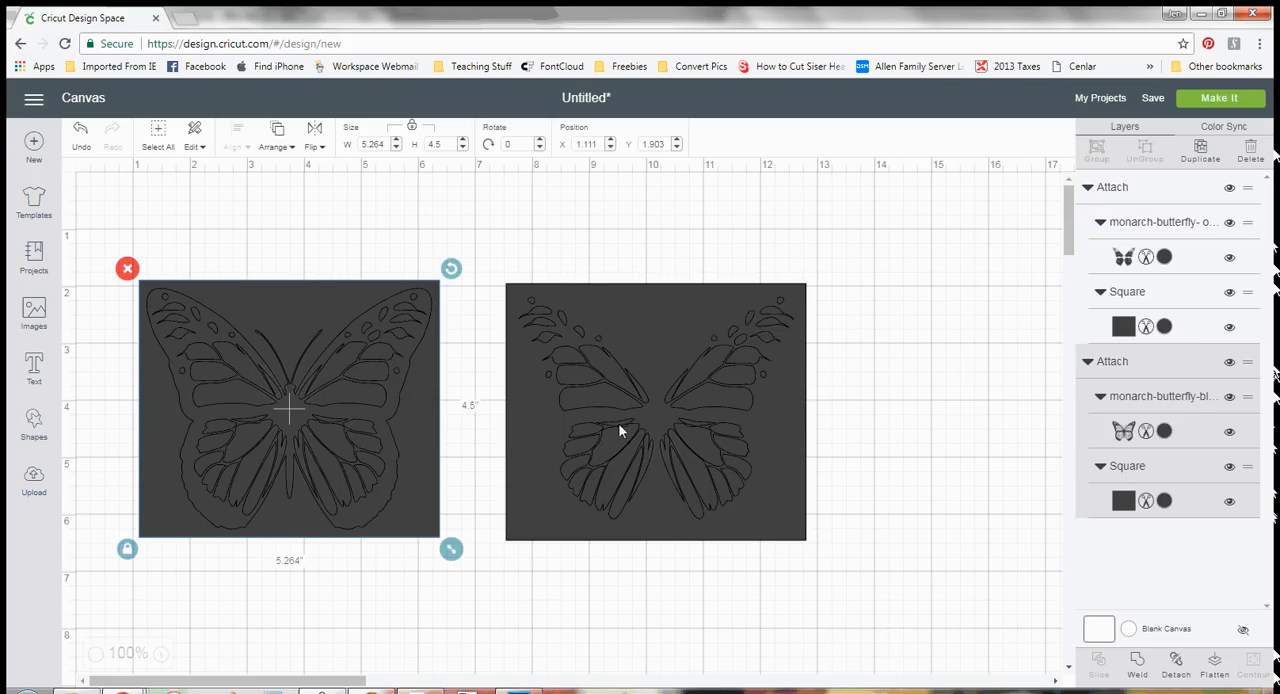
Step: Move the left attached weeding box beside the right one, leaving a small gap
left_click_drag(290, 408, 348, 400)
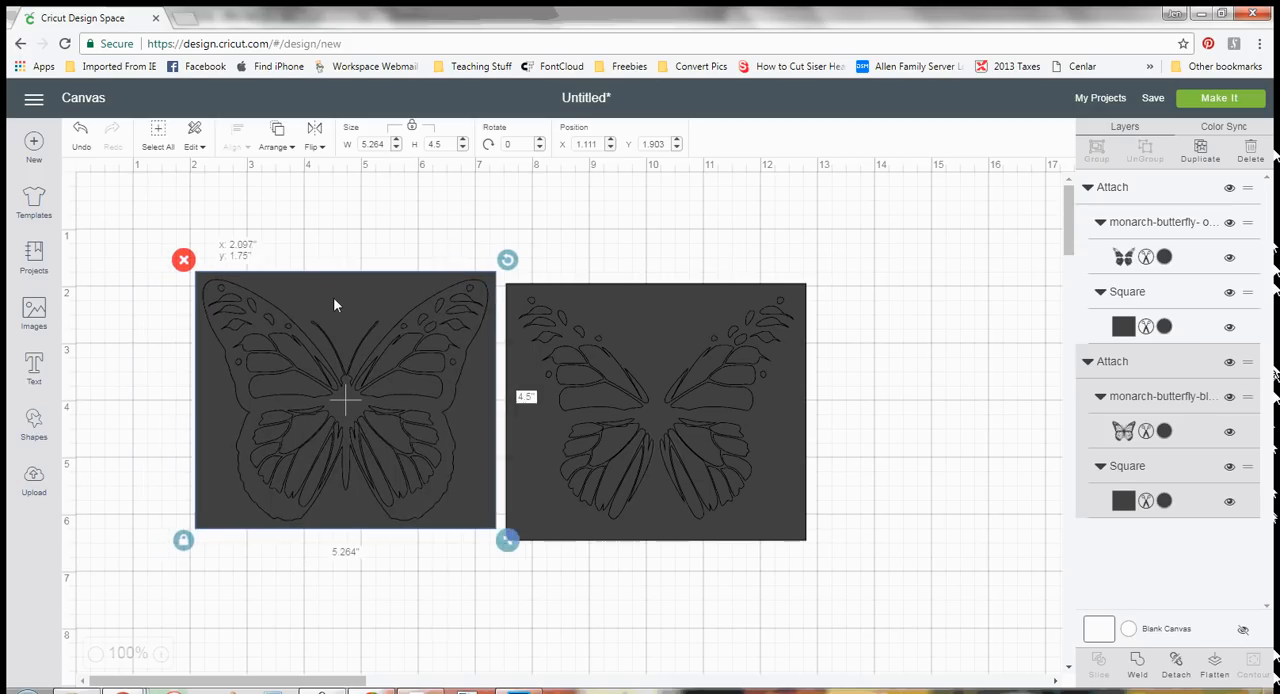
left_click_drag(344, 400, 350, 410)
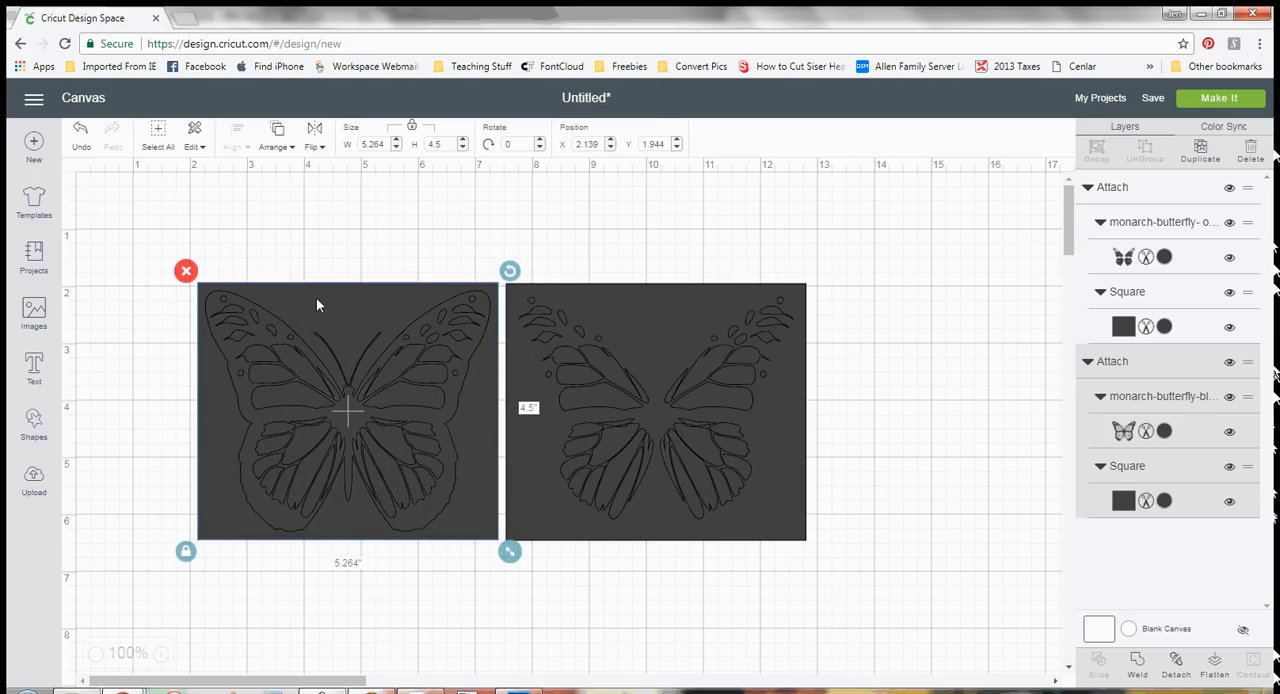
mouse_move(498, 296)
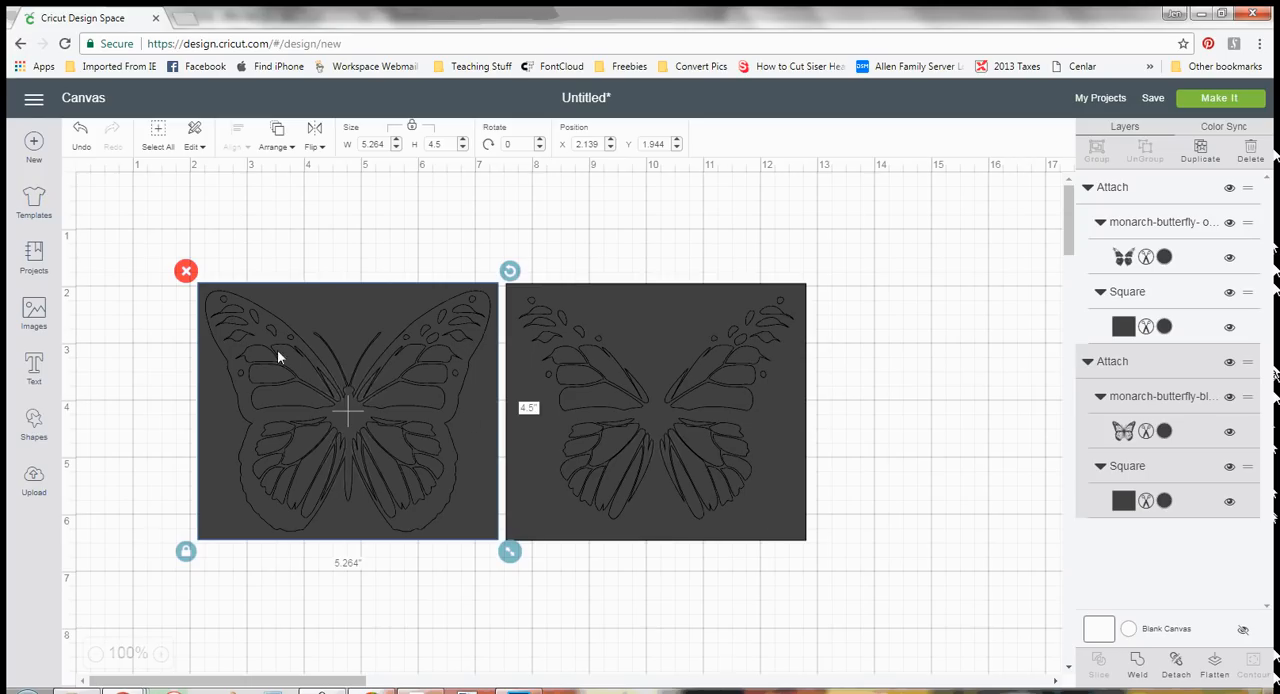
mouse_move(350, 396)
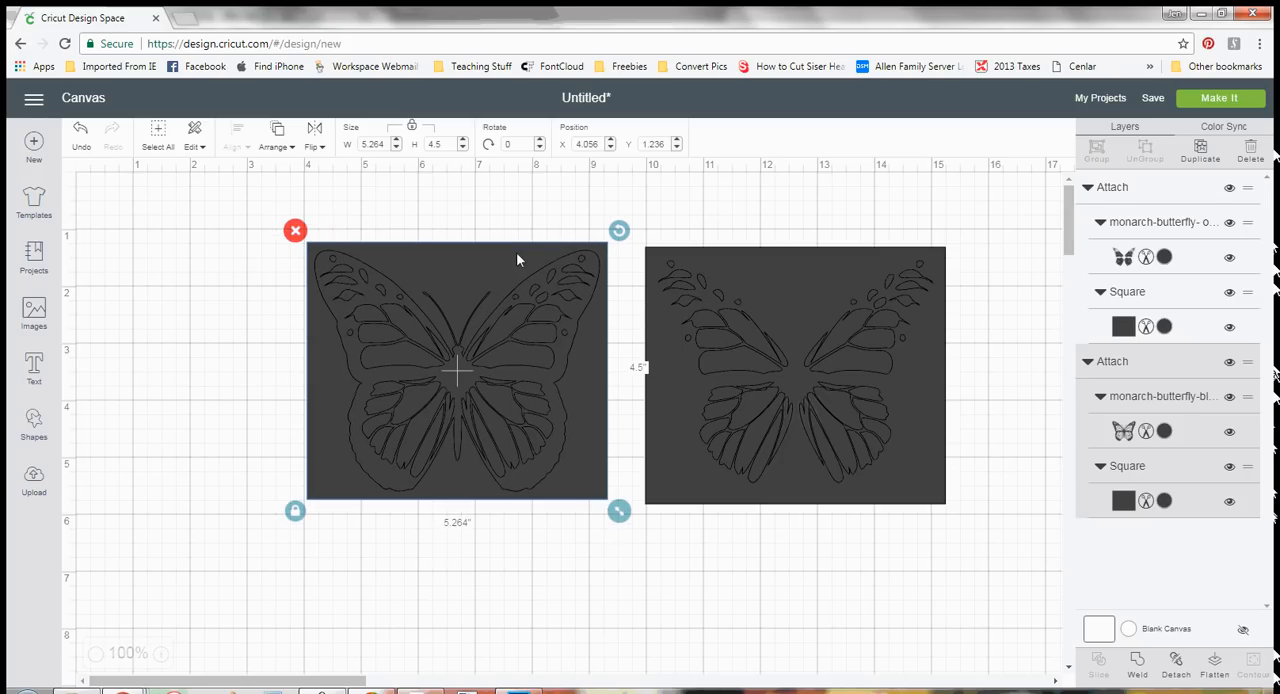
mouse_move(724, 440)
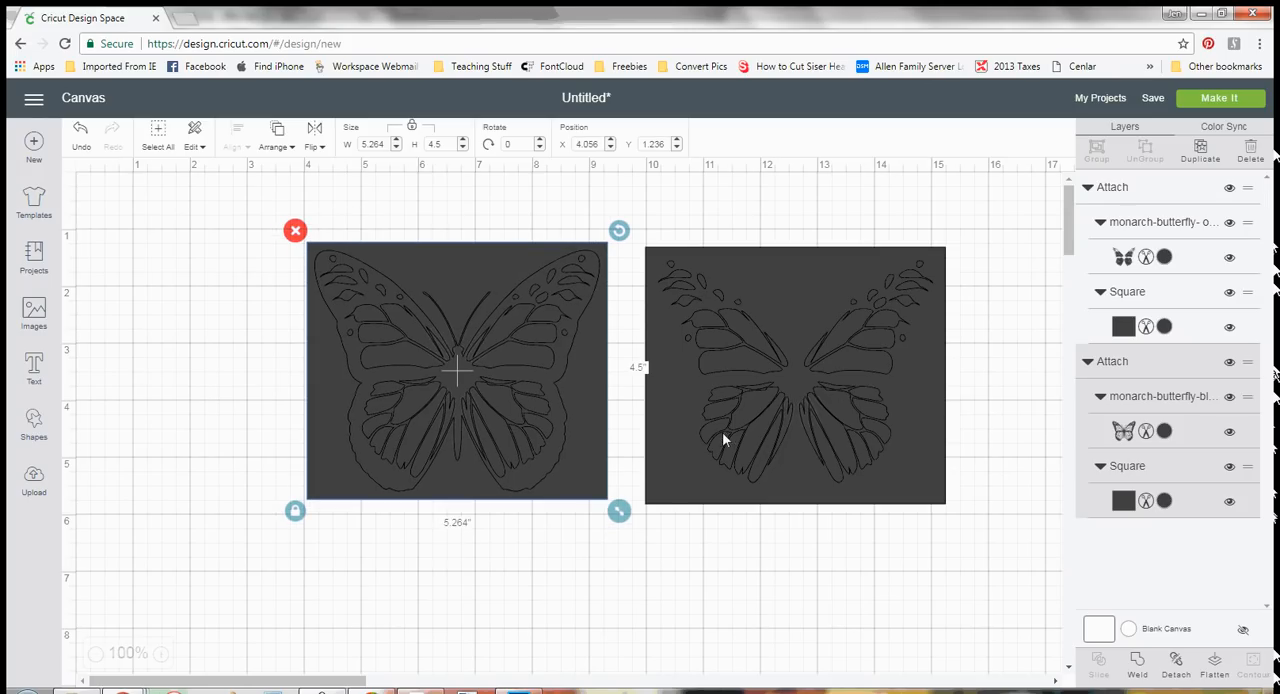
mouse_move(728, 442)
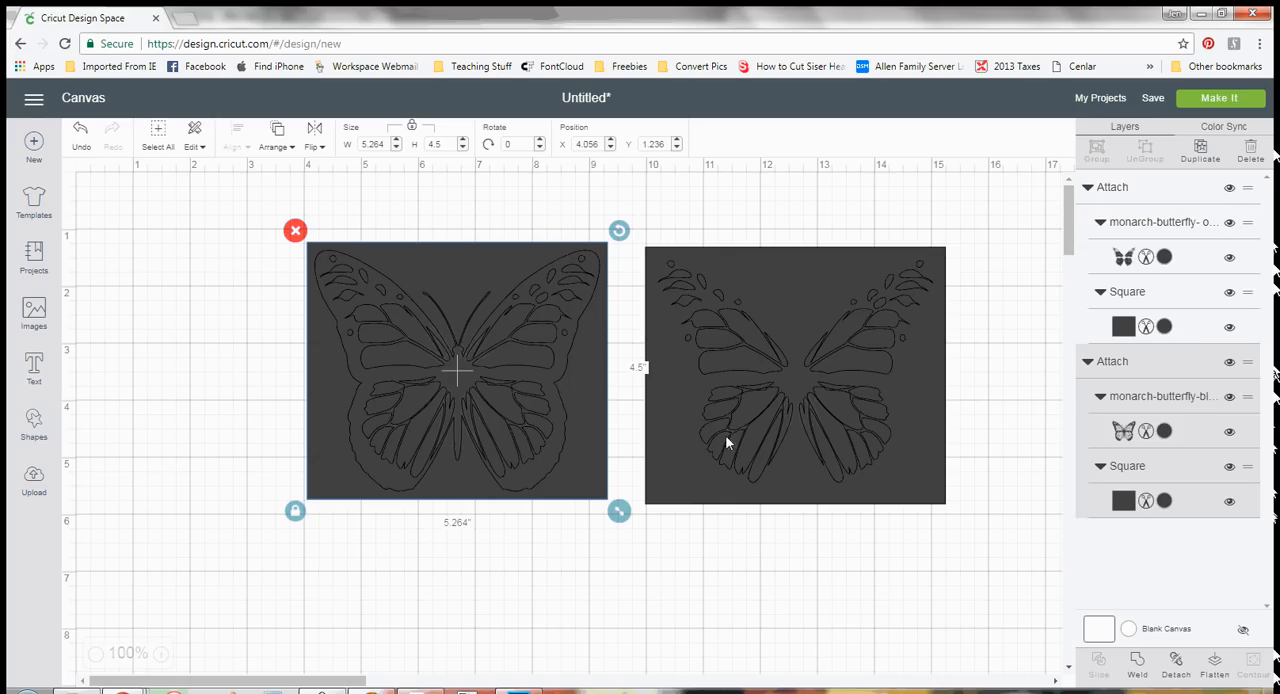
mouse_move(528, 276)
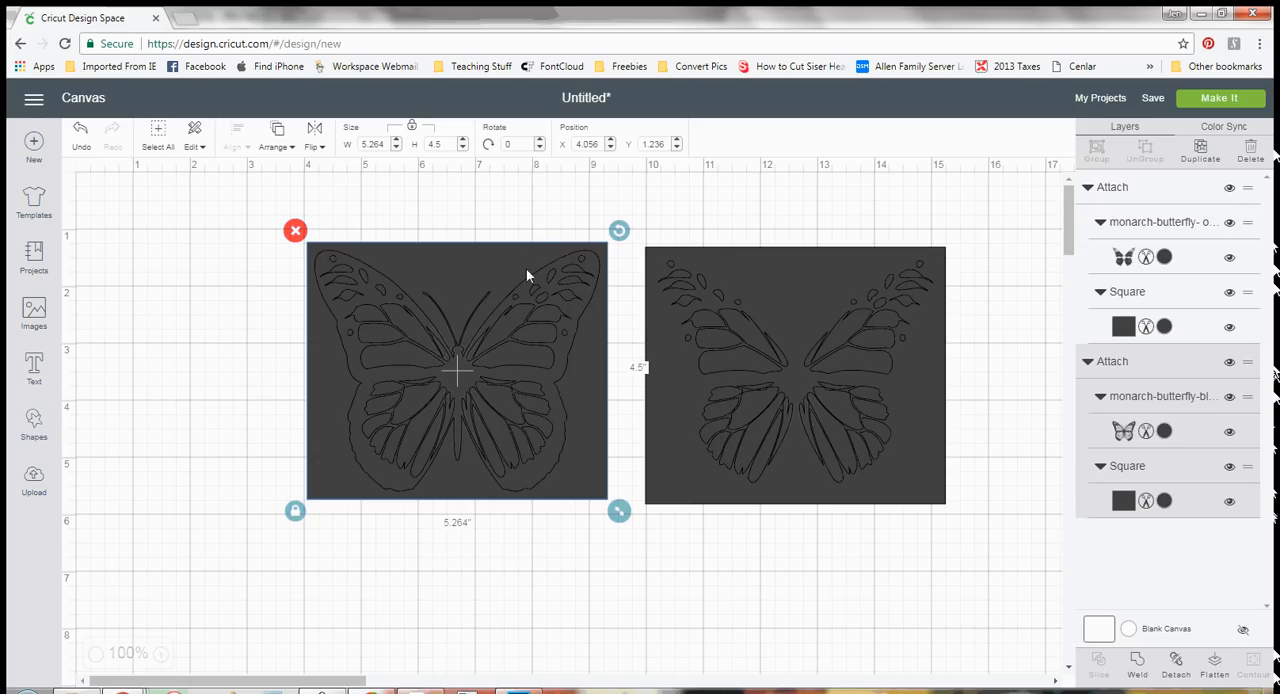
mouse_move(720, 398)
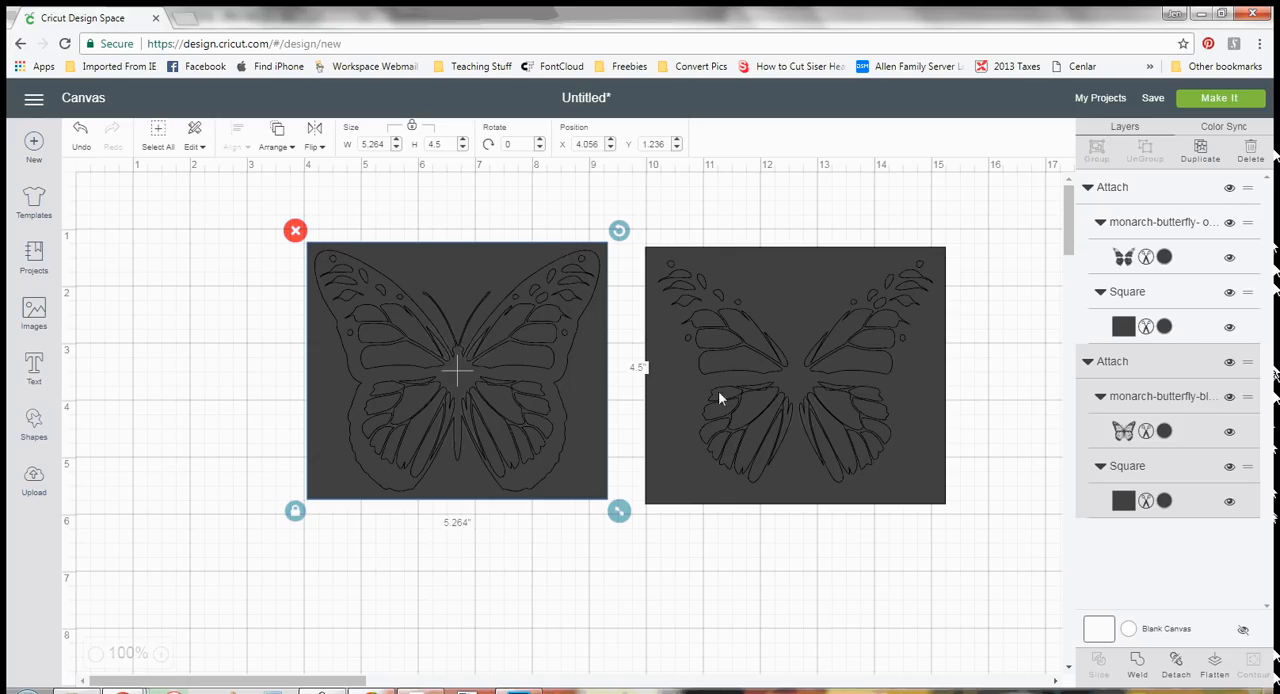
left_click_drag(456, 372, 384, 398)
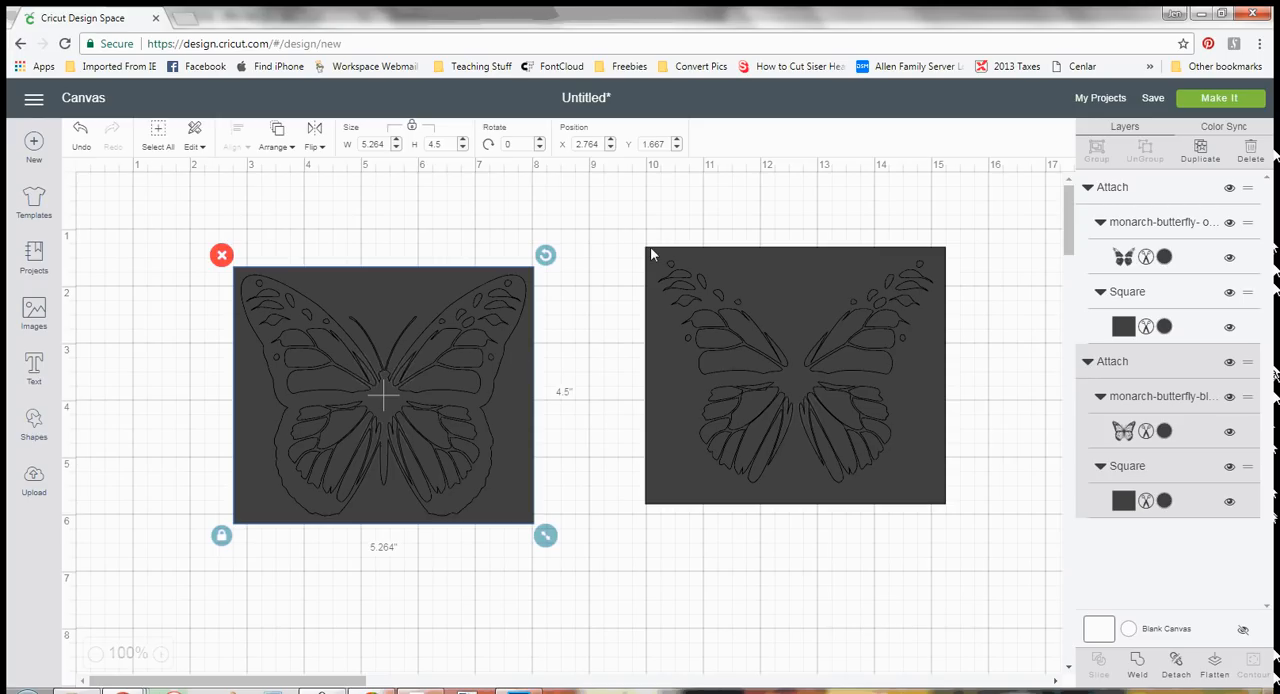
mouse_move(716, 480)
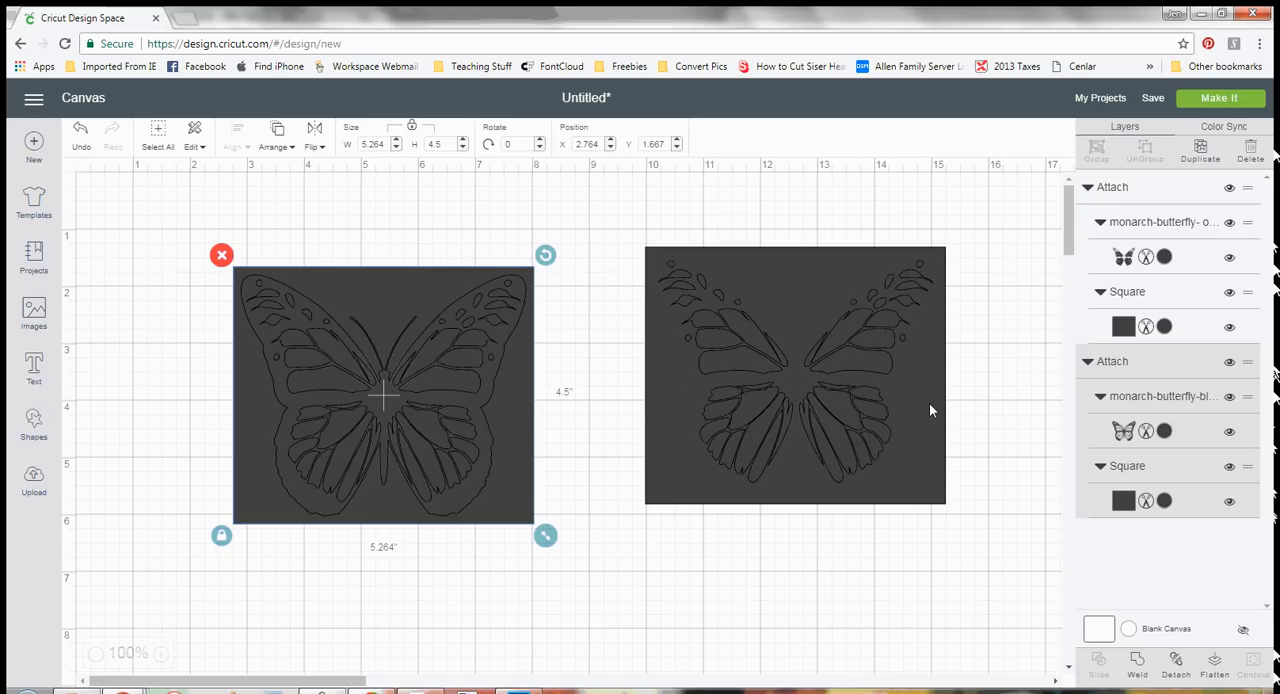
mouse_move(932, 428)
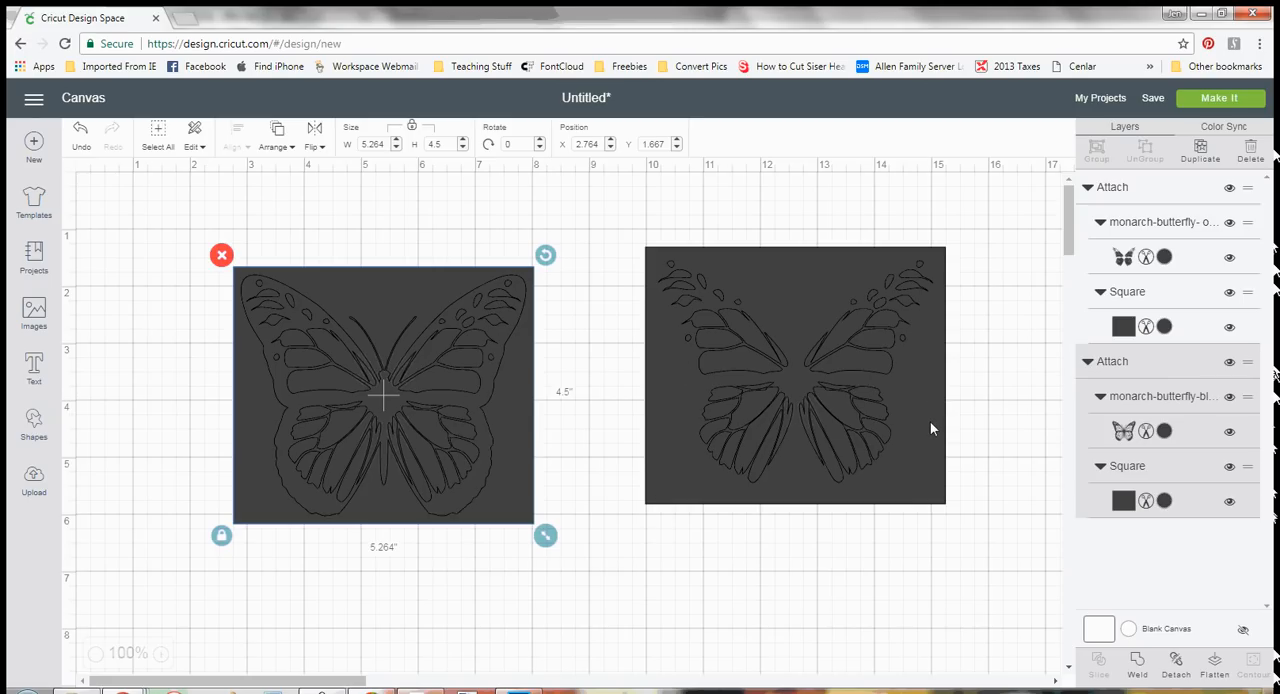